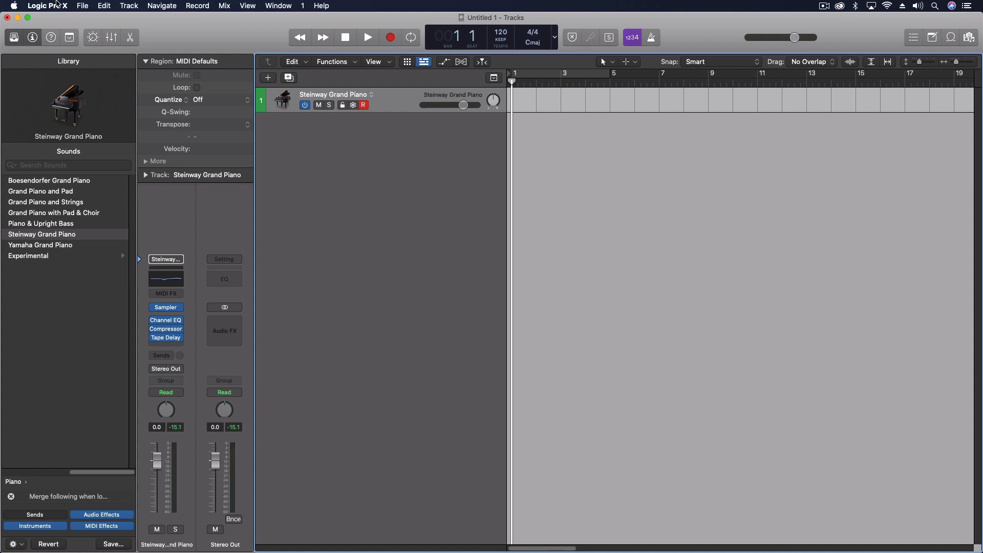
mouse_move(84, 5)
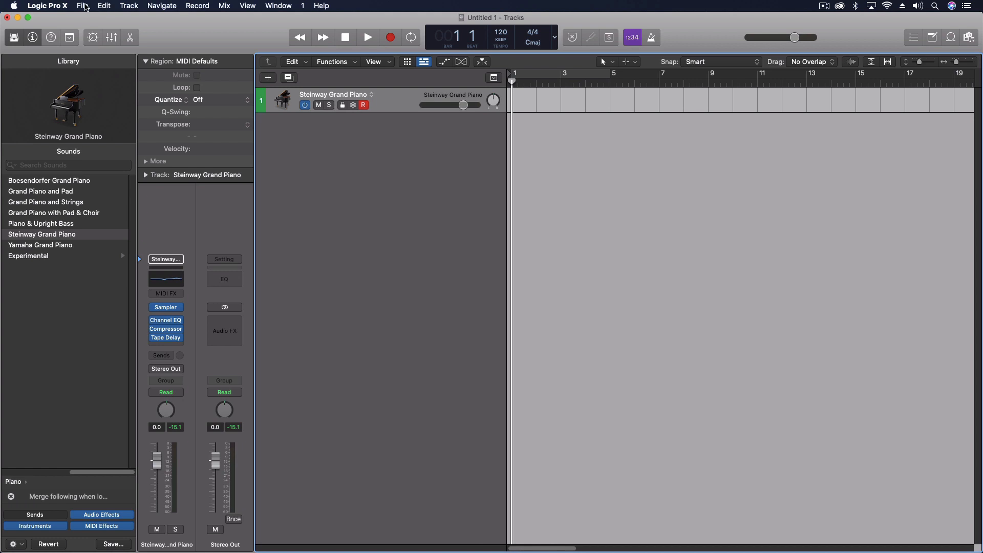
Open Logic's Audio preferences and review the I/O buffer sizes, leaving 1024 samples.
left_click(47, 5)
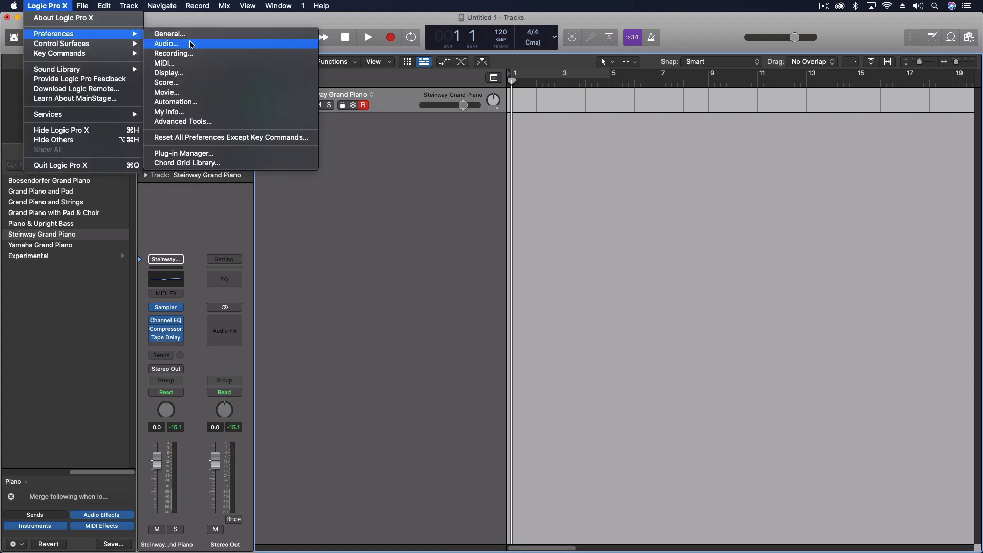
left_click(166, 43)
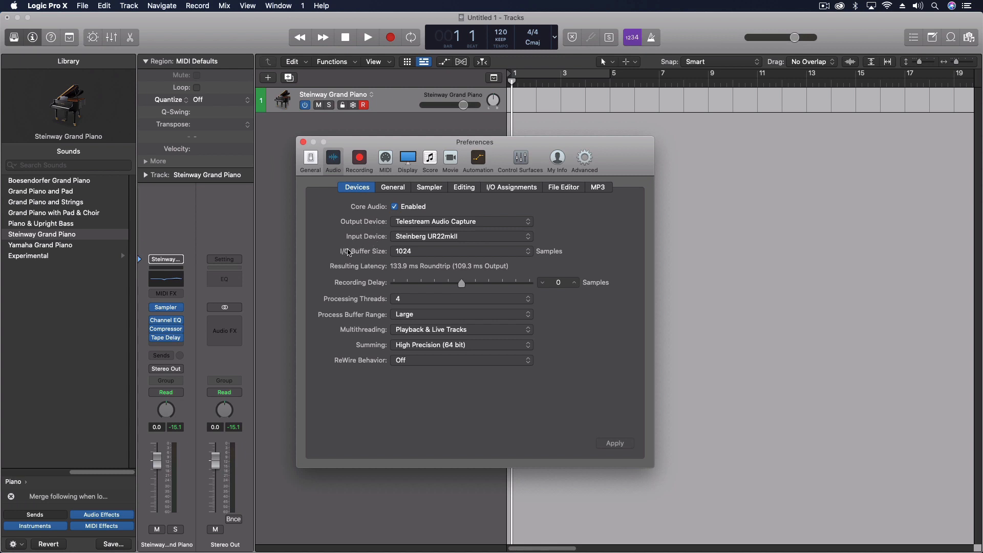
left_click(460, 251)
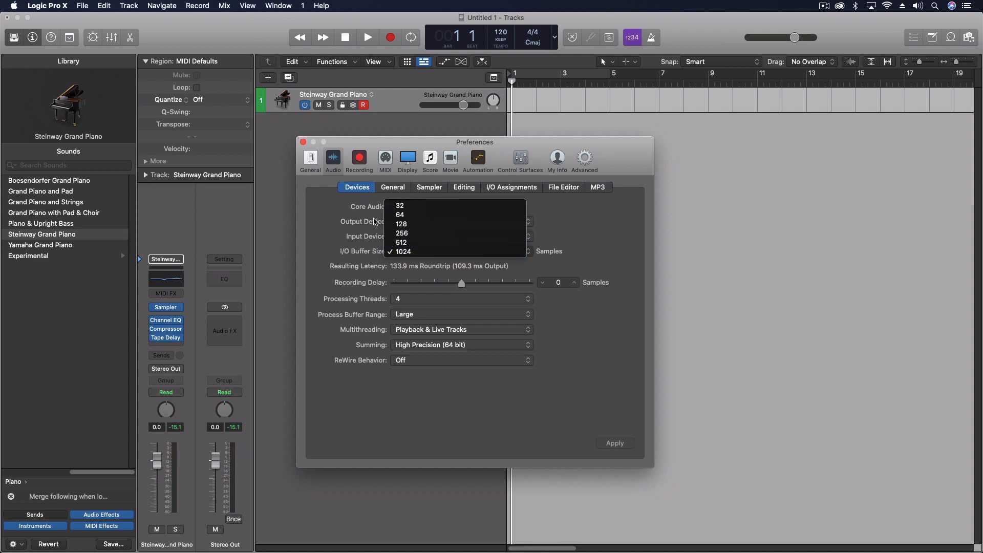
left_click(403, 251)
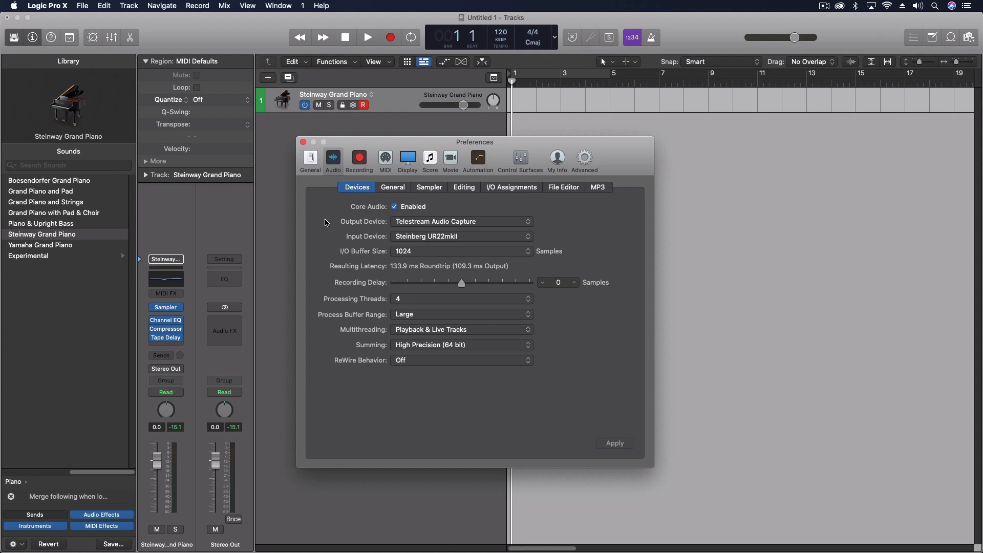
mouse_move(326, 234)
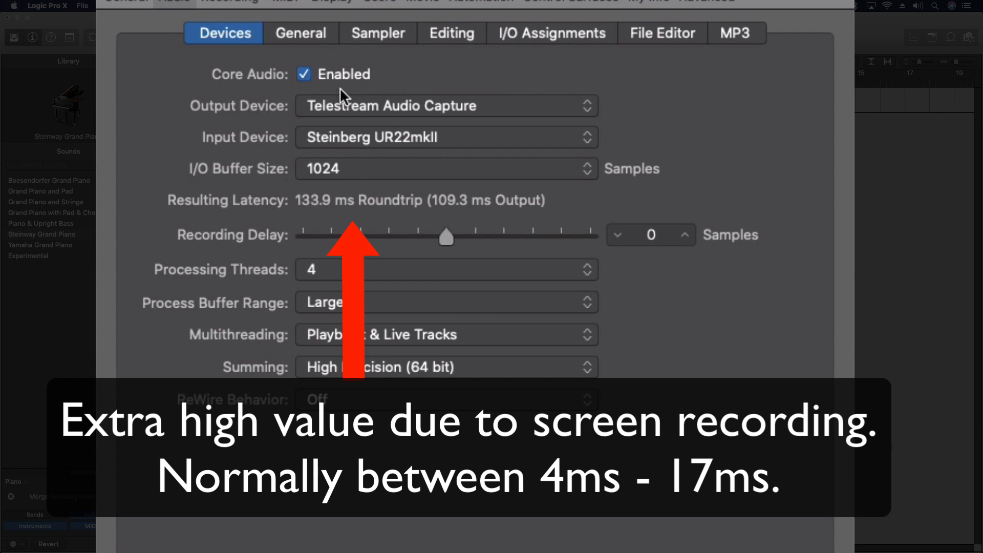
mouse_move(210, 100)
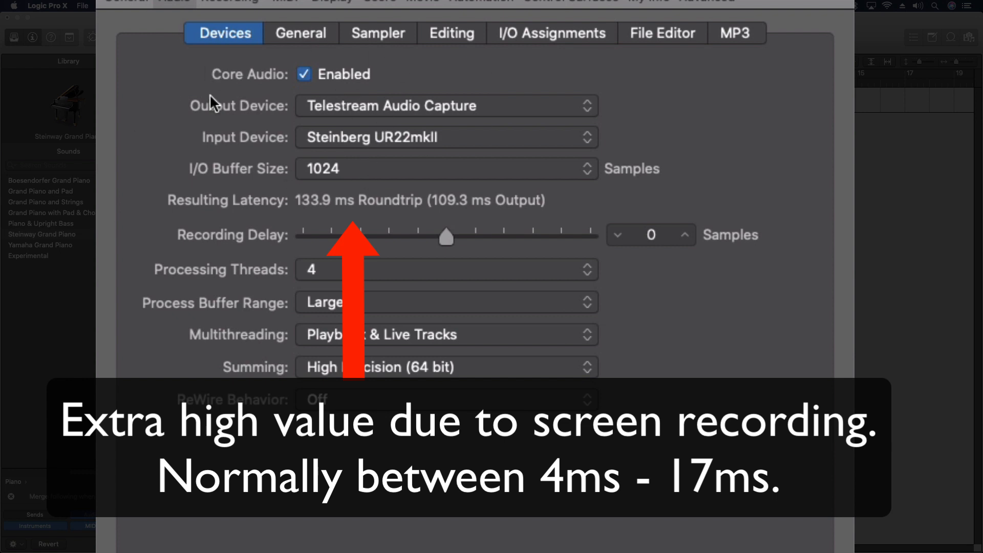
mouse_move(352, 145)
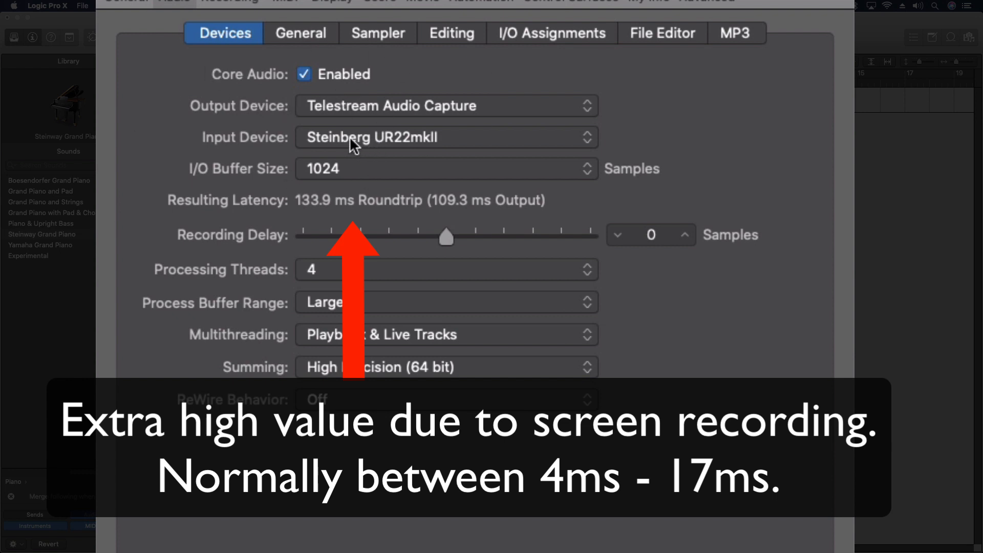
mouse_move(304, 120)
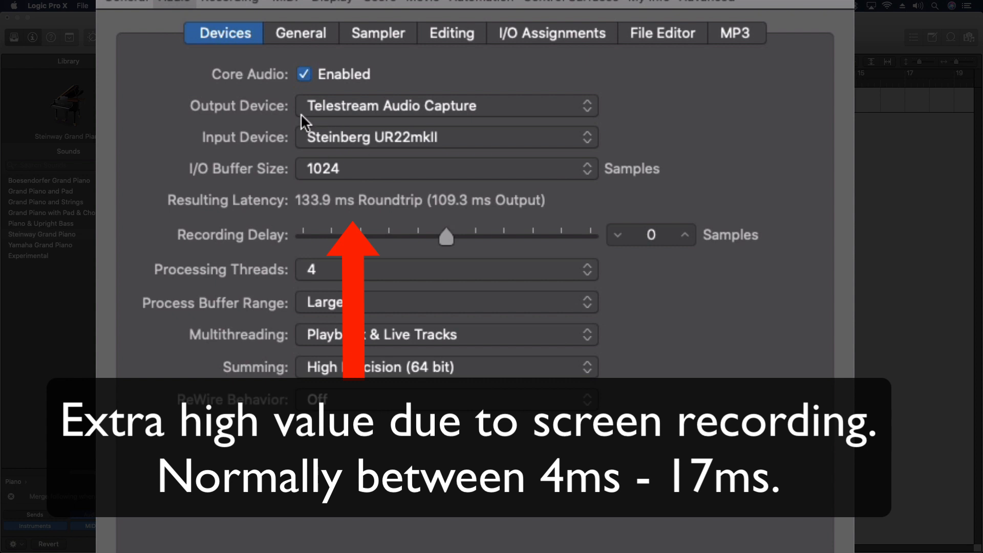
mouse_move(326, 184)
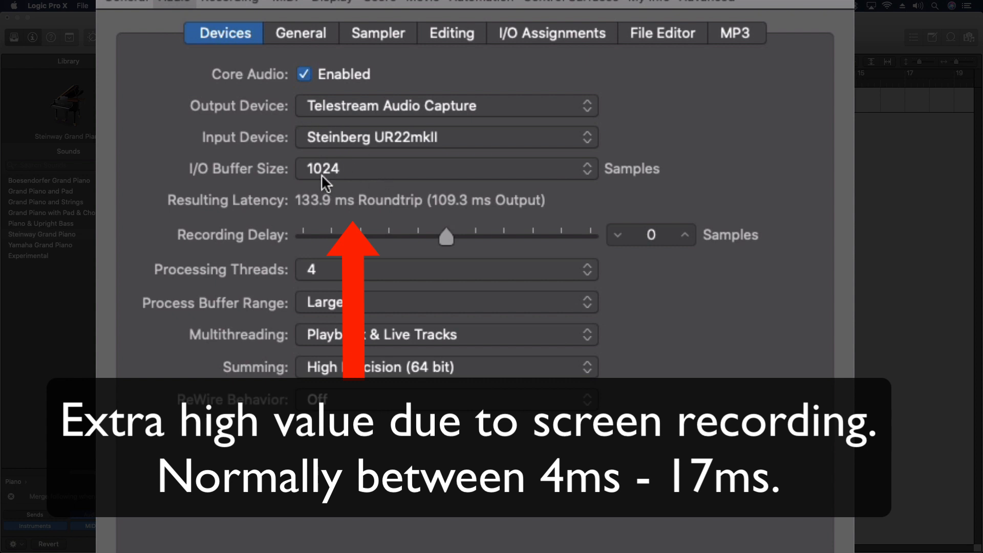
mouse_move(279, 168)
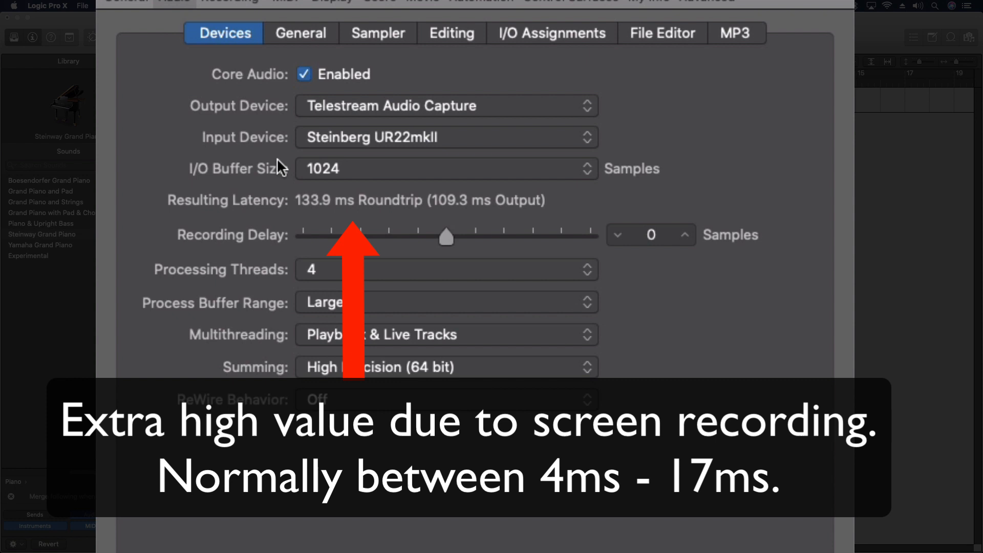
mouse_move(267, 190)
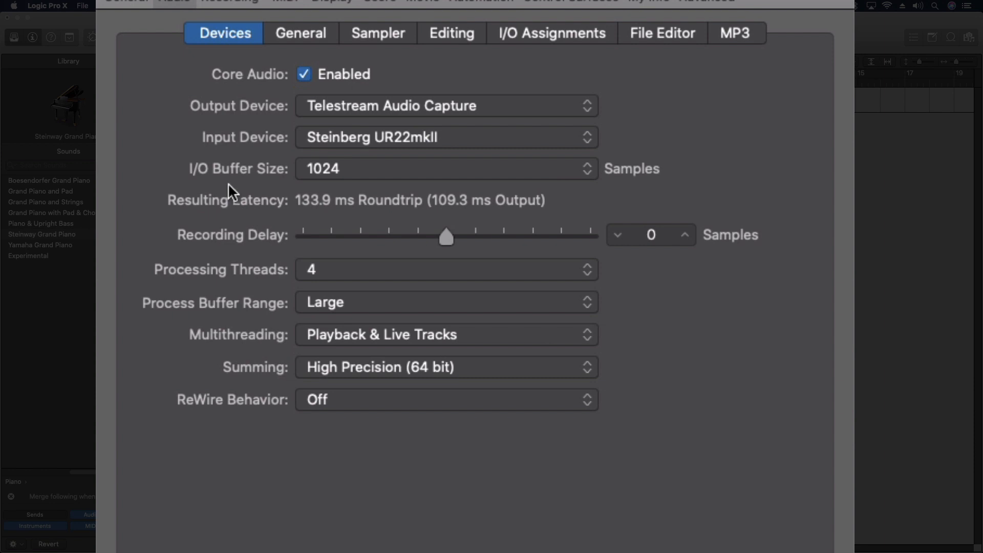
mouse_move(379, 174)
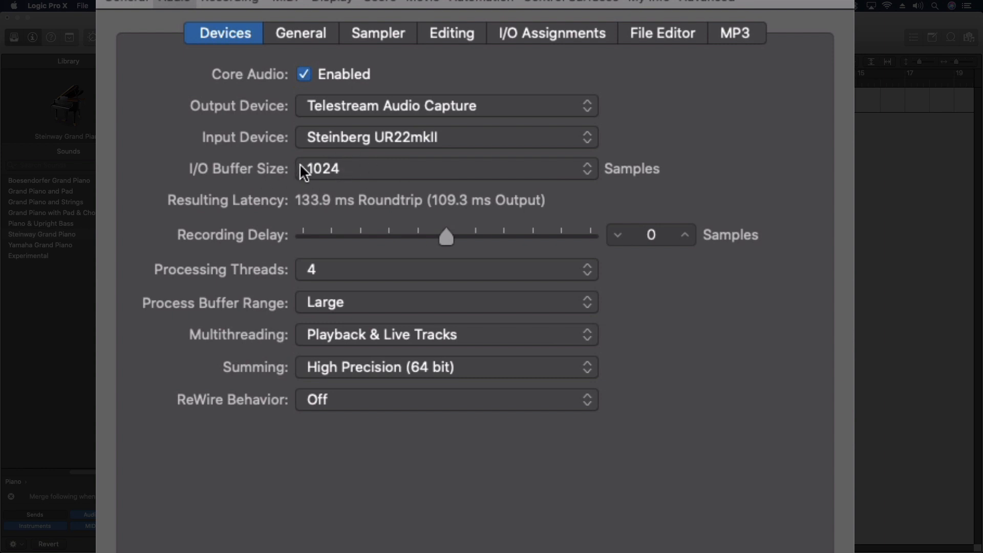
mouse_move(729, 184)
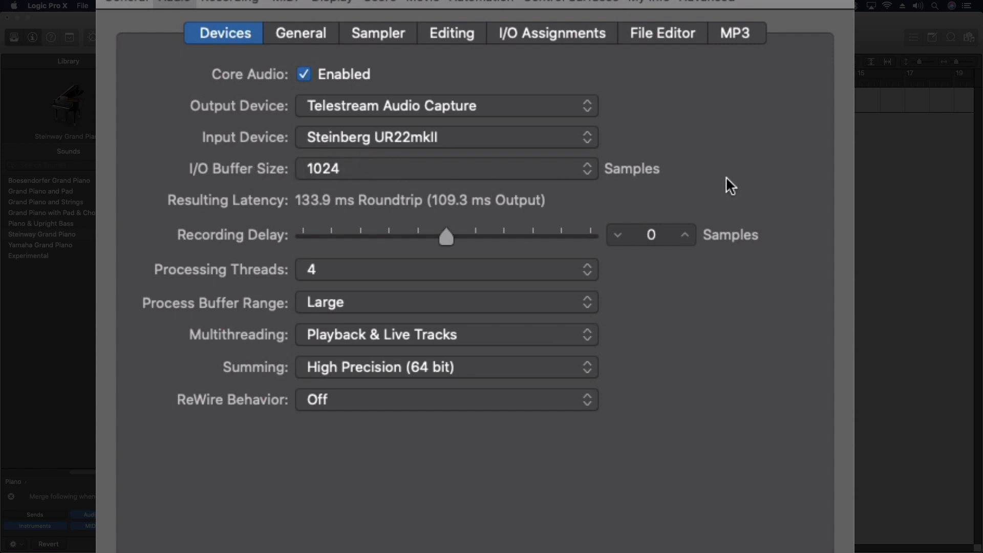
mouse_move(357, 181)
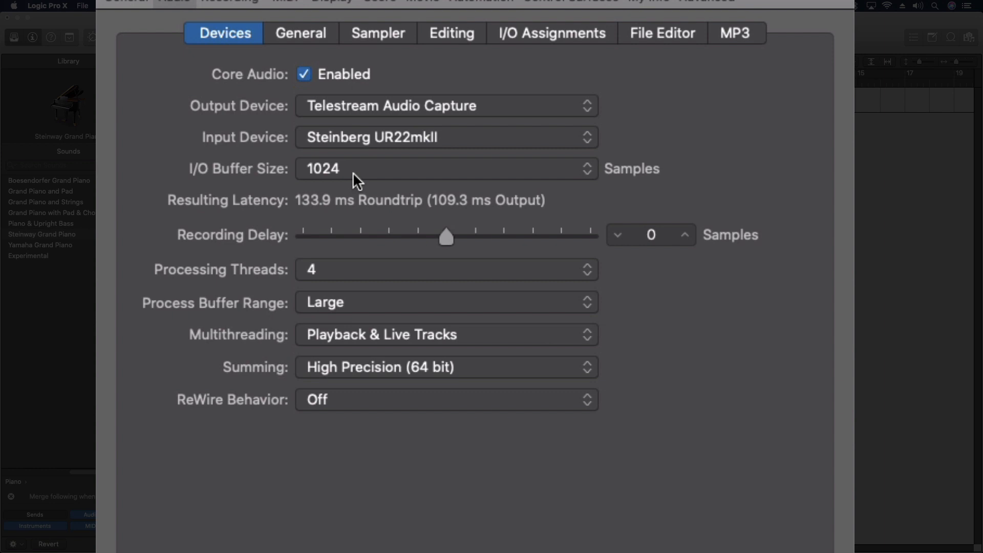
mouse_move(407, 182)
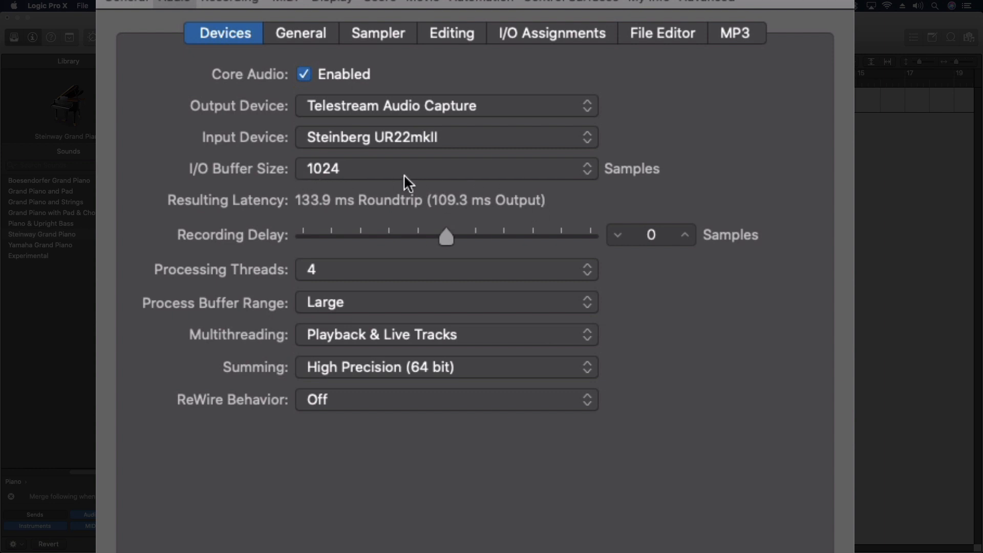
mouse_move(353, 188)
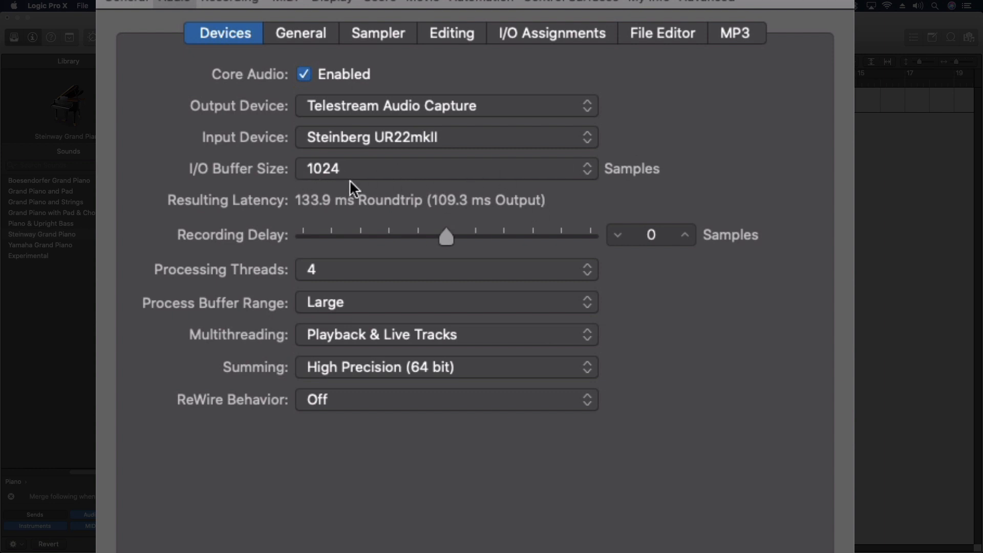
mouse_move(319, 179)
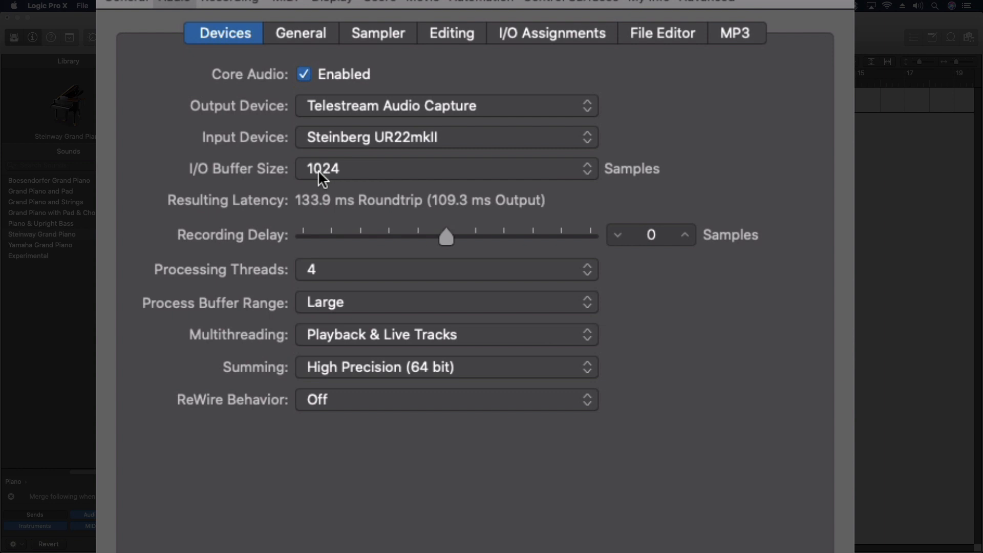
Show the I/O buffer size list, ranging from 32 to 1024 samples.
left_click(447, 168)
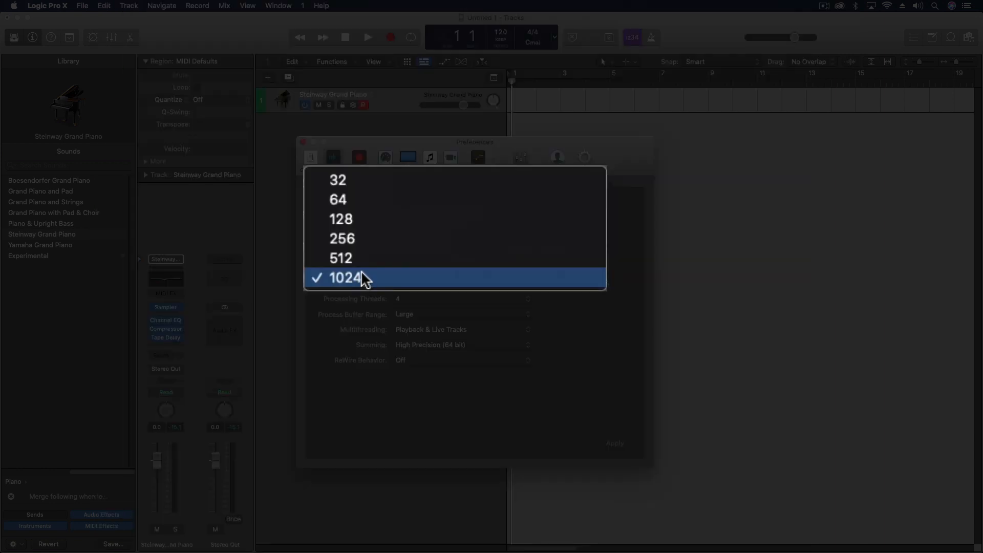
mouse_move(354, 241)
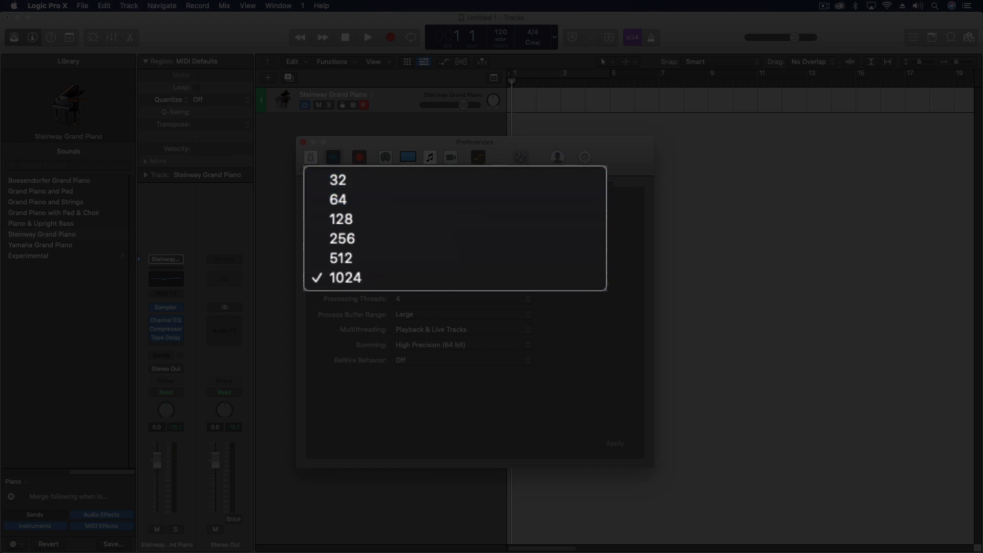
mouse_move(469, 174)
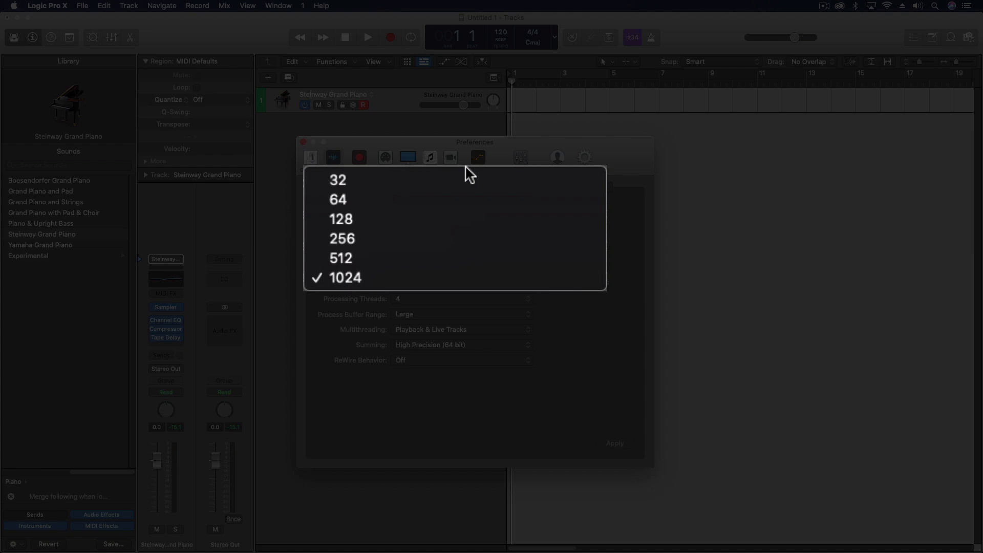
mouse_move(305, 186)
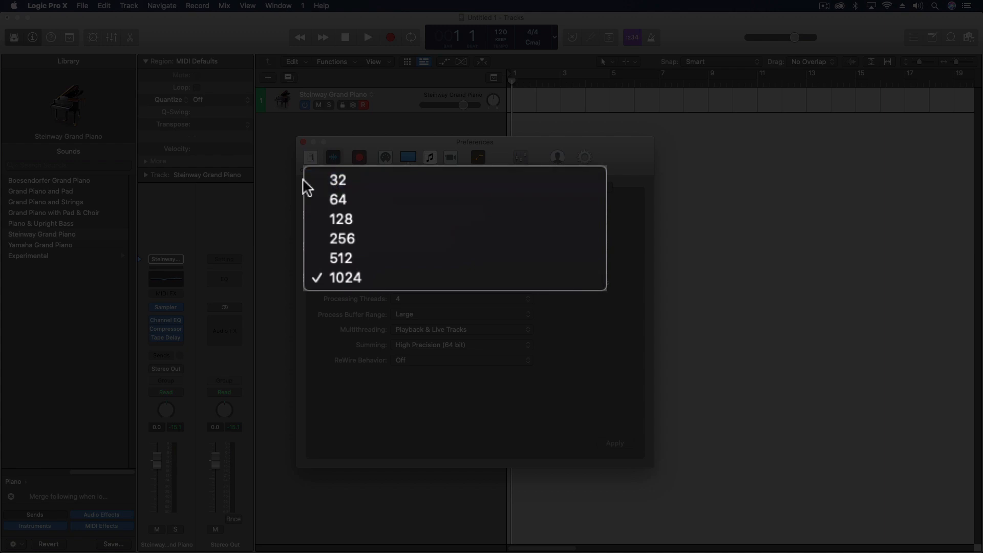
mouse_move(369, 180)
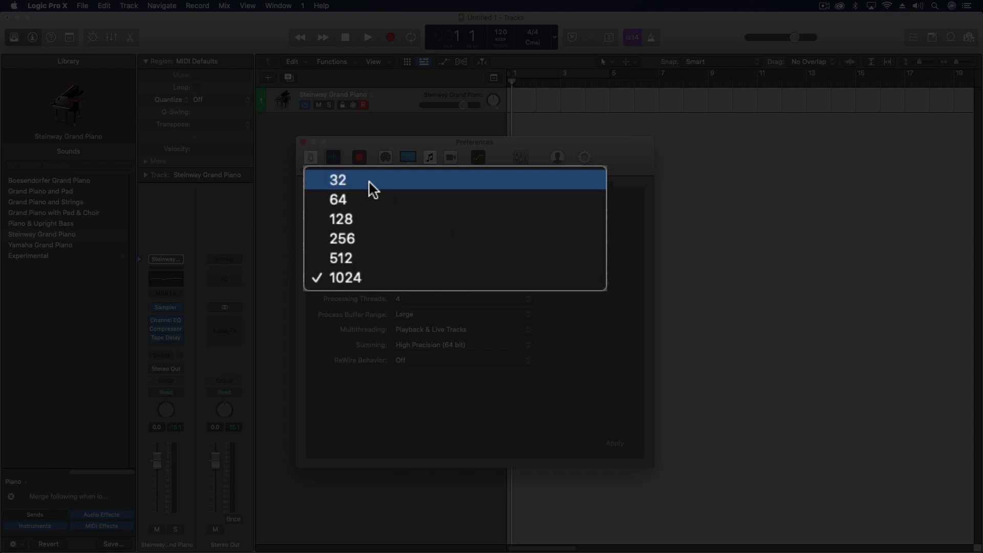
mouse_move(349, 238)
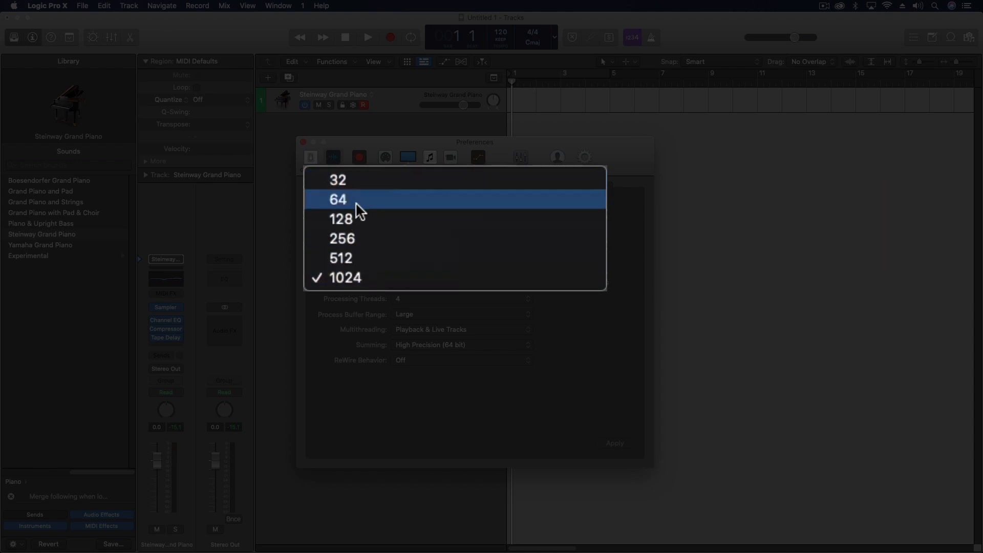
mouse_move(360, 219)
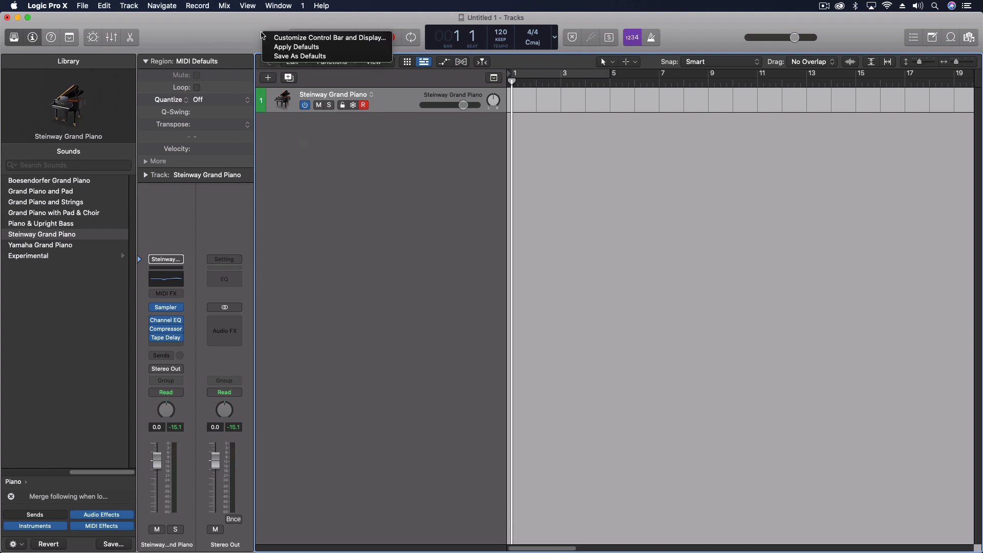
Customize the control bar display to show the project sample rate (44.1 kHz).
left_click(330, 37)
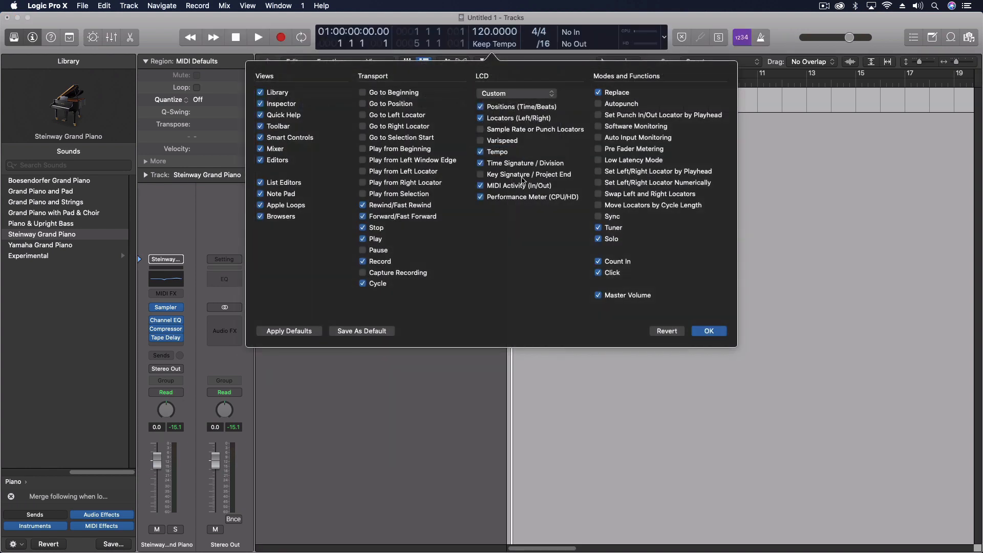
left_click(480, 174)
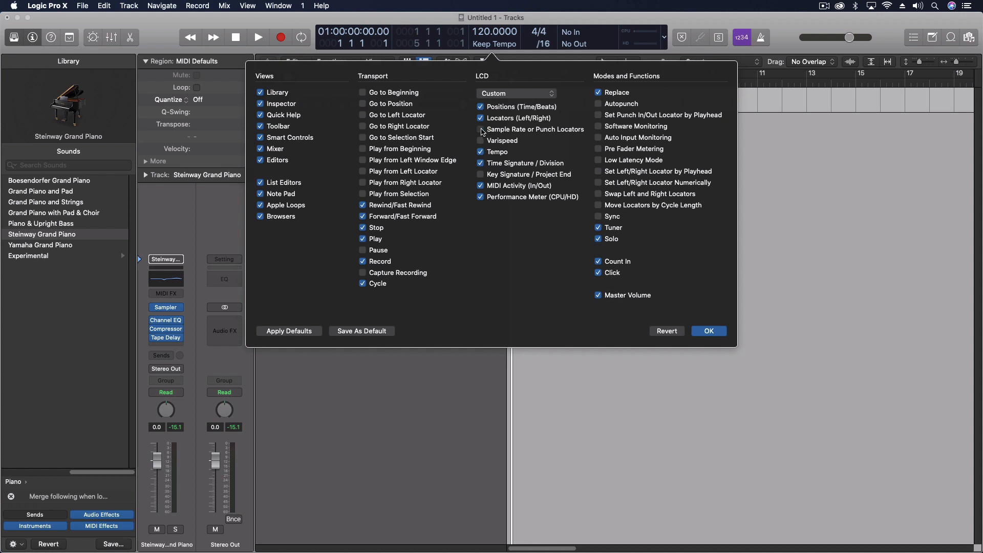
left_click(708, 330)
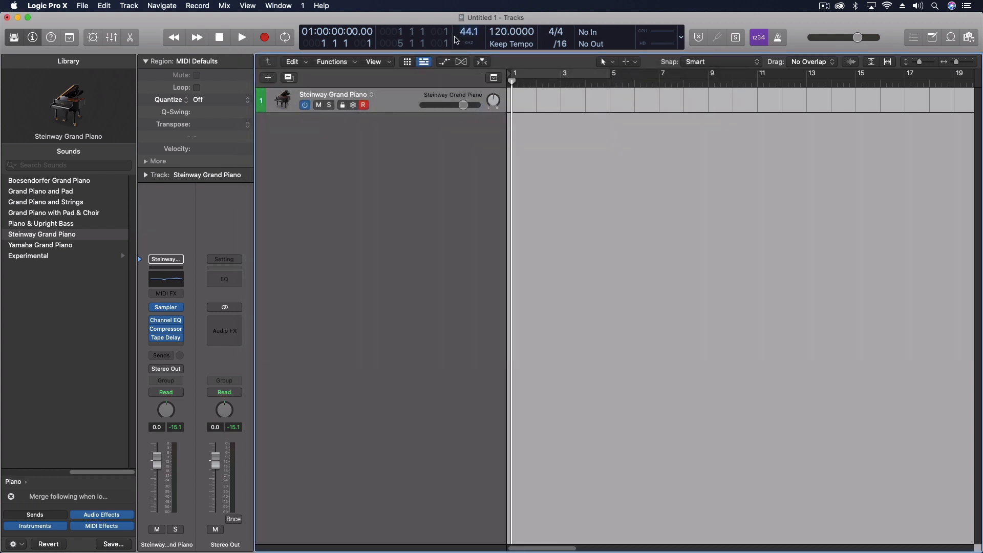
Leave the project sample rate at 44.1 kHz and show the Apple Loops browser.
left_click(468, 32)
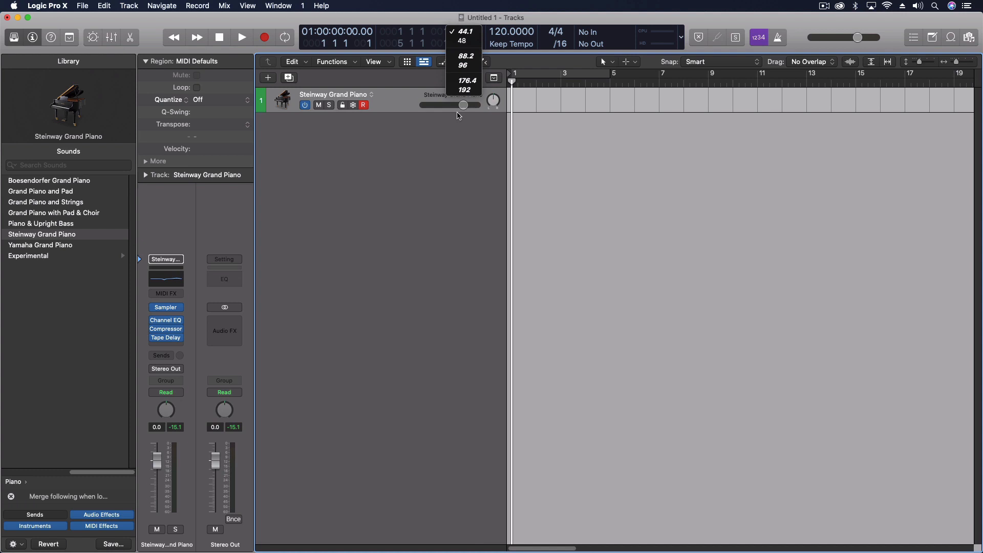
mouse_move(463, 41)
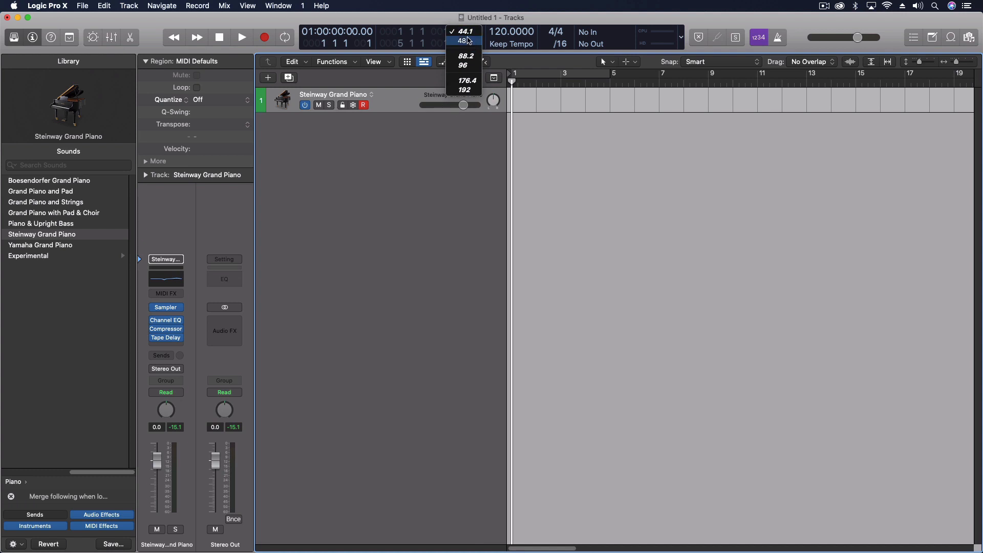
mouse_move(462, 31)
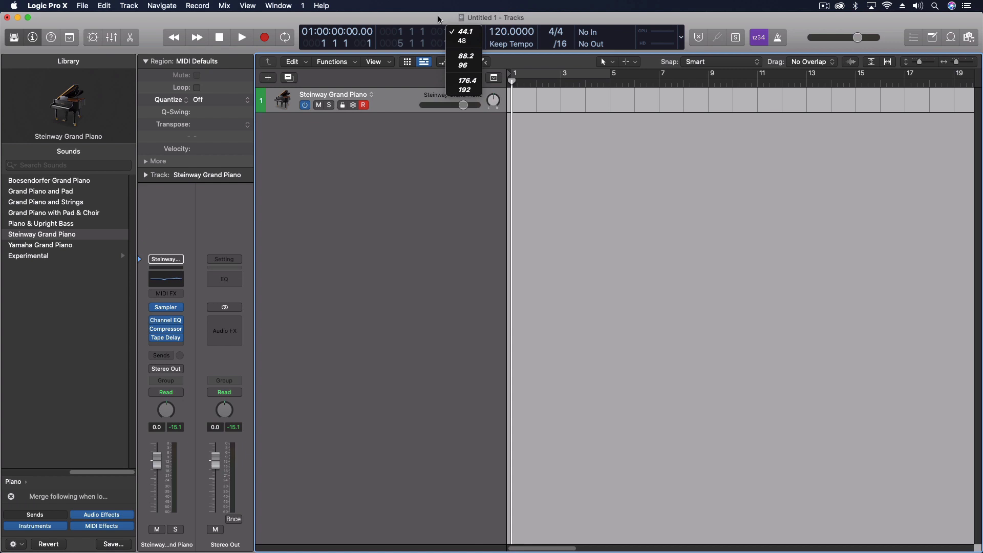
mouse_move(502, 61)
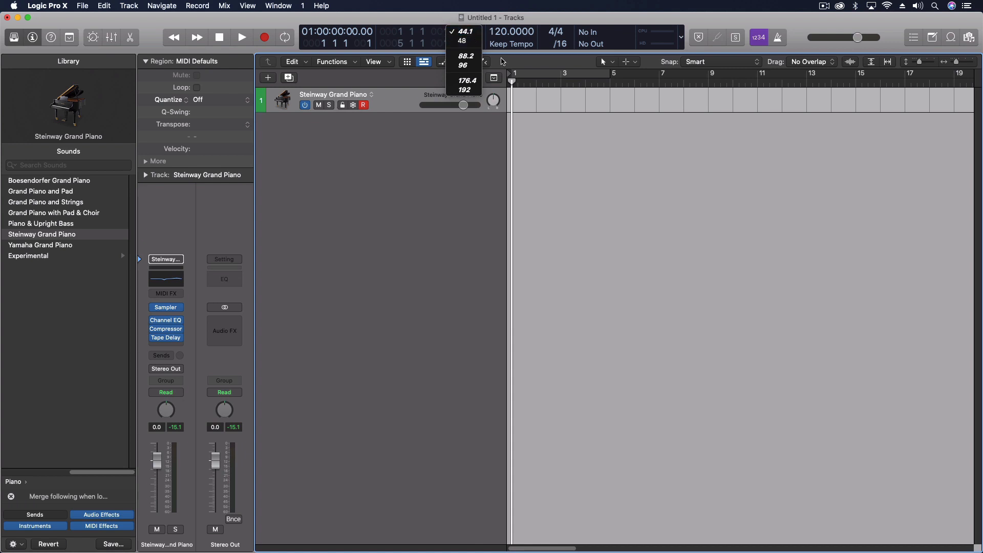
mouse_move(502, 65)
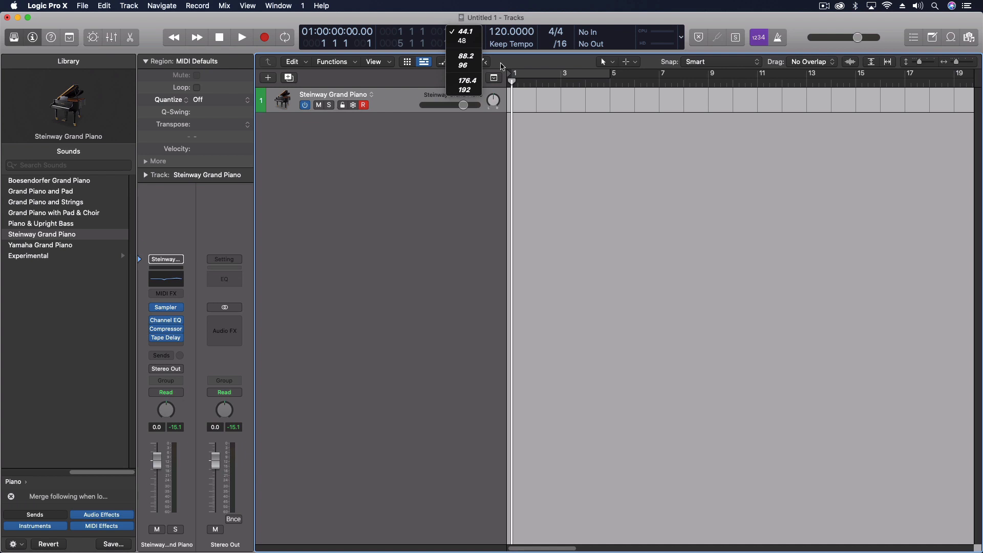
mouse_move(464, 55)
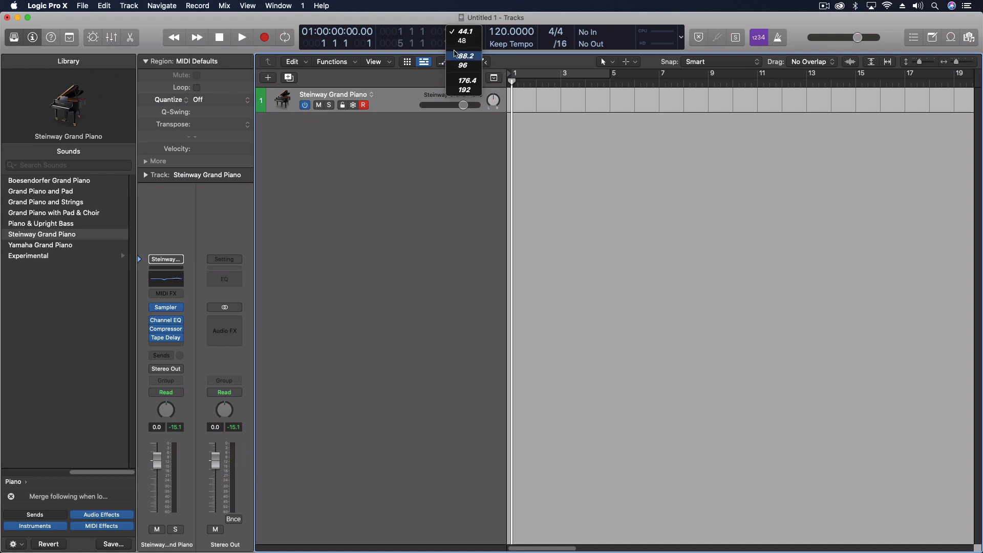
mouse_move(464, 89)
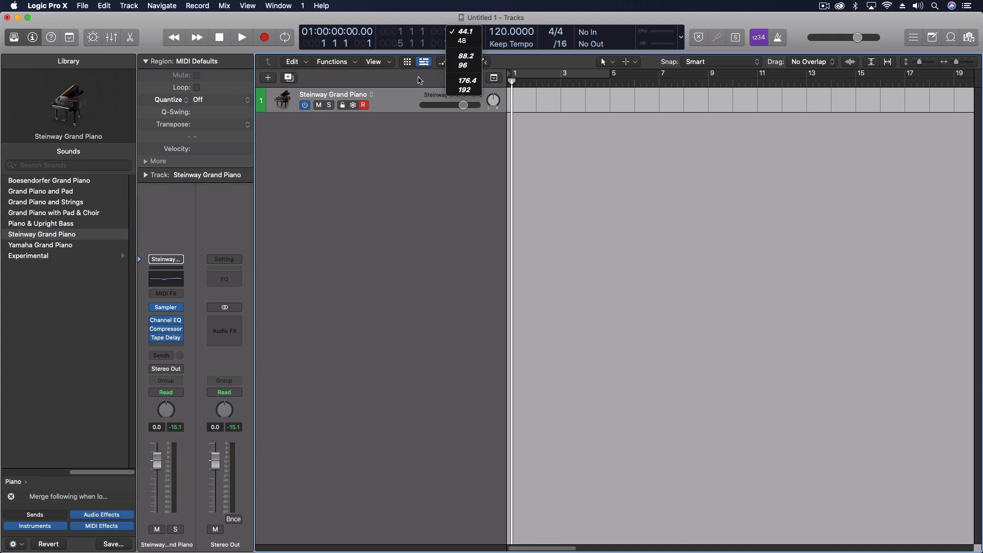
mouse_move(463, 40)
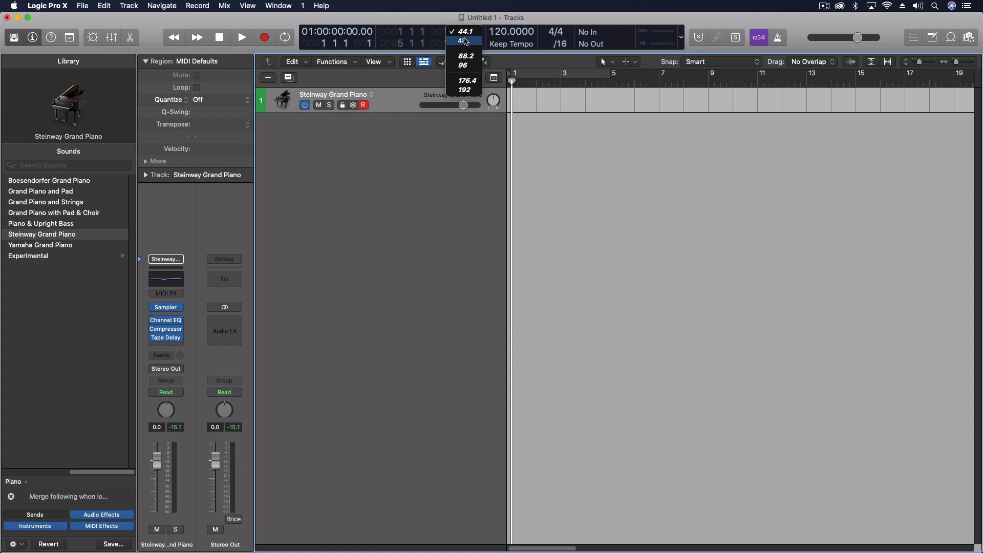
mouse_move(463, 31)
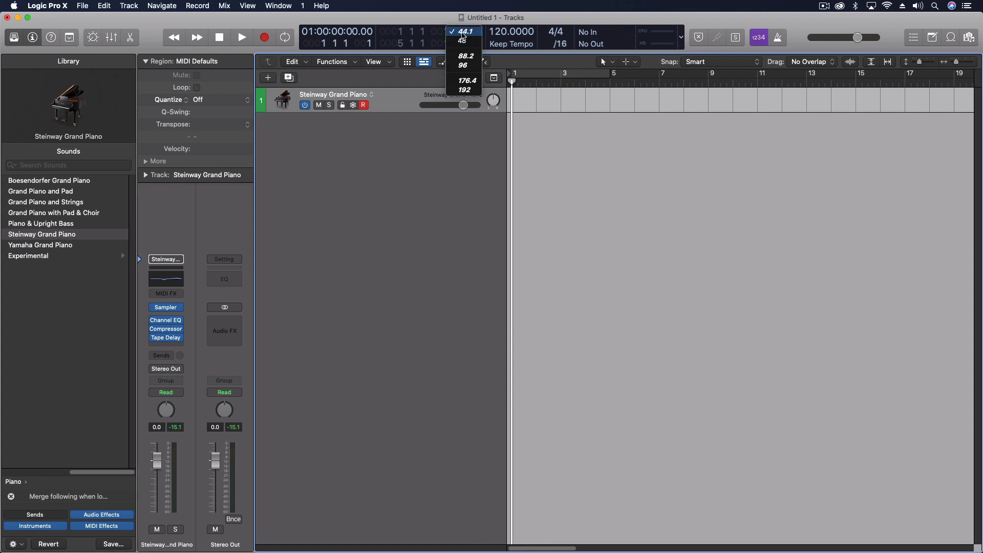
mouse_move(464, 31)
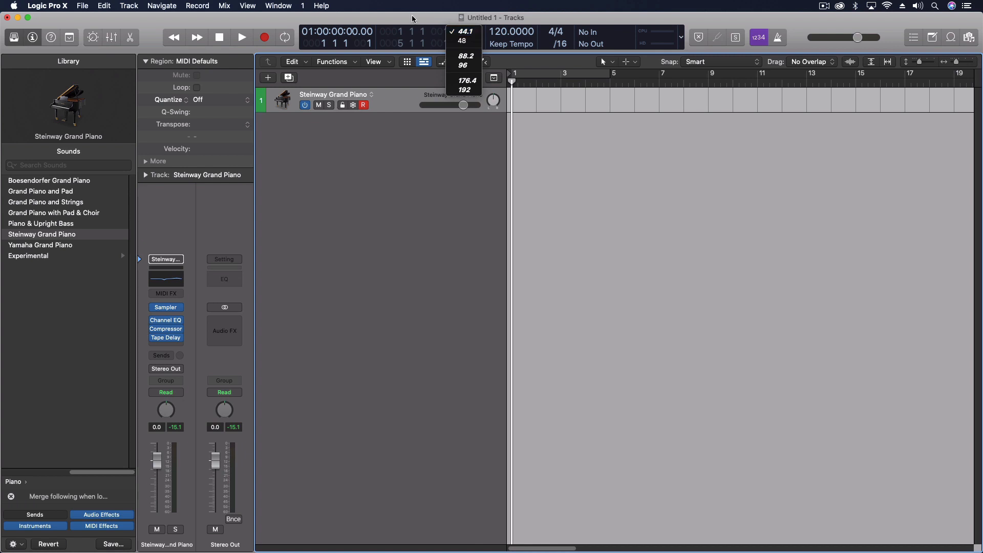
left_click(465, 31)
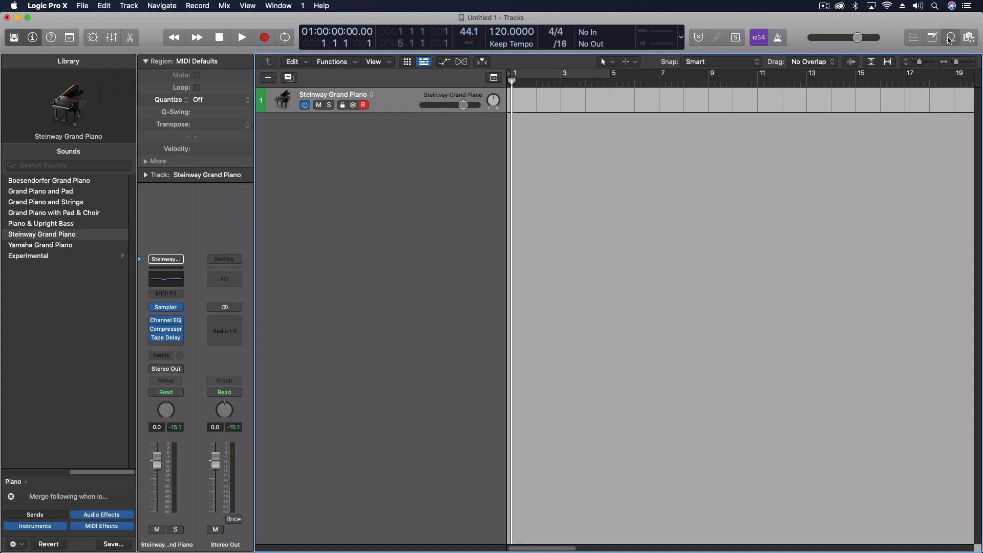
left_click(949, 37)
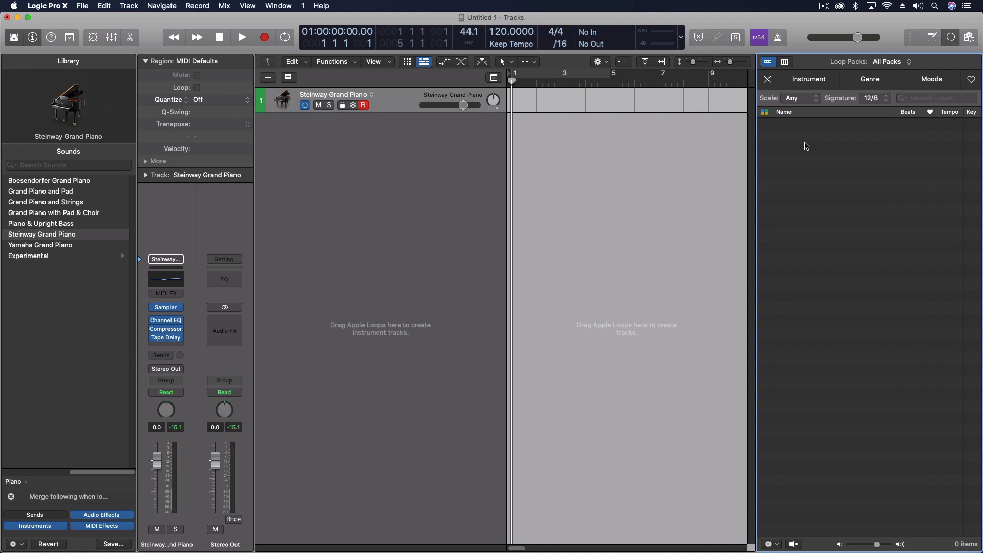
mouse_move(799, 153)
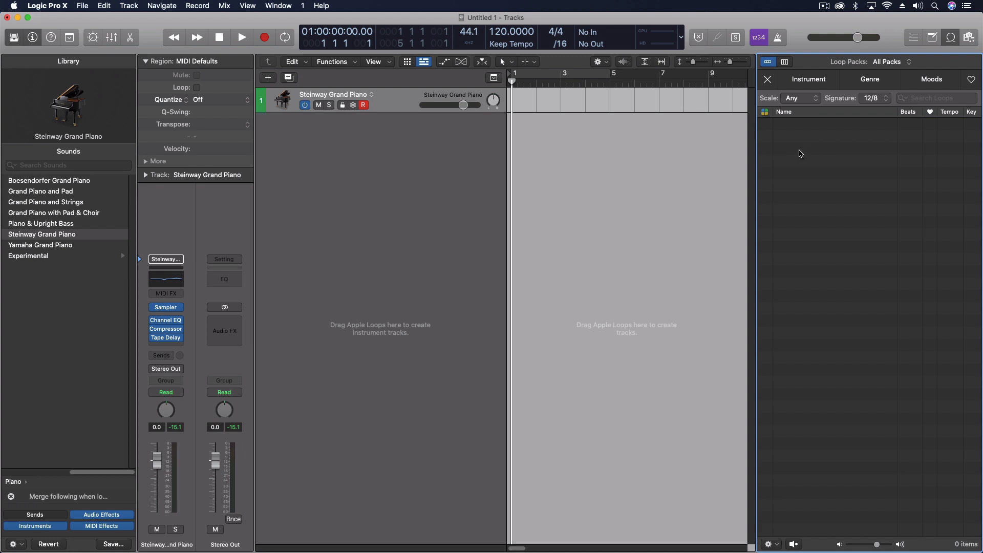
mouse_move(798, 149)
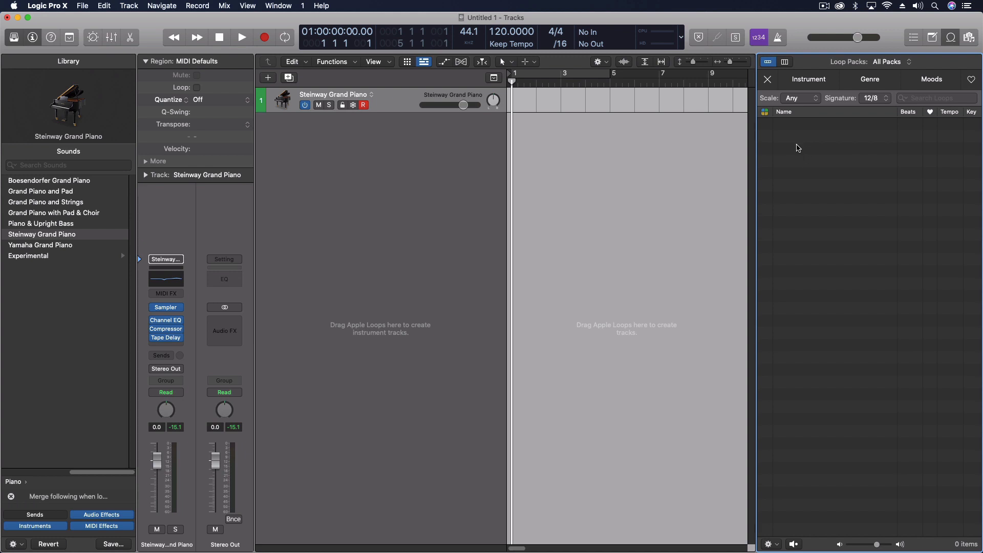
mouse_move(804, 134)
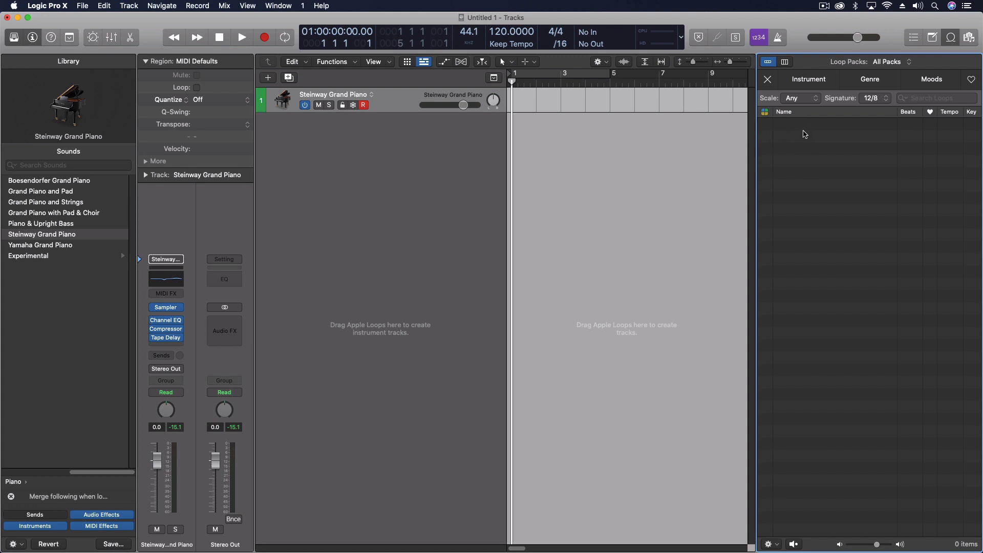
mouse_move(804, 128)
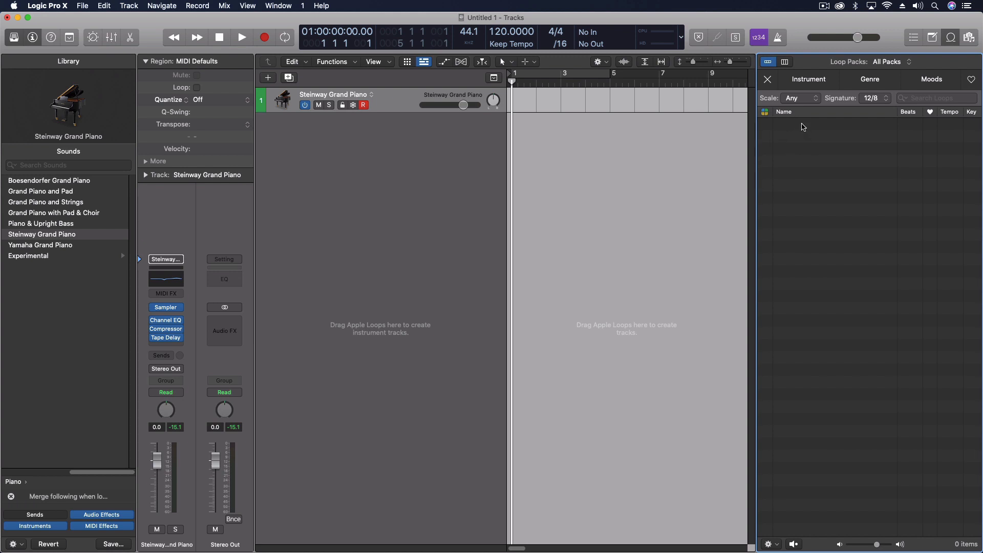
mouse_move(432, 146)
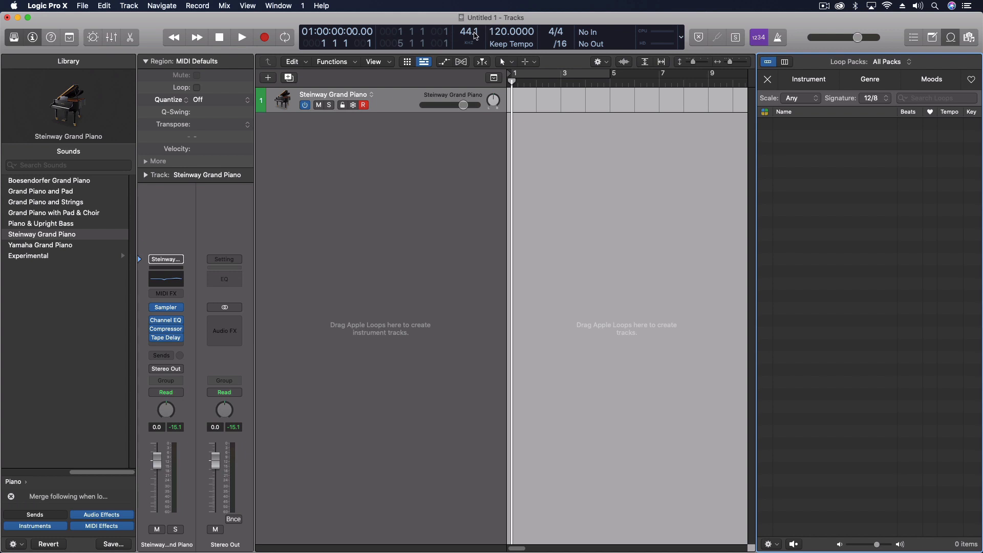
mouse_move(475, 34)
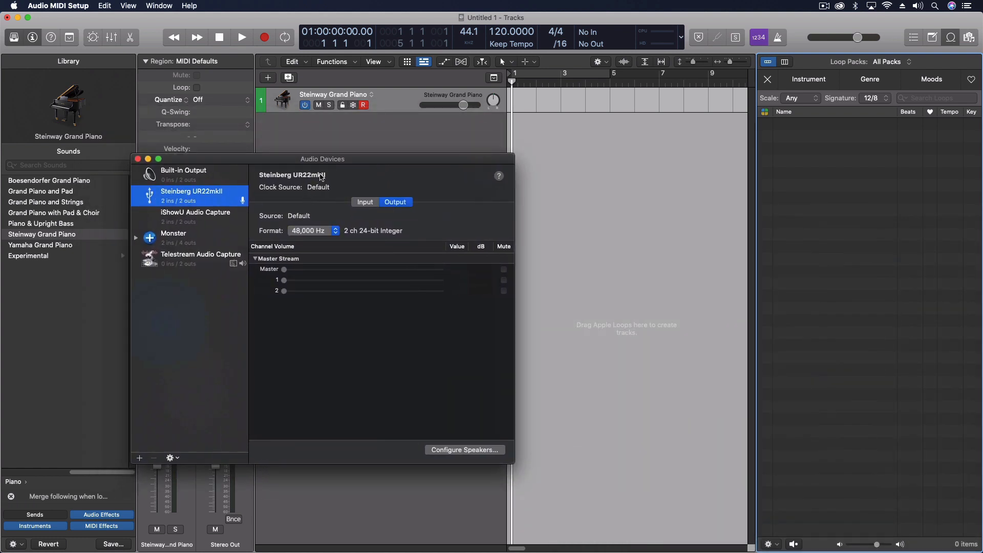
Browse the UR22mkII output sample rates (44,100–192,000 Hz), keeping 48,000 Hz.
left_click(308, 230)
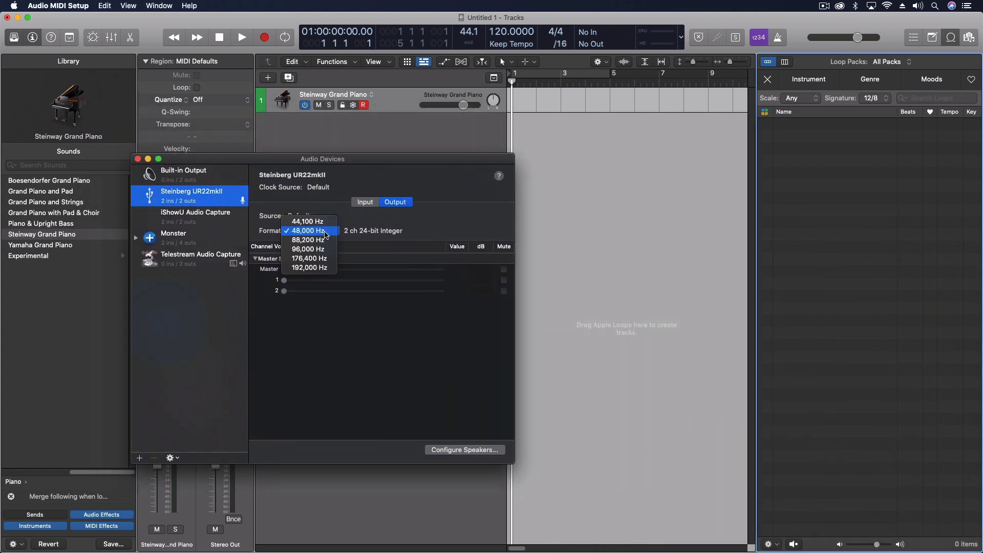
mouse_move(308, 240)
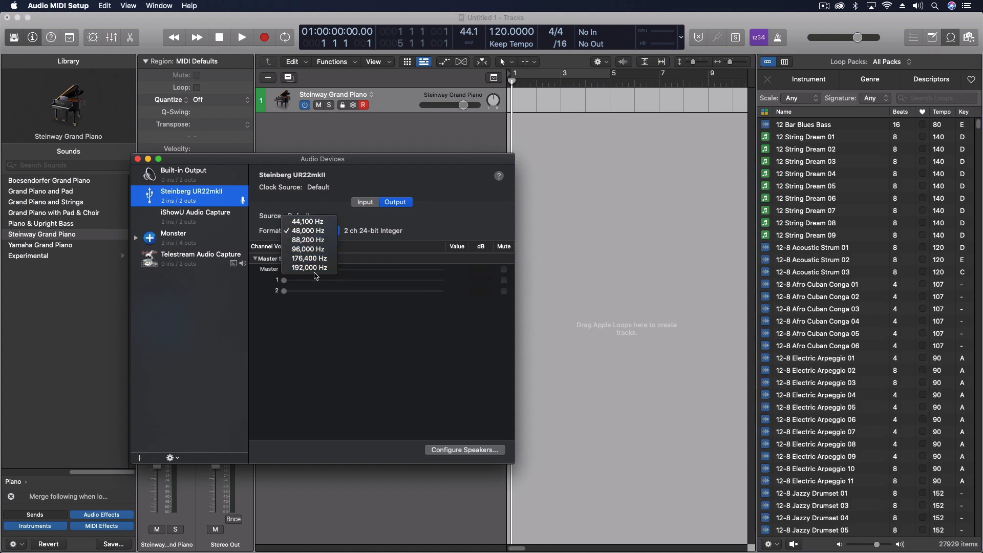
mouse_move(308, 268)
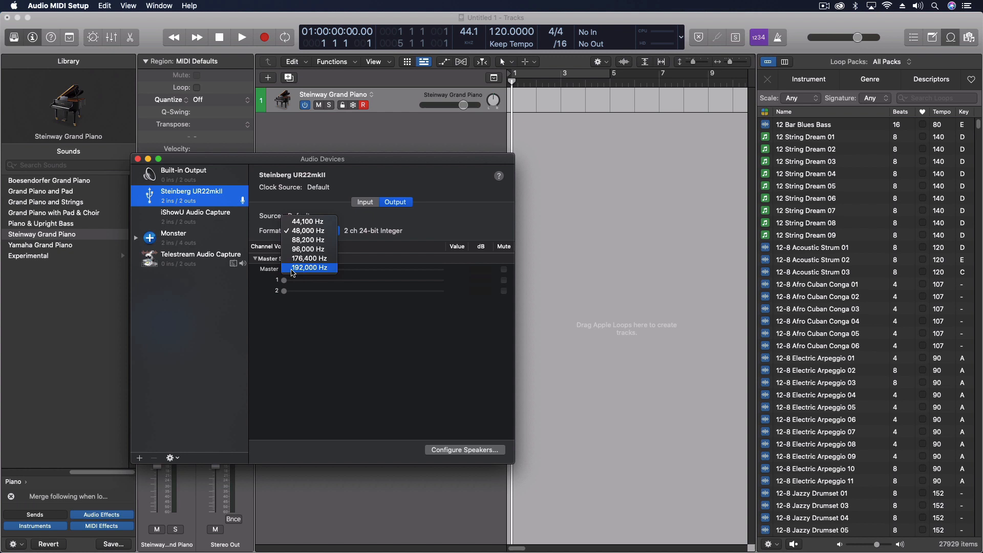
mouse_move(308, 270)
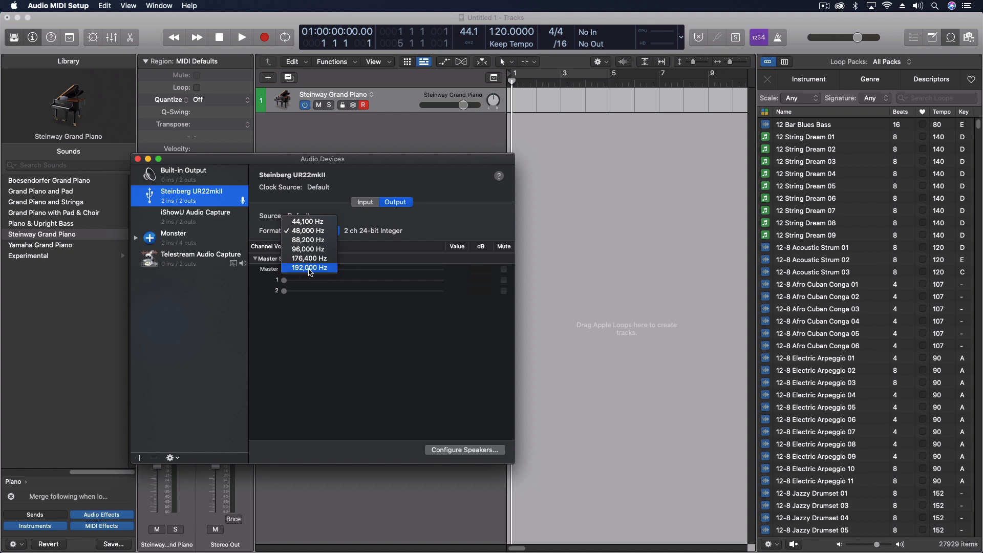
left_click(307, 230)
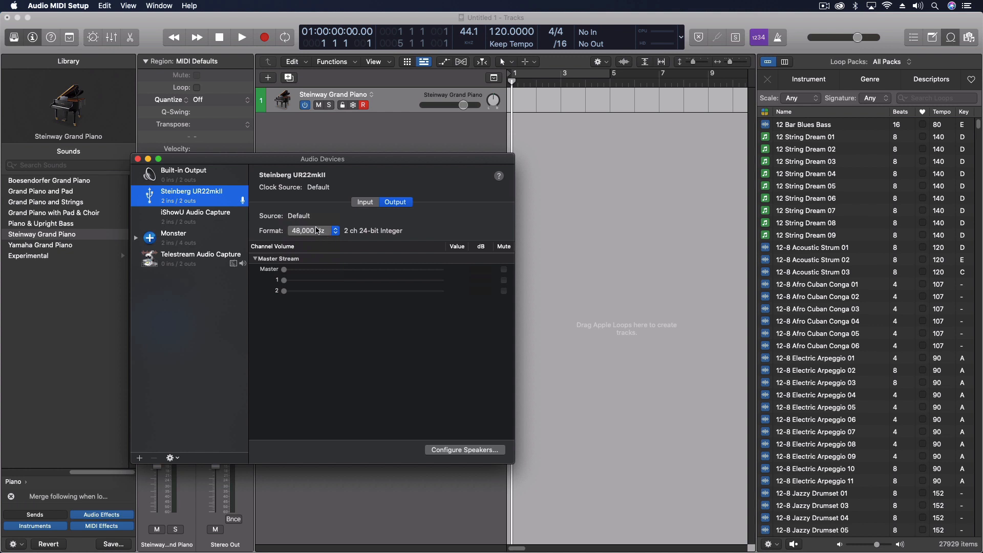
mouse_move(313, 232)
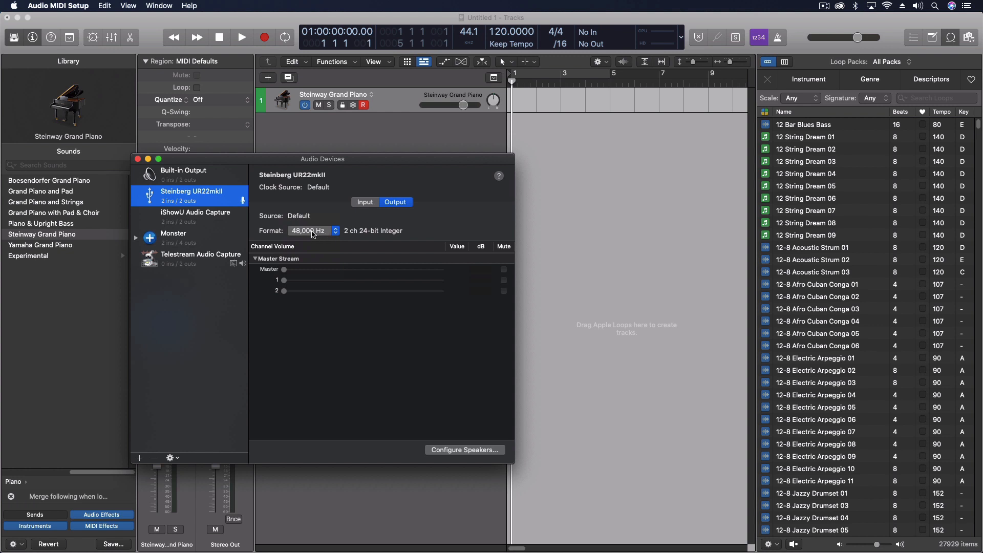
left_click(311, 231)
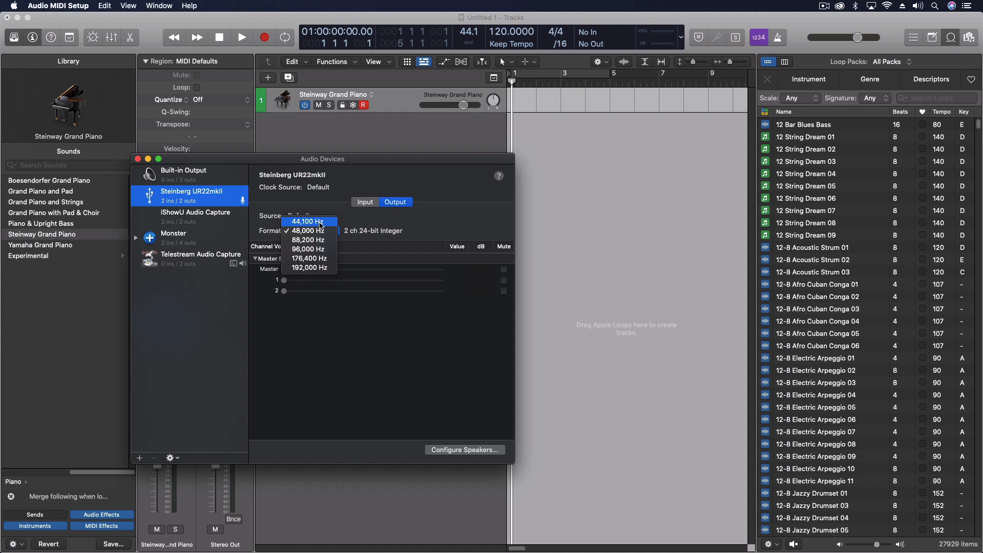
mouse_move(312, 230)
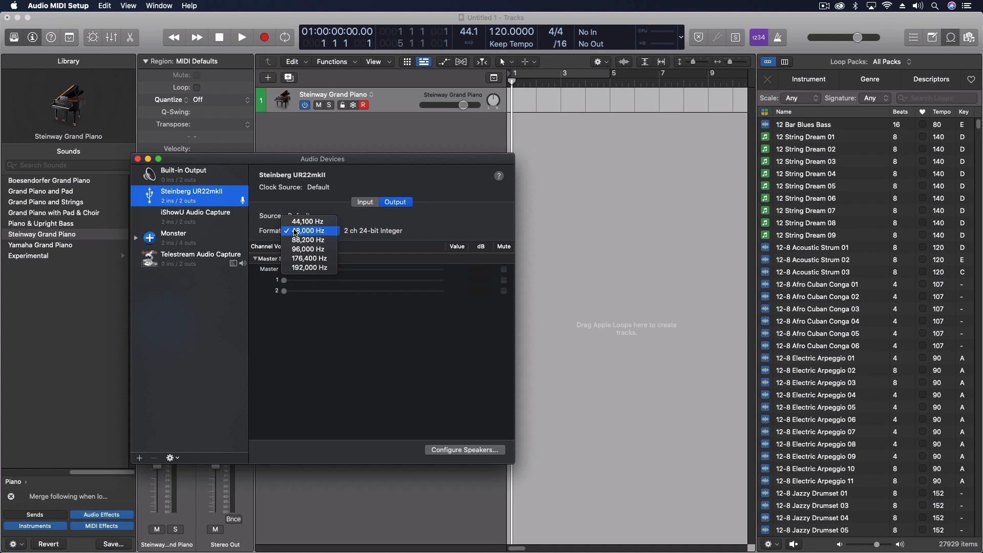
mouse_move(308, 258)
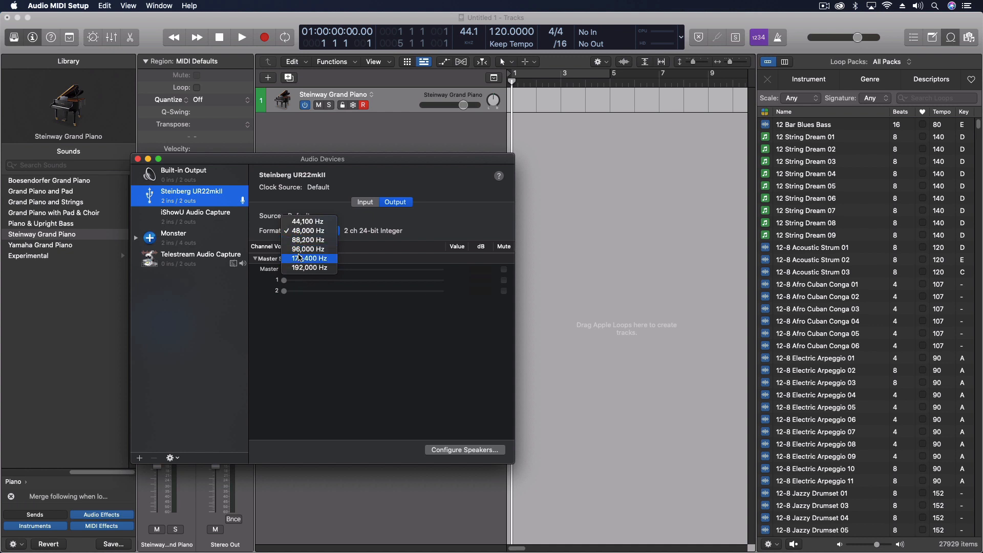
mouse_move(307, 240)
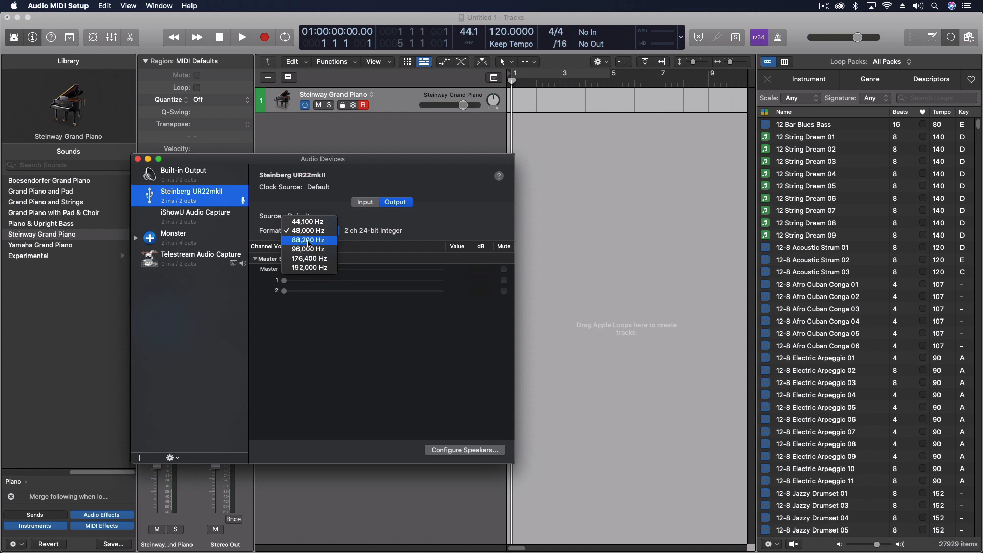
mouse_move(318, 268)
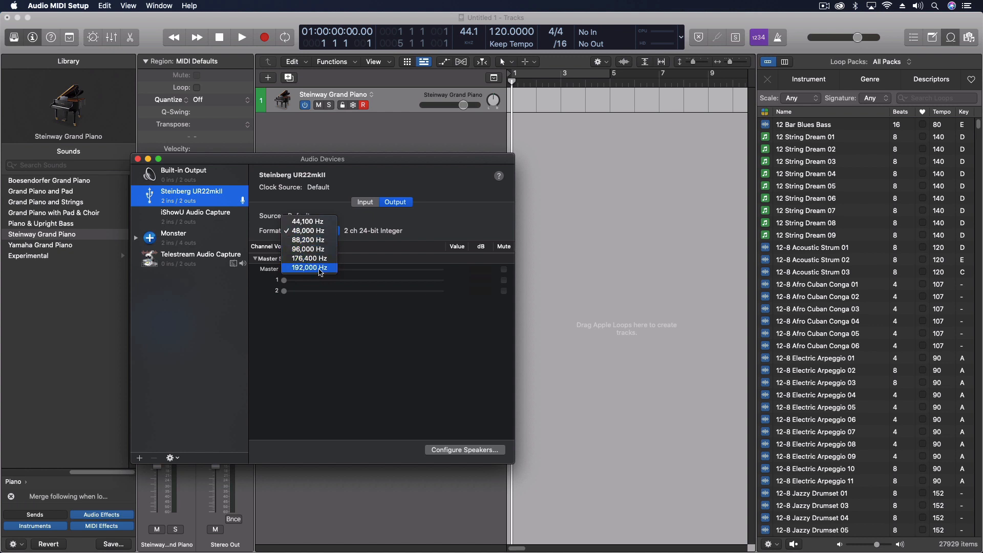
mouse_move(307, 239)
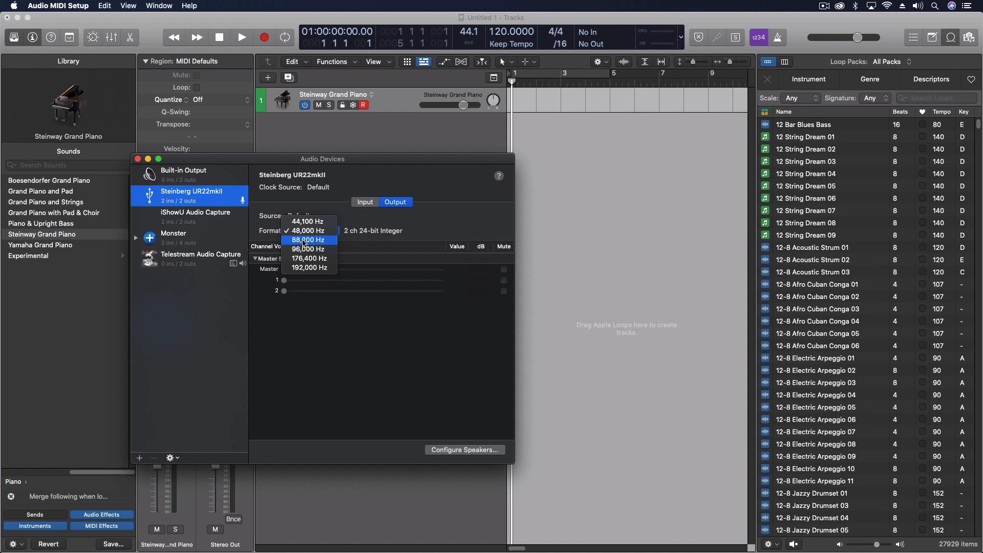
mouse_move(309, 268)
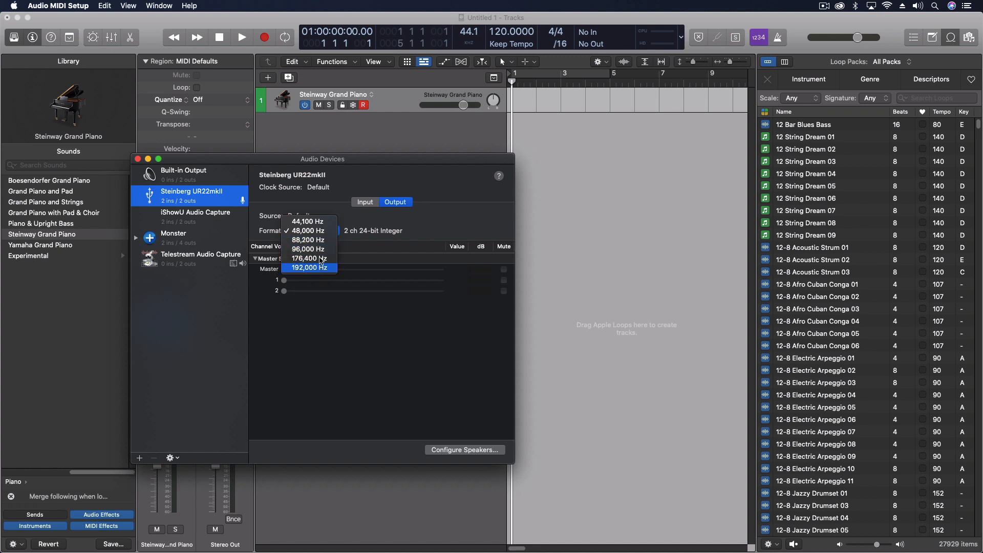
mouse_move(295, 271)
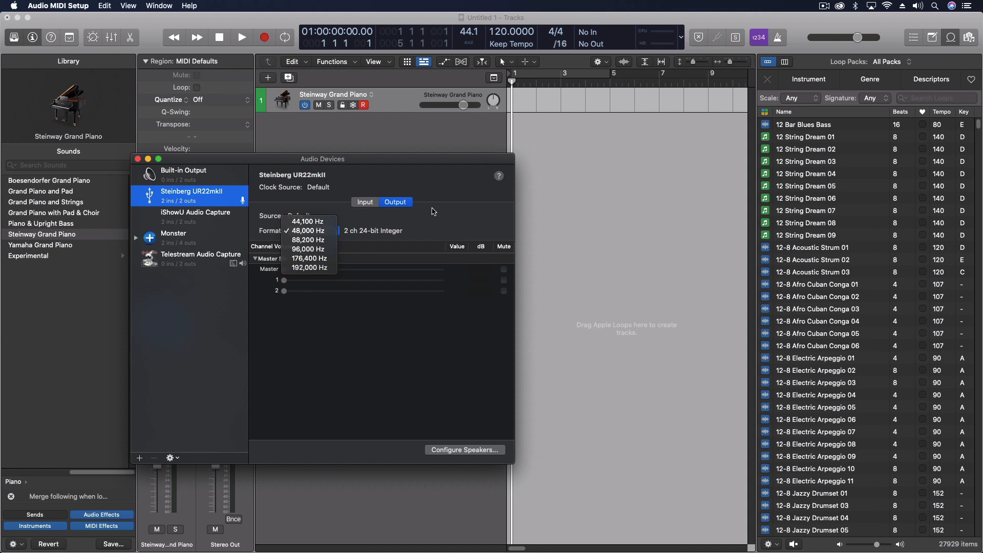
left_click(308, 230)
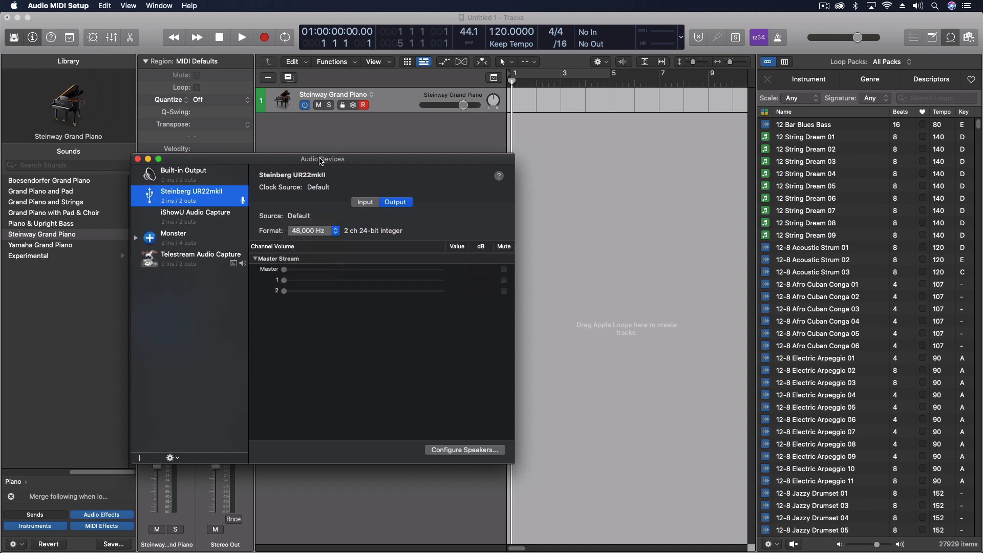
left_click(312, 229)
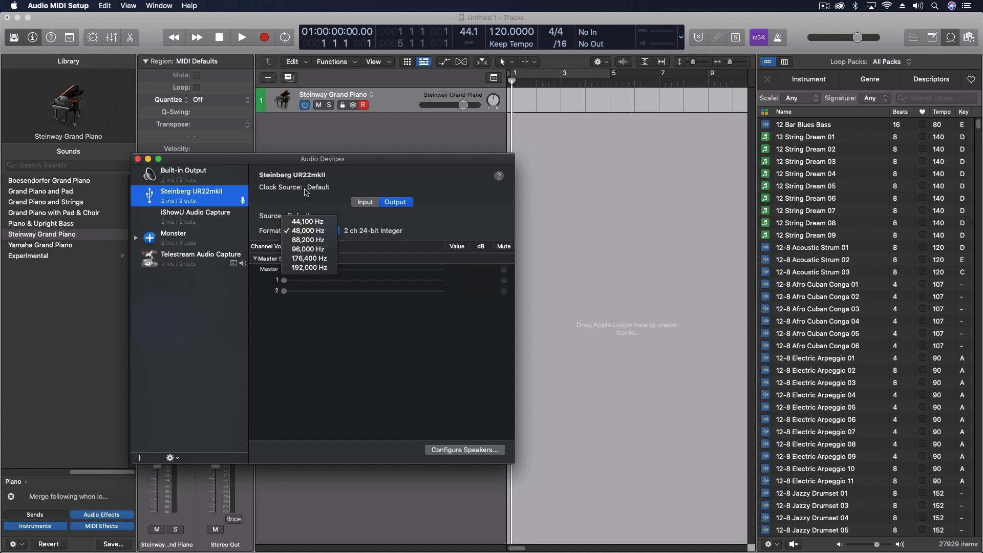
mouse_move(332, 190)
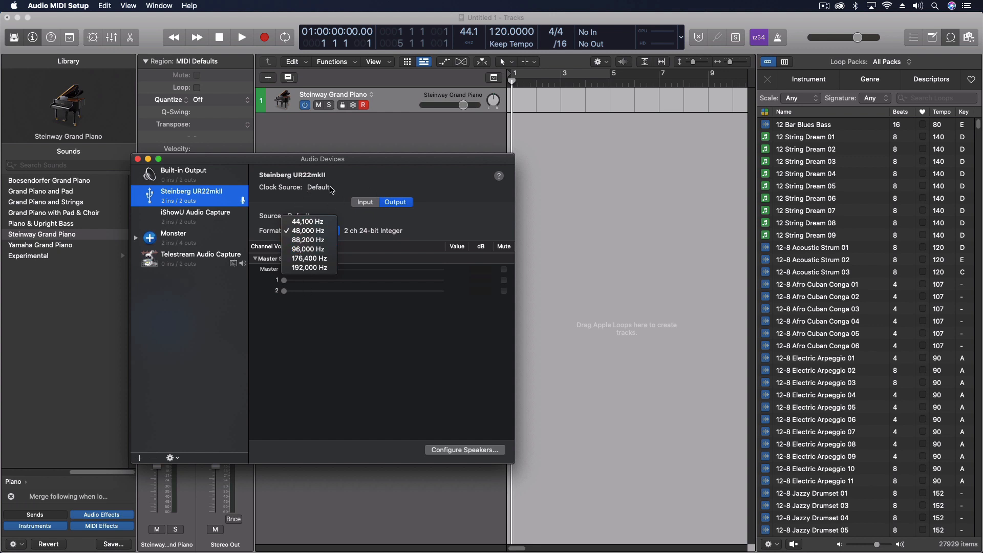
Open the Audio File Editor for the 12-8 Acoustic Strum 01 region.
left_click(307, 231)
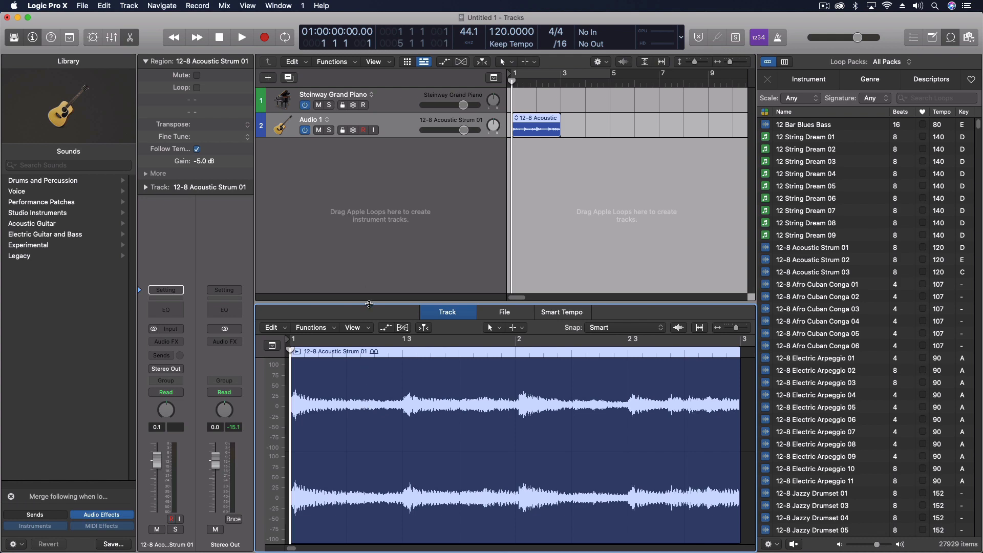
left_click(504, 312)
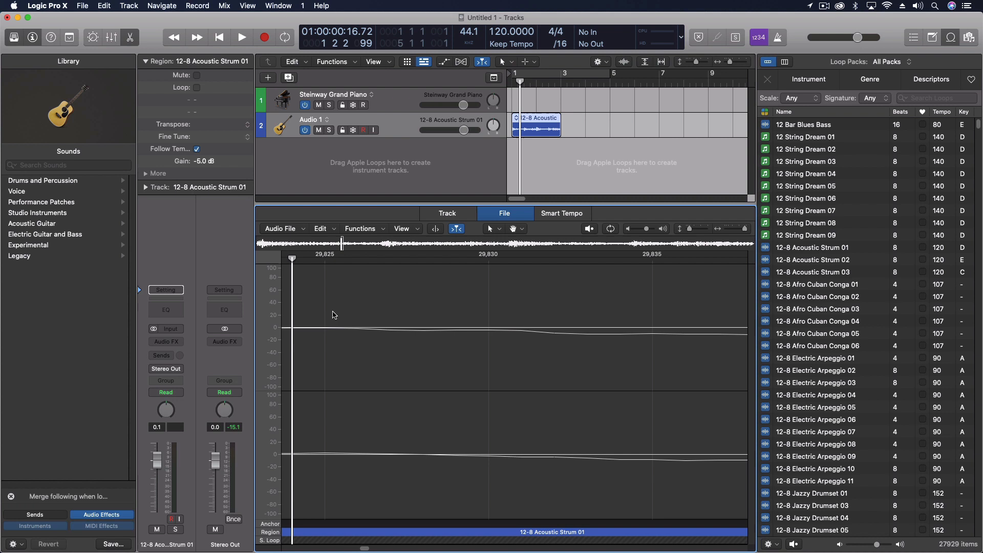
Display the strum waveform as stepped sample-and-hold values.
left_click(402, 229)
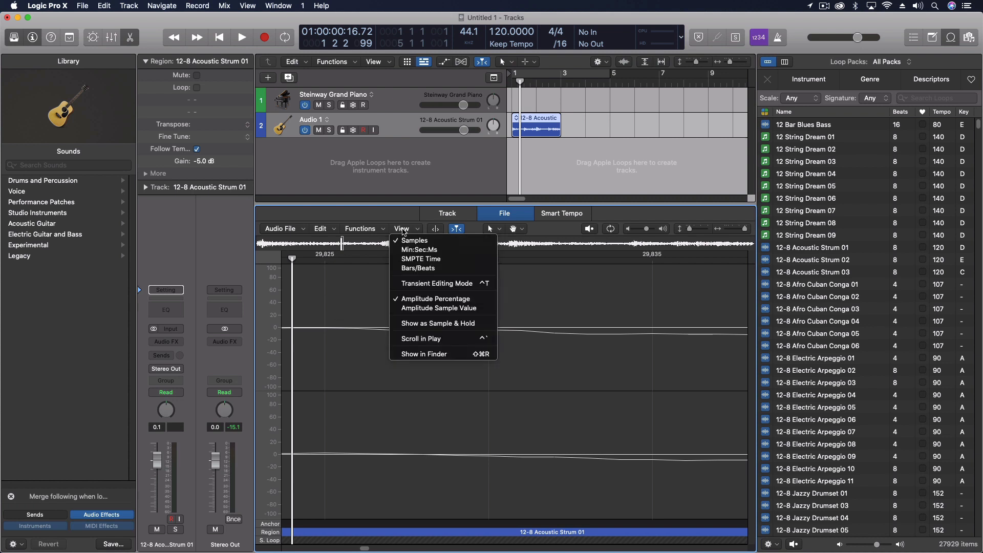
mouse_move(436, 323)
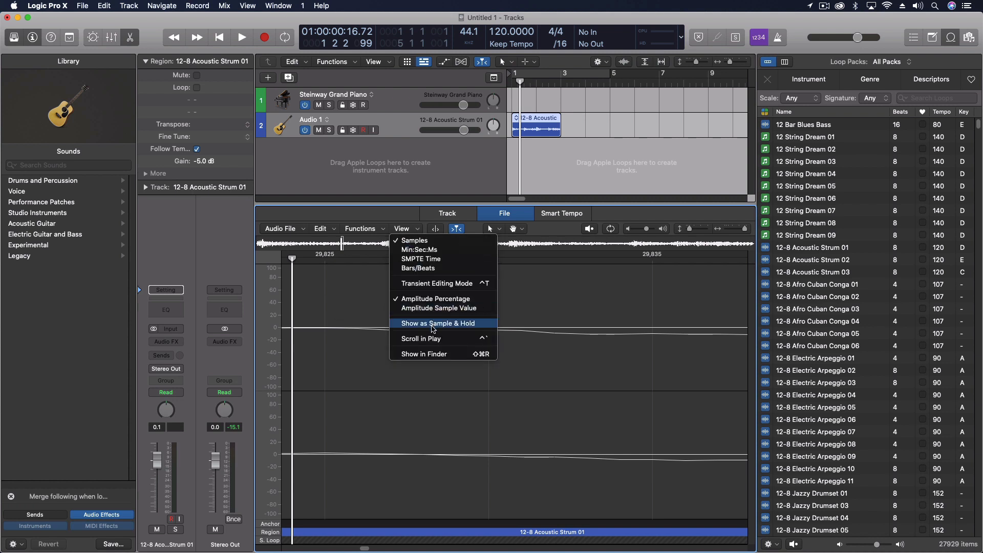
left_click(436, 323)
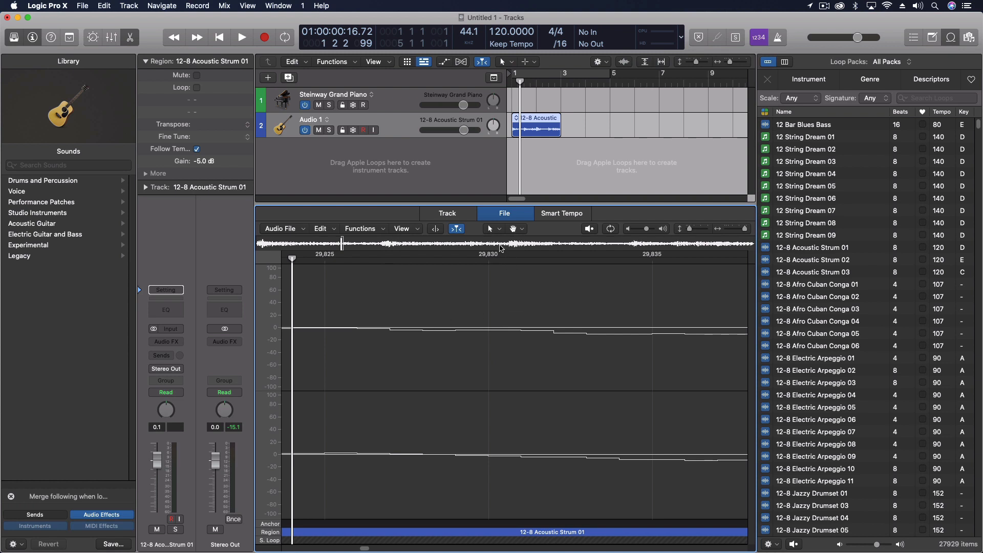
left_click(401, 228)
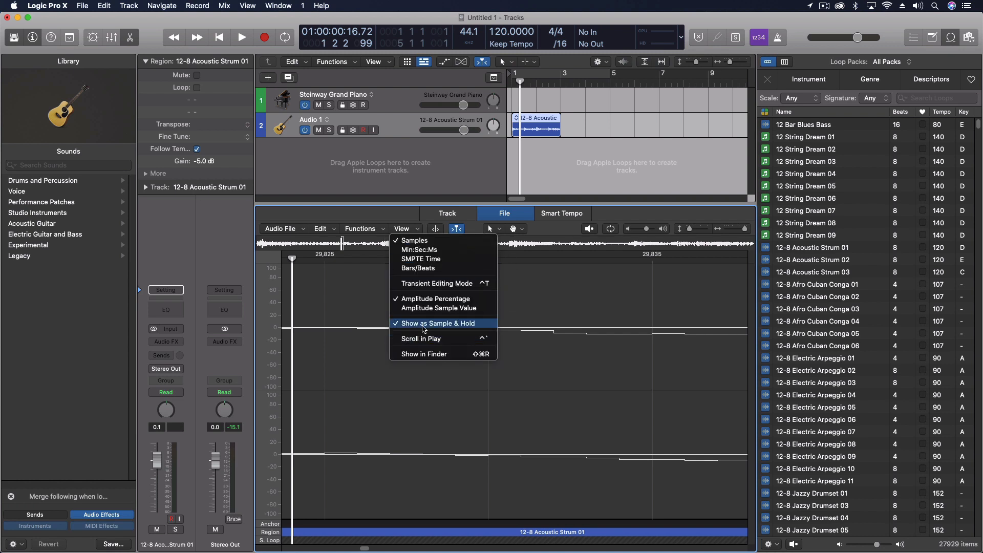
left_click(438, 323)
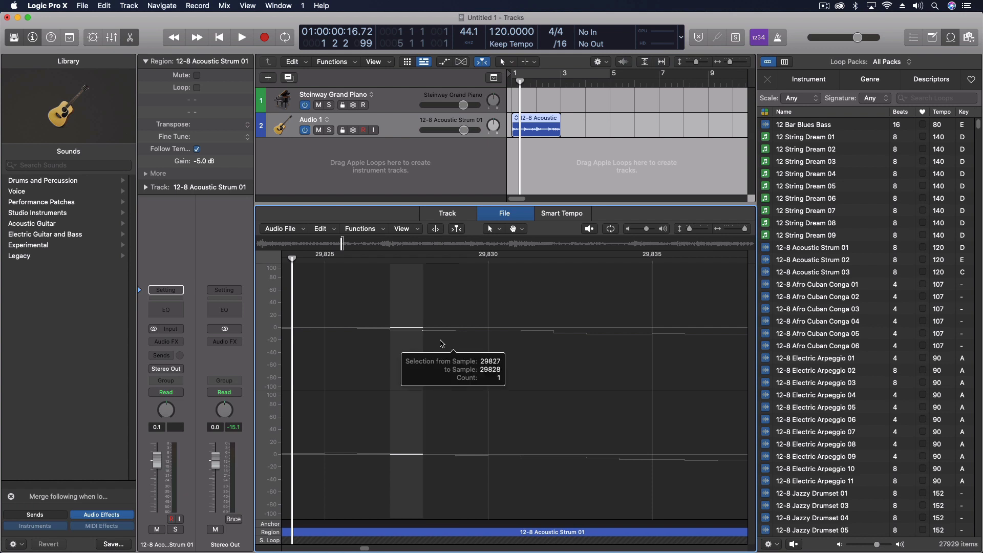
mouse_move(455, 344)
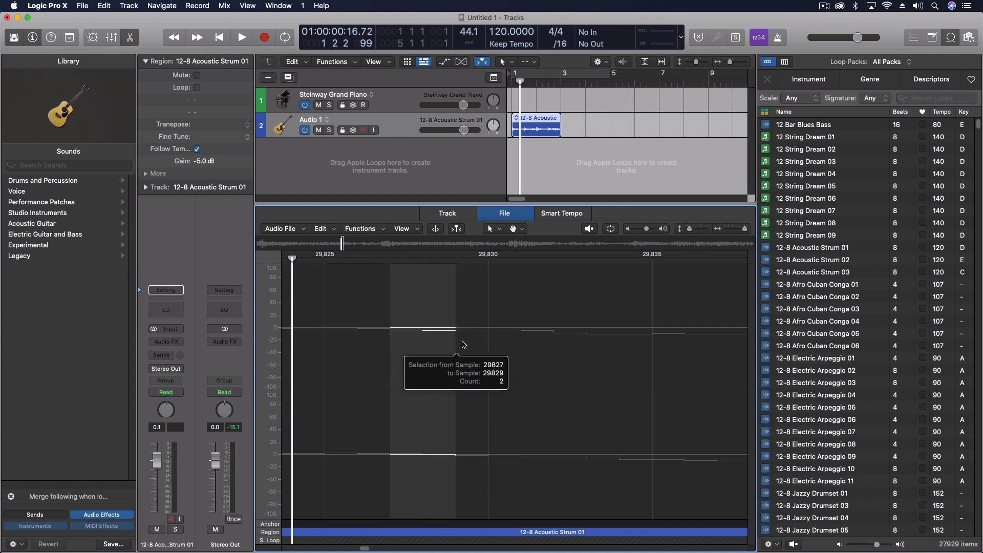
mouse_move(459, 349)
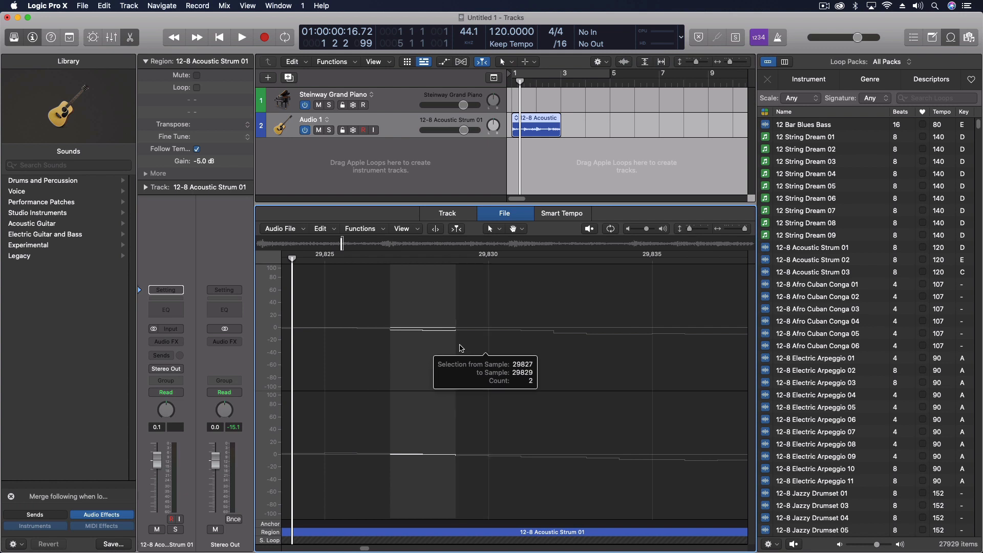
mouse_move(558, 352)
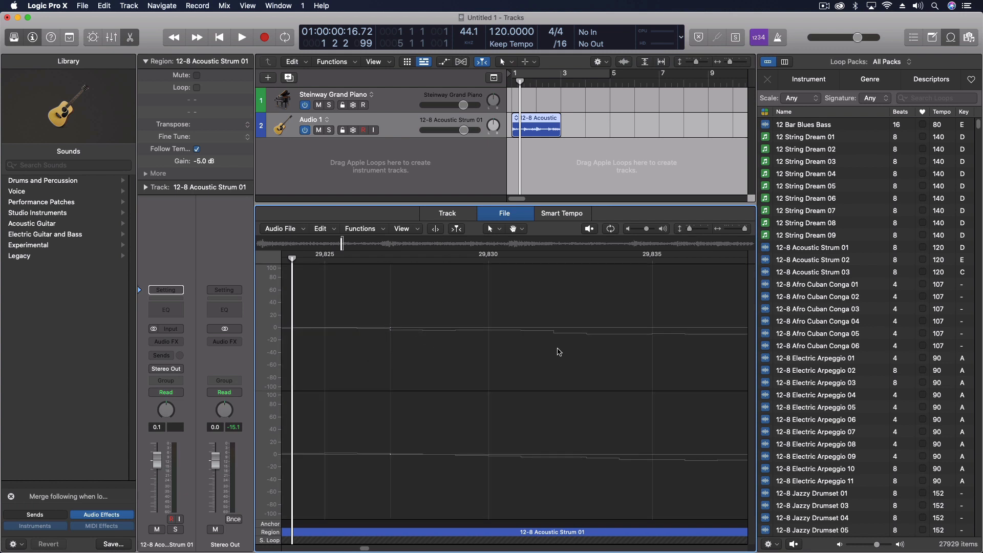
mouse_move(514, 385)
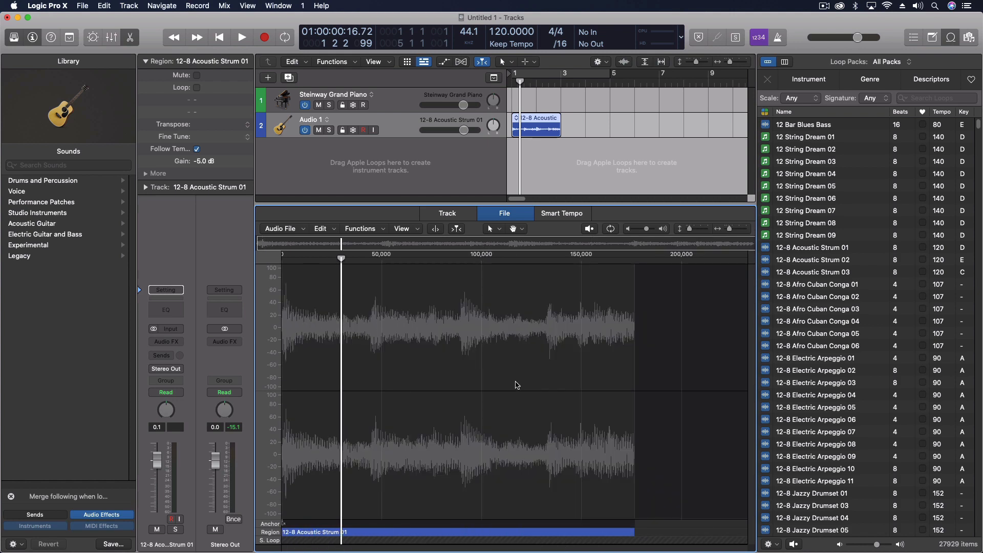
mouse_move(678, 67)
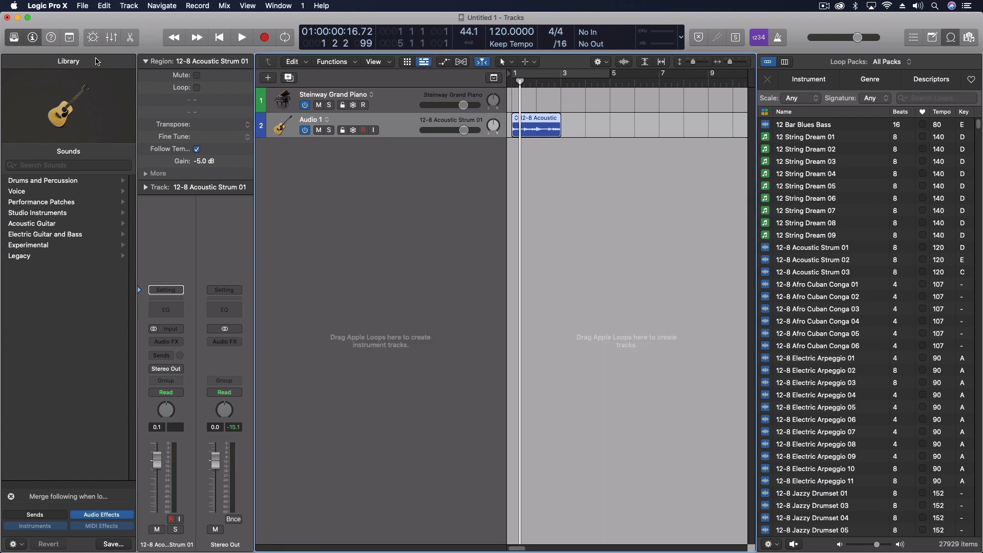
Set the project sample rate to 48 kHz and show the Audio preferences buffer sizes.
left_click(467, 32)
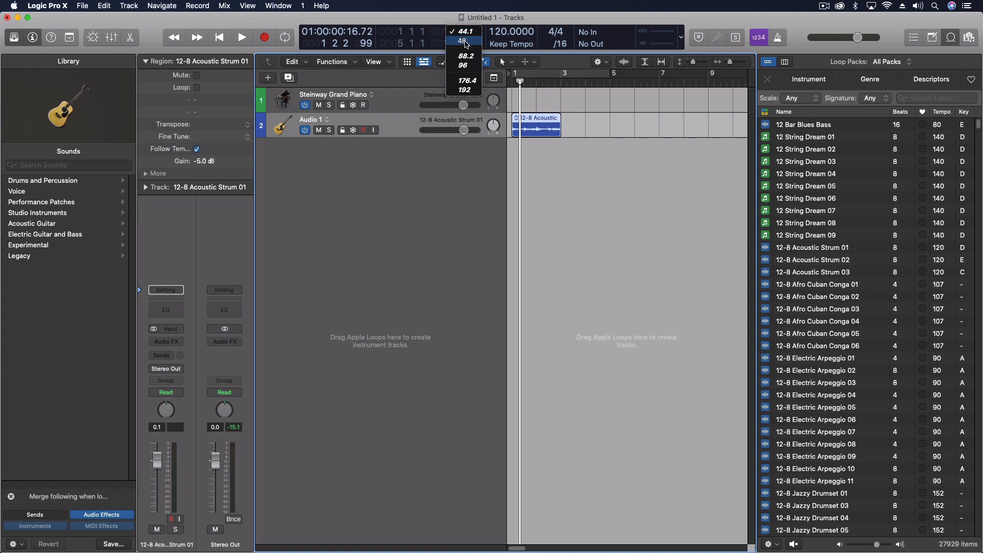
left_click(461, 41)
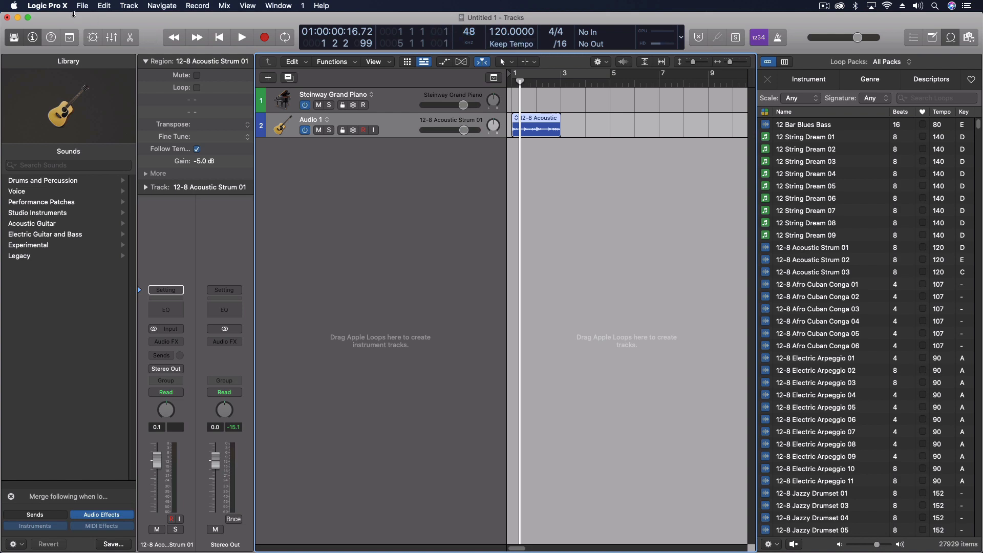
left_click(47, 6)
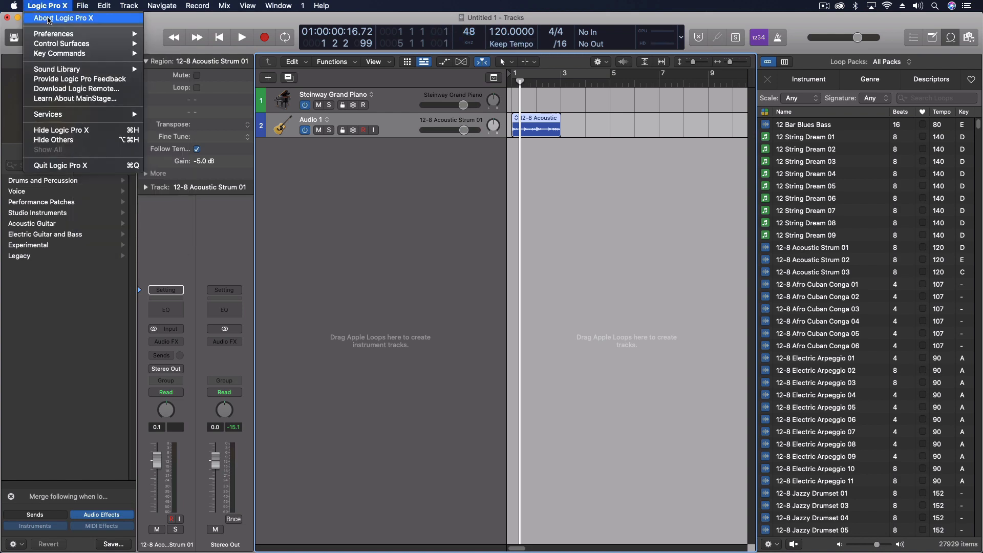
left_click(53, 34)
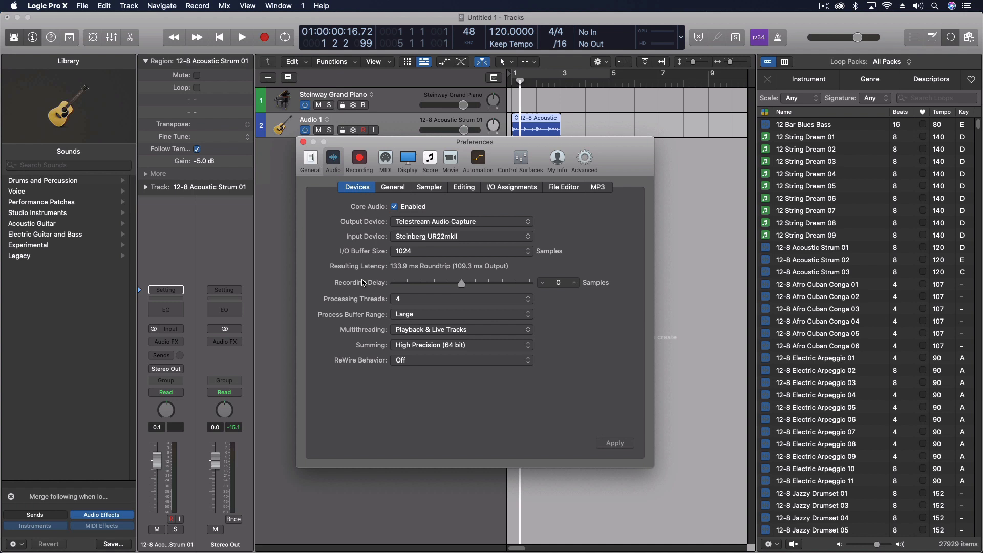
left_click(461, 252)
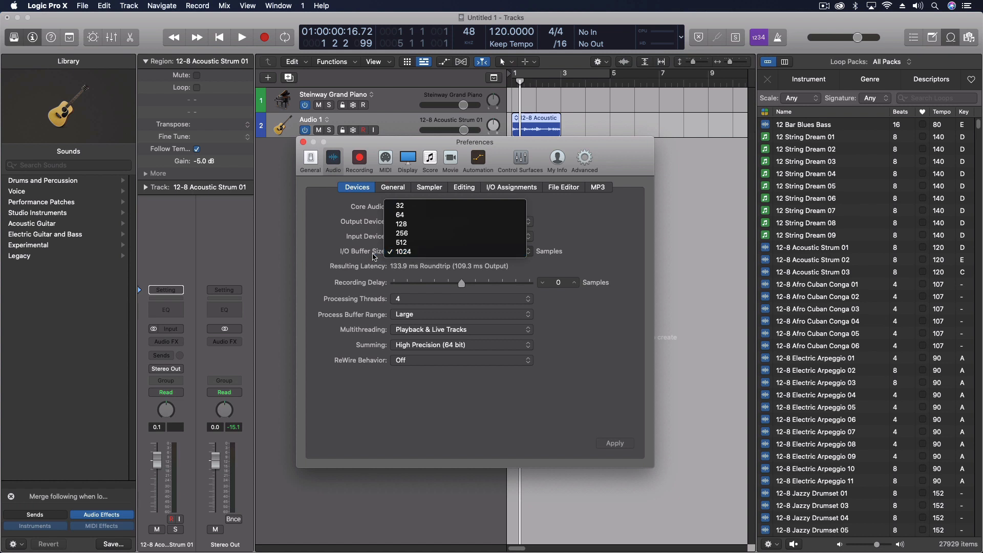
left_click(403, 251)
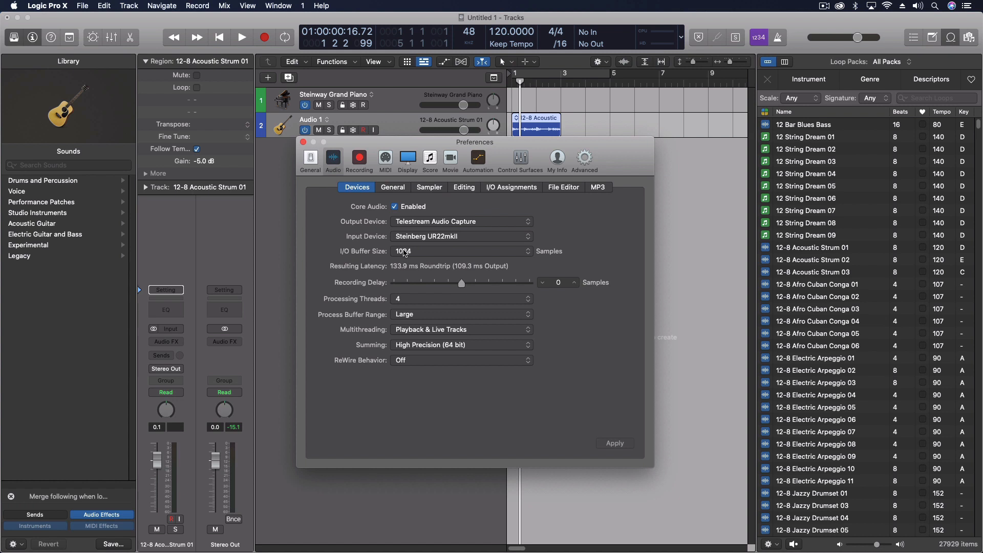
mouse_move(369, 264)
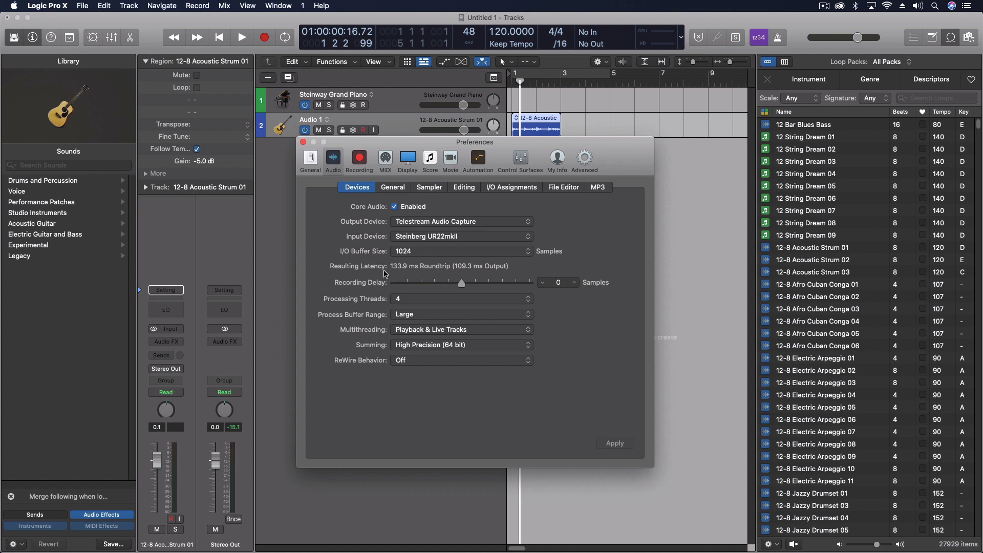
mouse_move(389, 274)
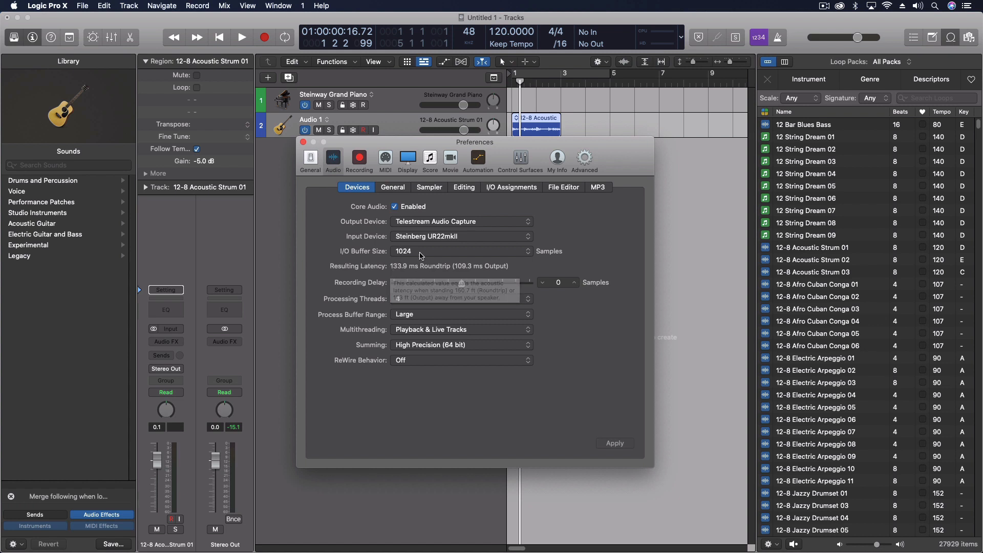
left_click(460, 251)
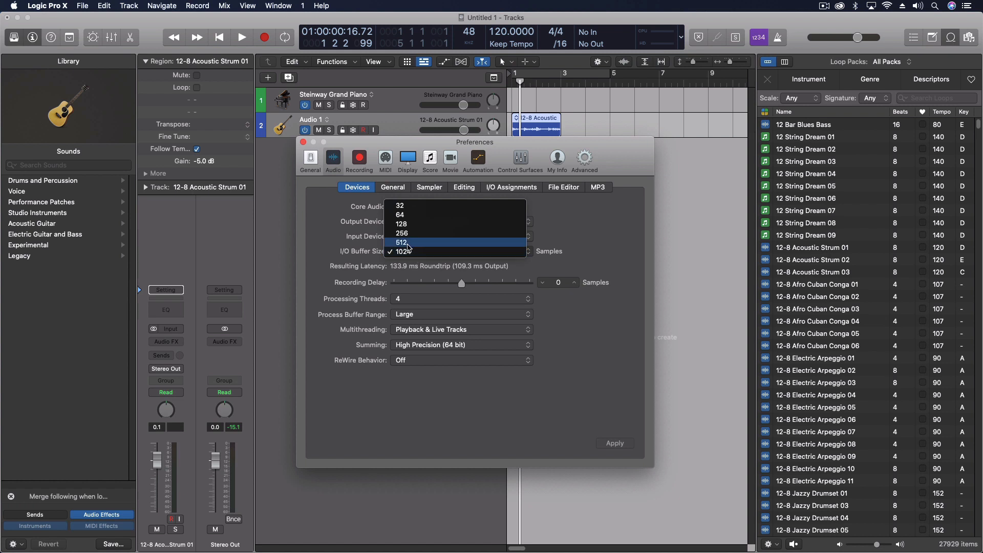
mouse_move(407, 251)
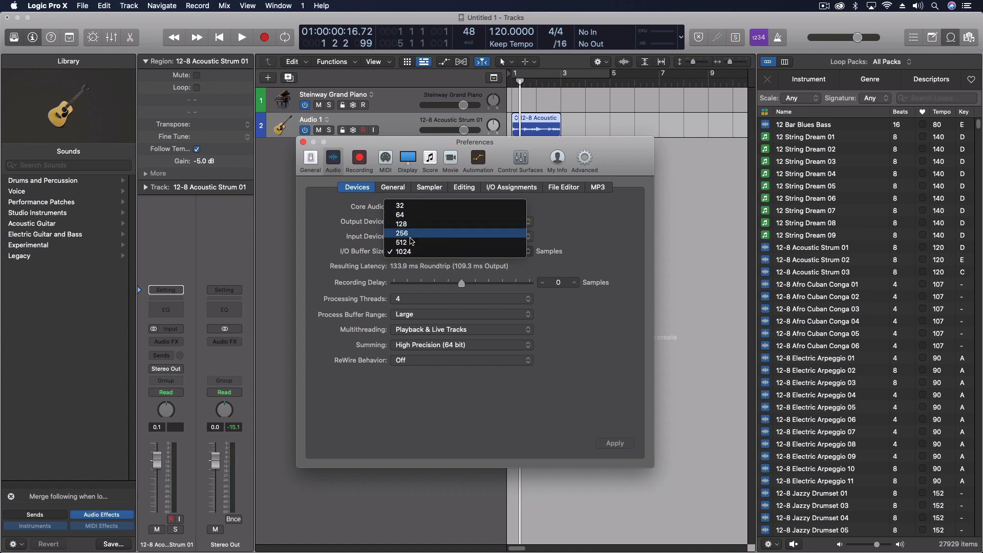
mouse_move(407, 243)
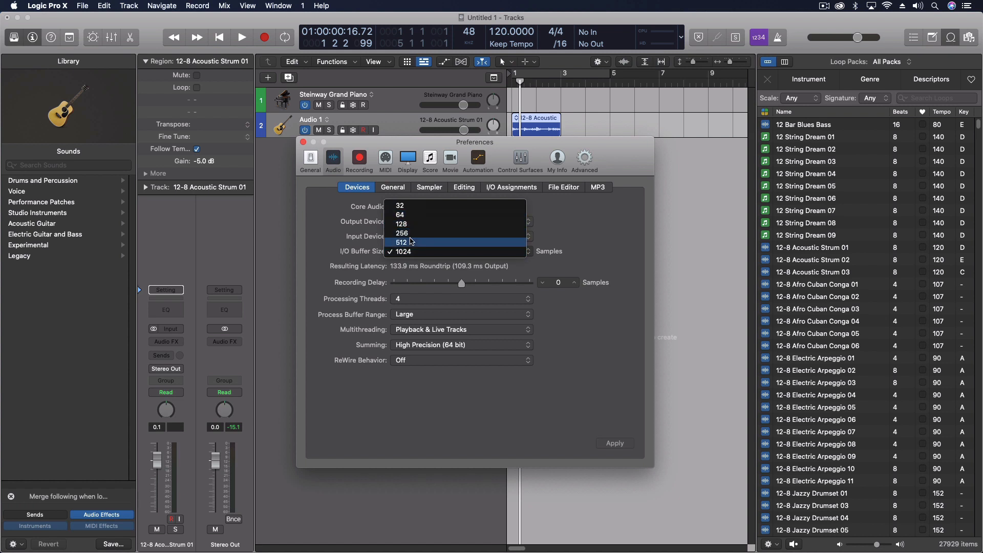
mouse_move(407, 233)
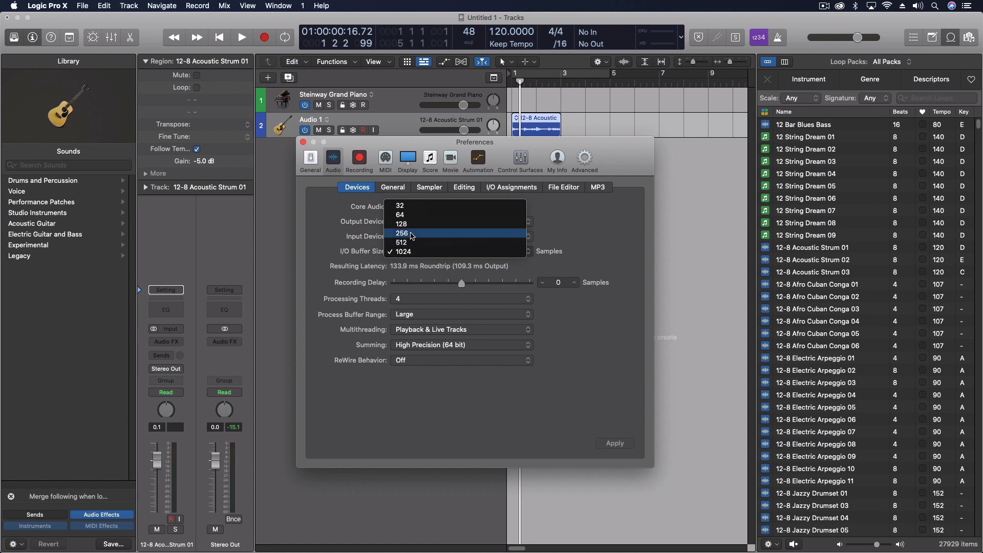
mouse_move(410, 224)
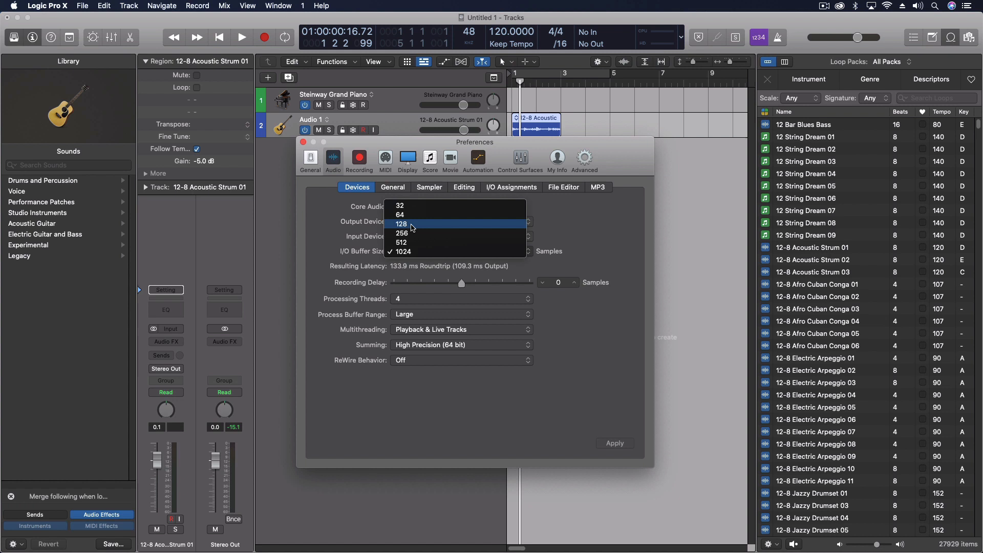
mouse_move(411, 215)
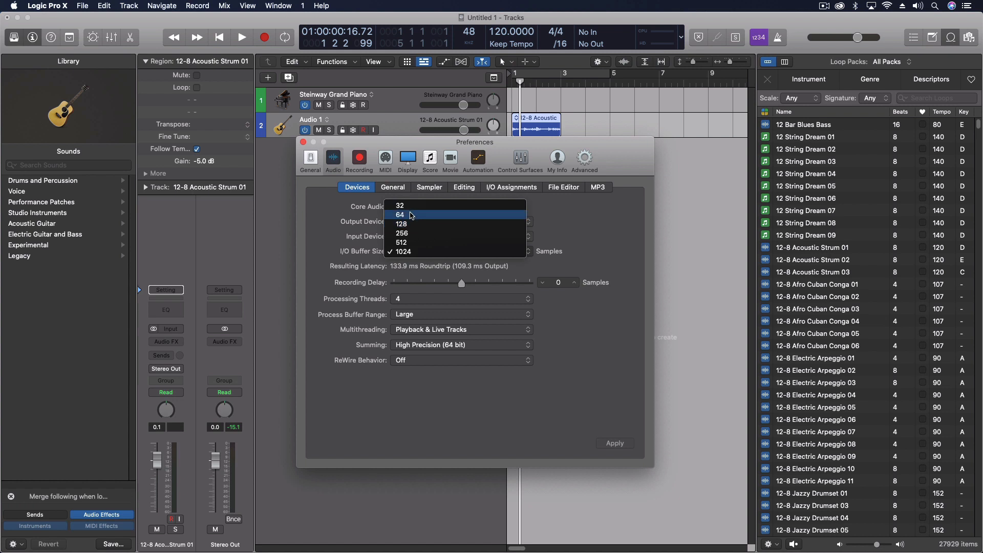
mouse_move(401, 223)
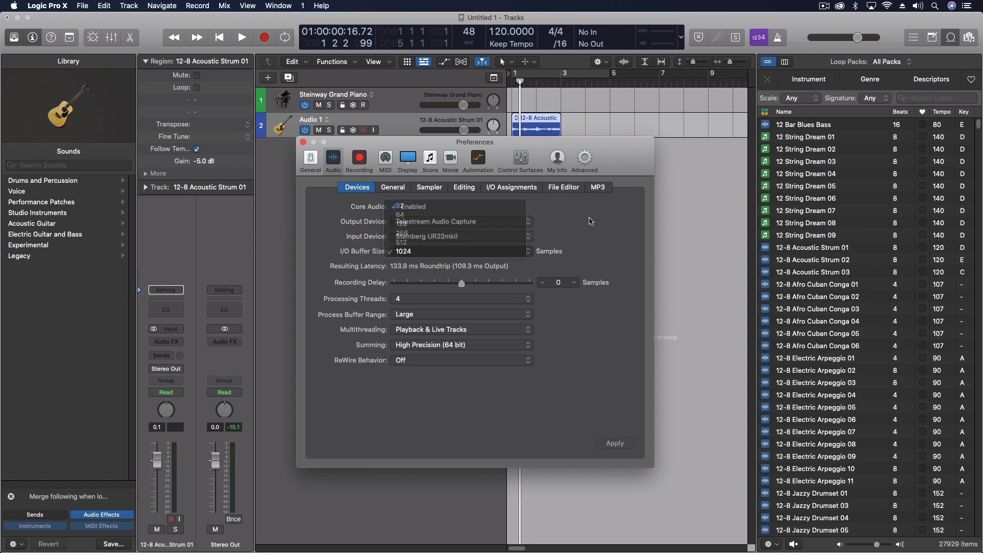
left_click(404, 251)
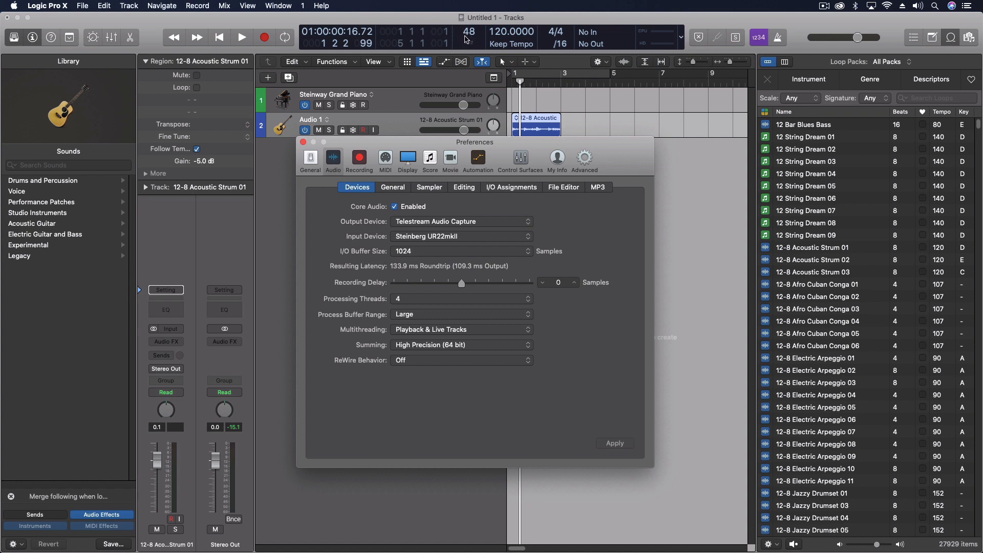
left_click(469, 31)
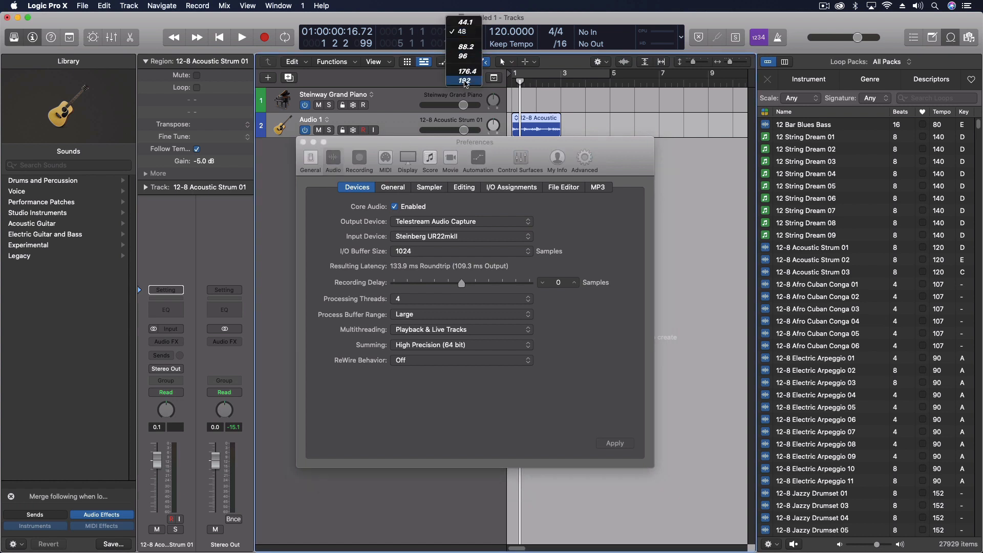
left_click(462, 80)
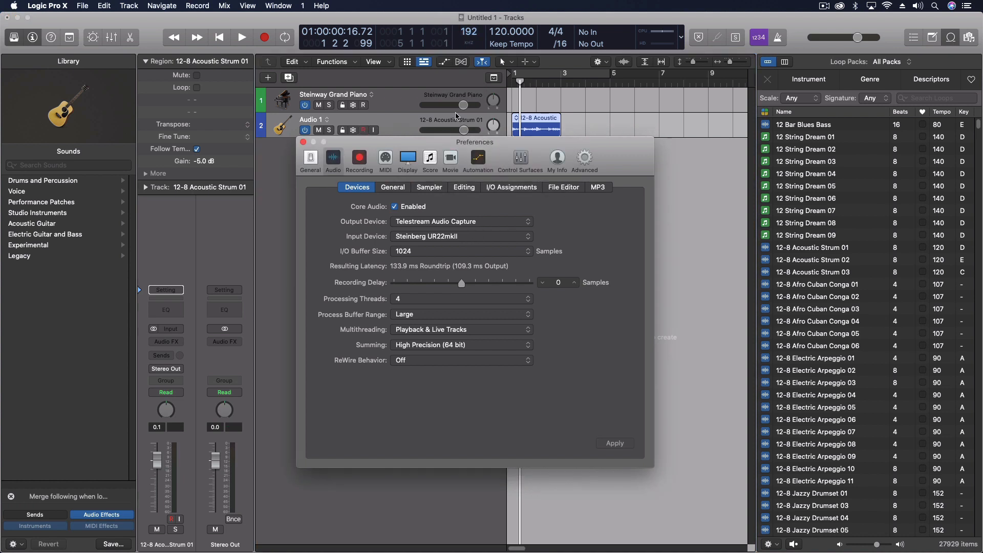
mouse_move(548, 150)
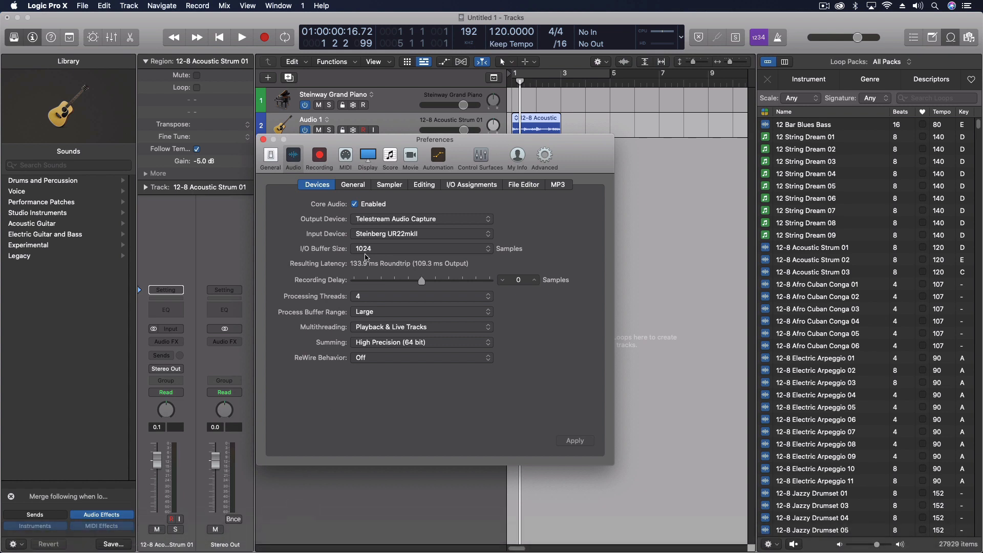
mouse_move(264, 335)
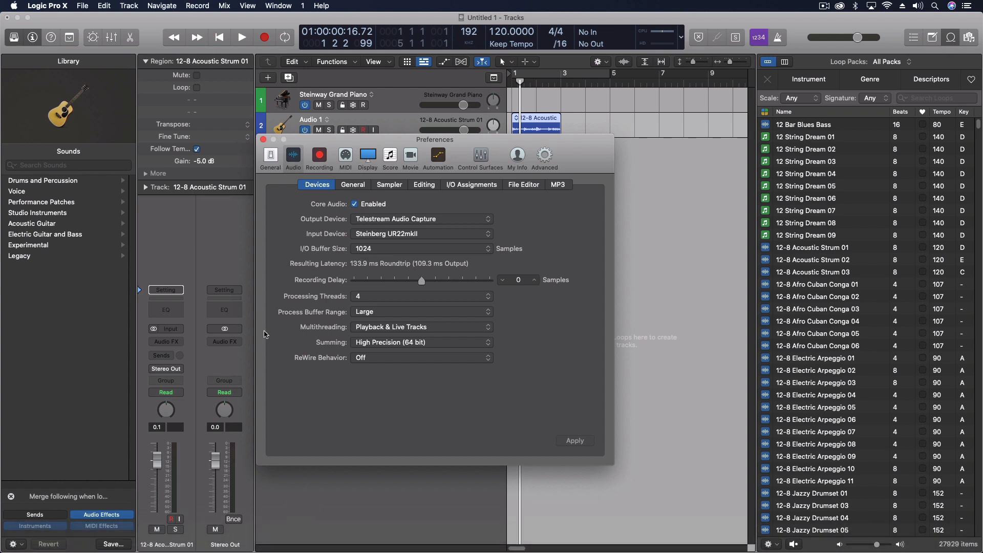
mouse_move(262, 341)
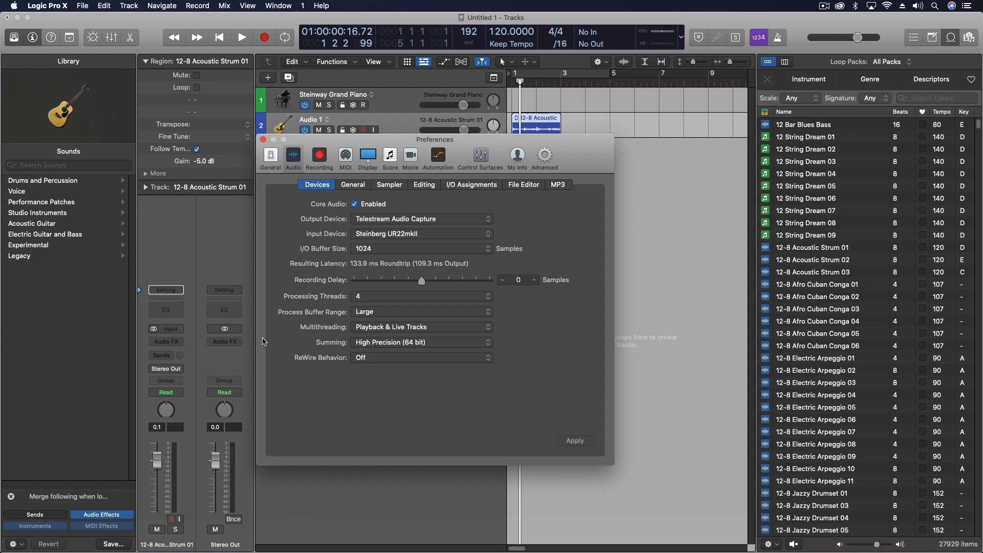
mouse_move(183, 327)
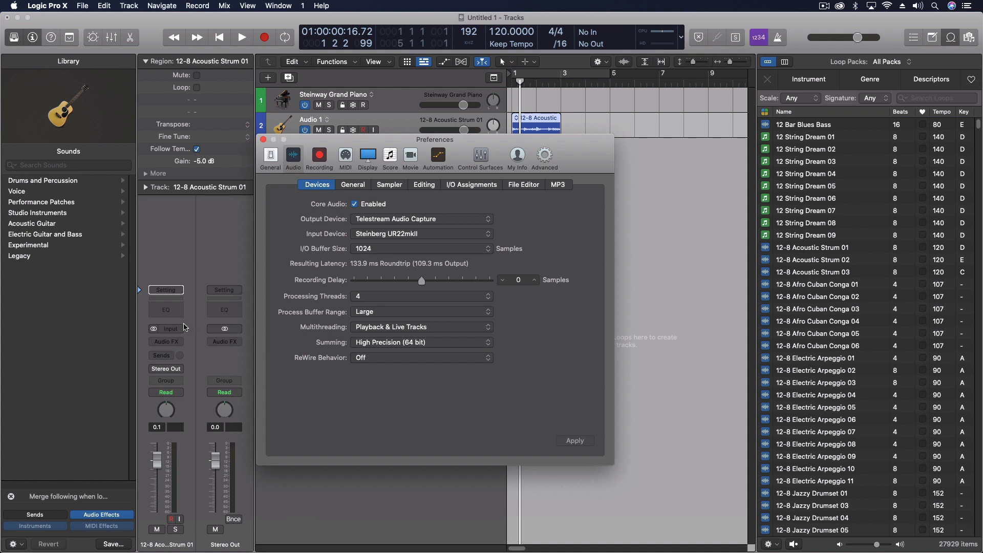
mouse_move(144, 328)
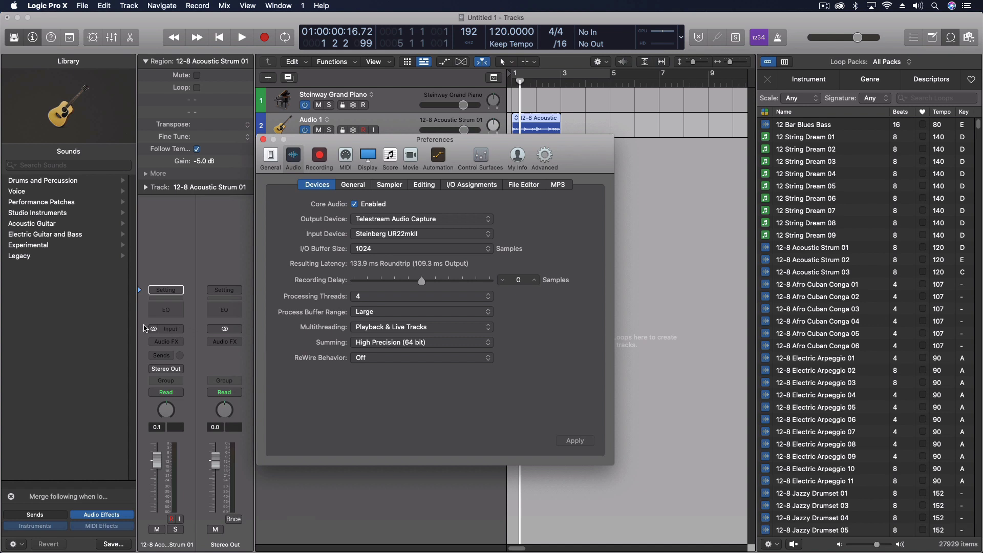
mouse_move(370, 252)
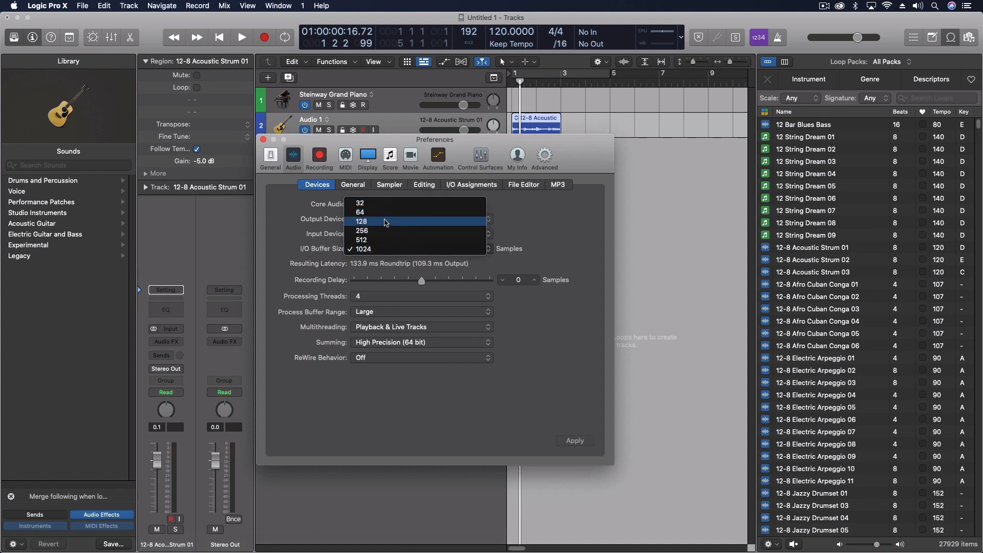
mouse_move(370, 226)
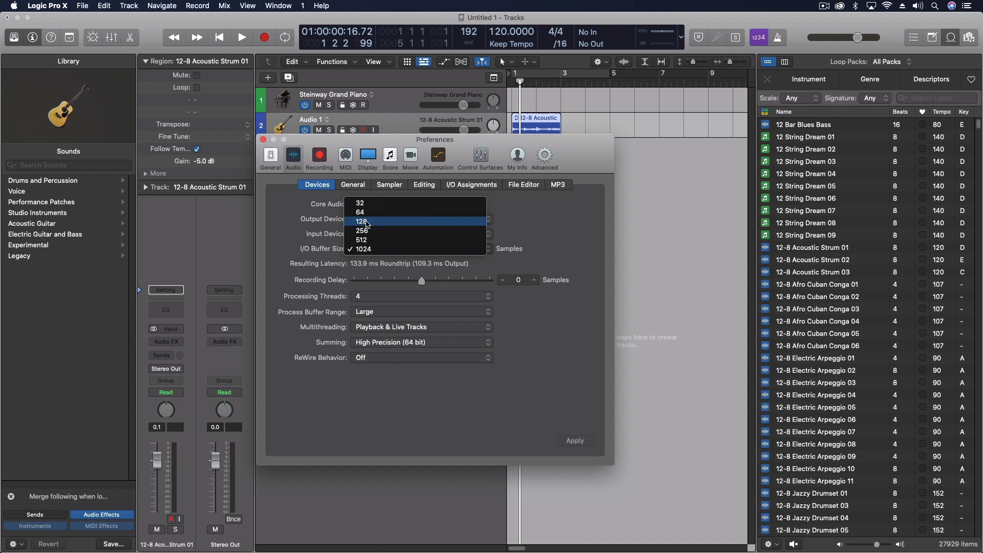
mouse_move(366, 226)
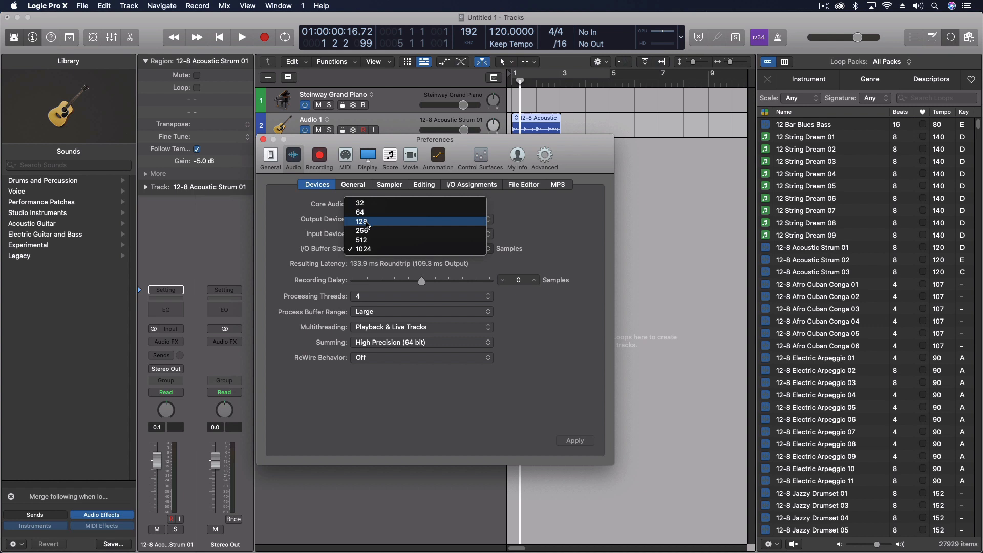
mouse_move(377, 241)
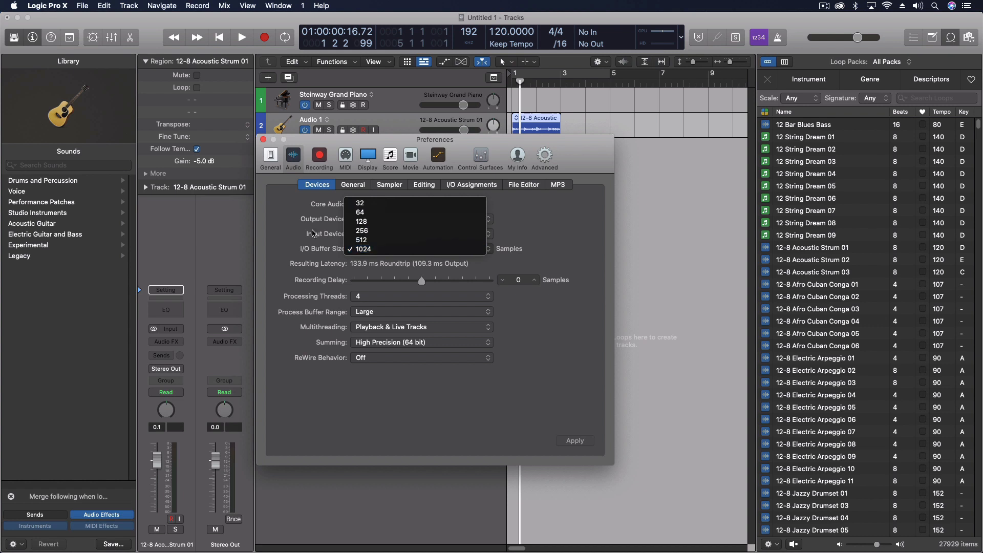
left_click(364, 248)
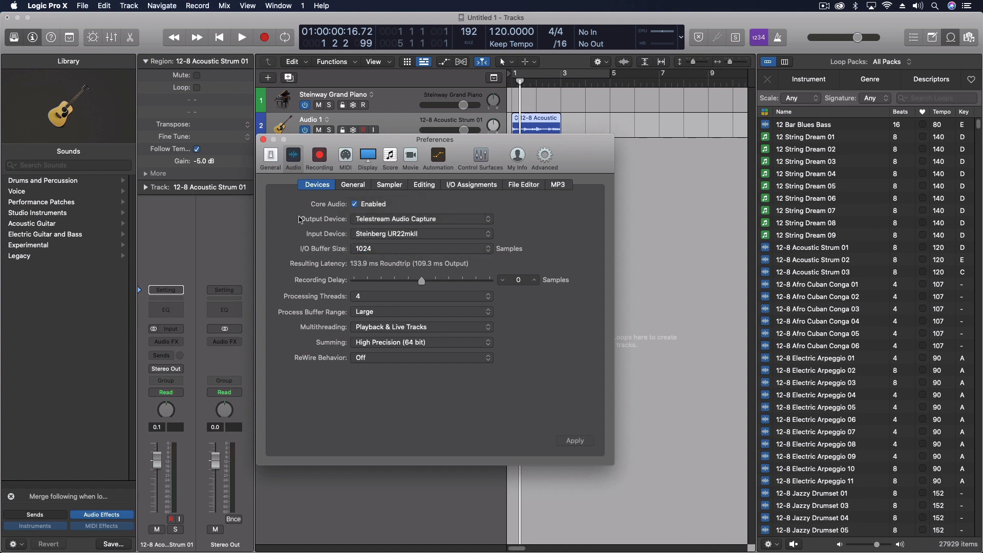
mouse_move(381, 259)
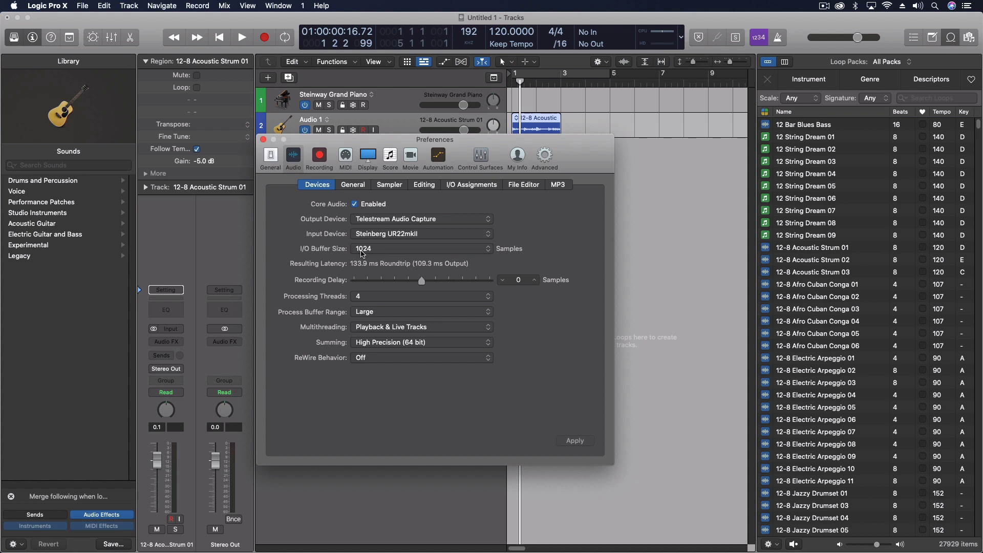
left_click(421, 248)
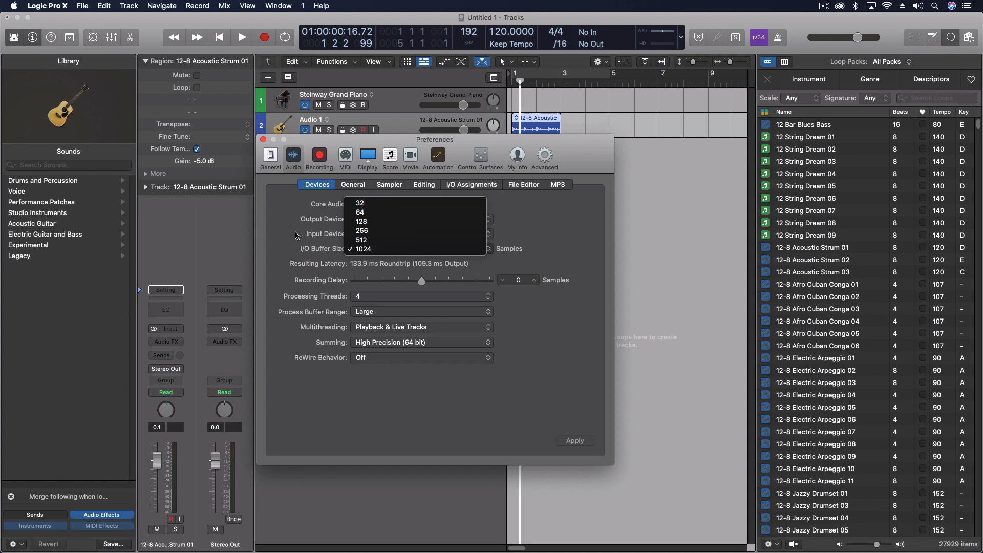
left_click(364, 248)
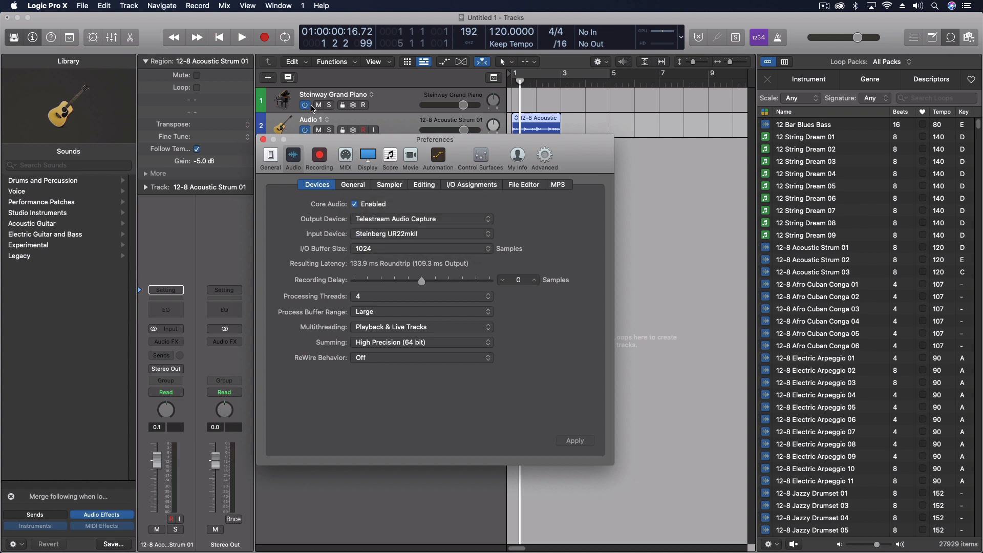
mouse_move(306, 112)
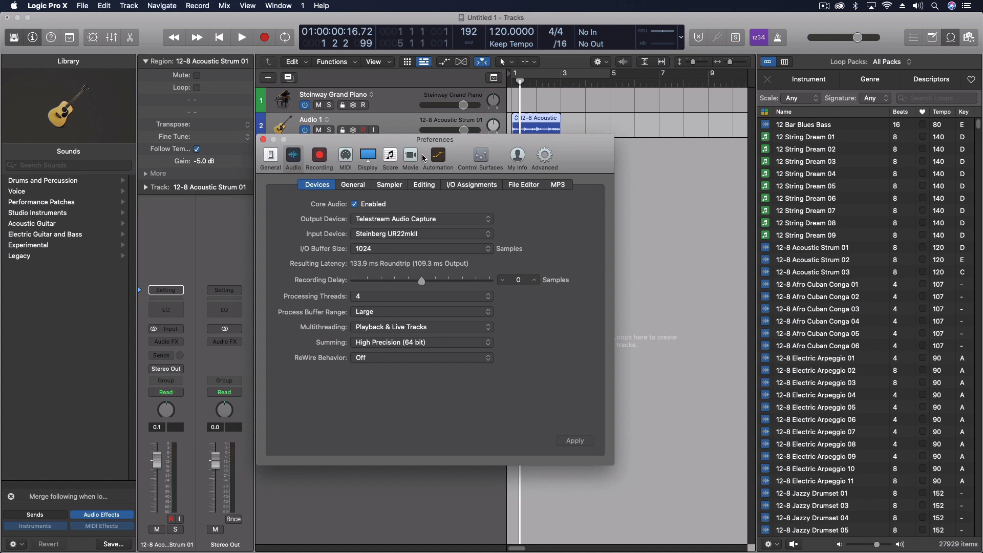
mouse_move(438, 155)
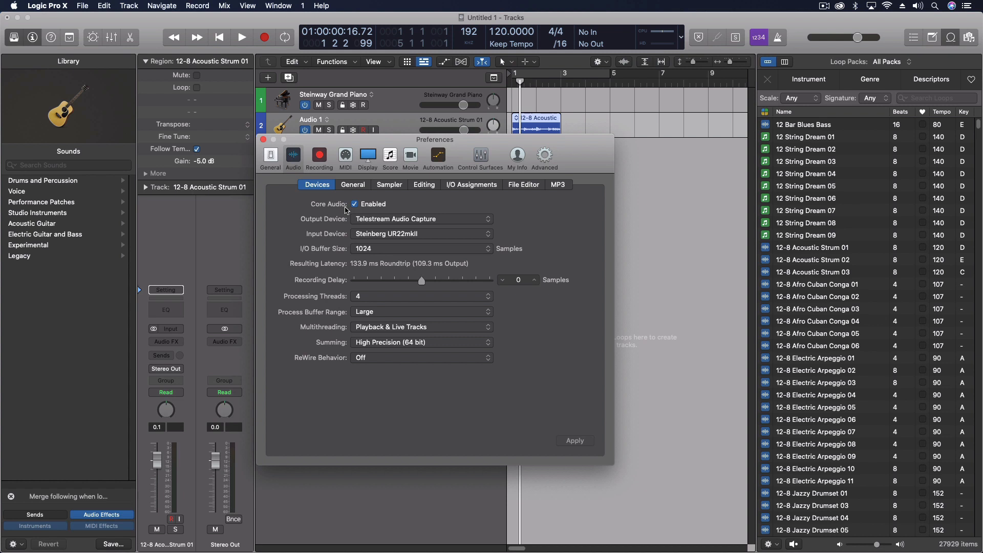
left_click(422, 249)
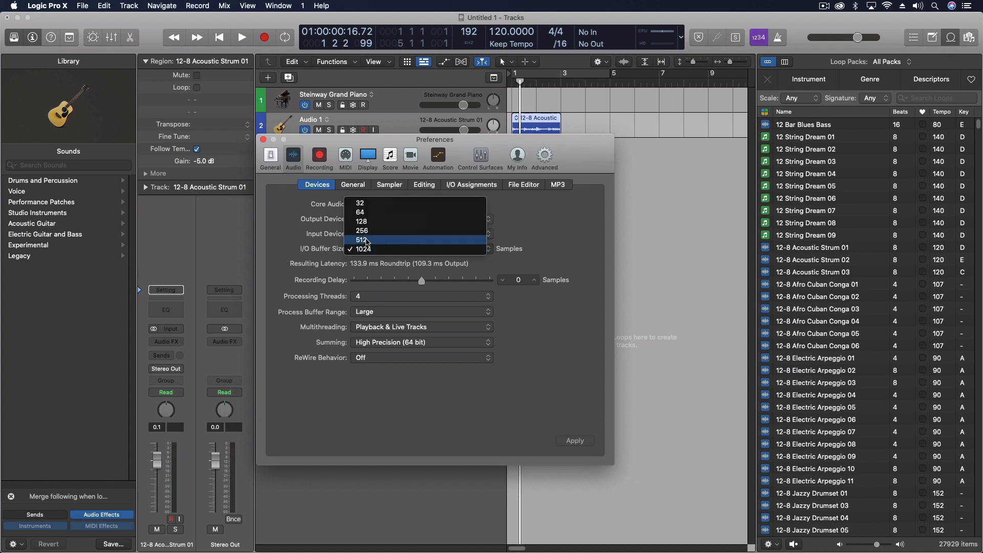
mouse_move(372, 221)
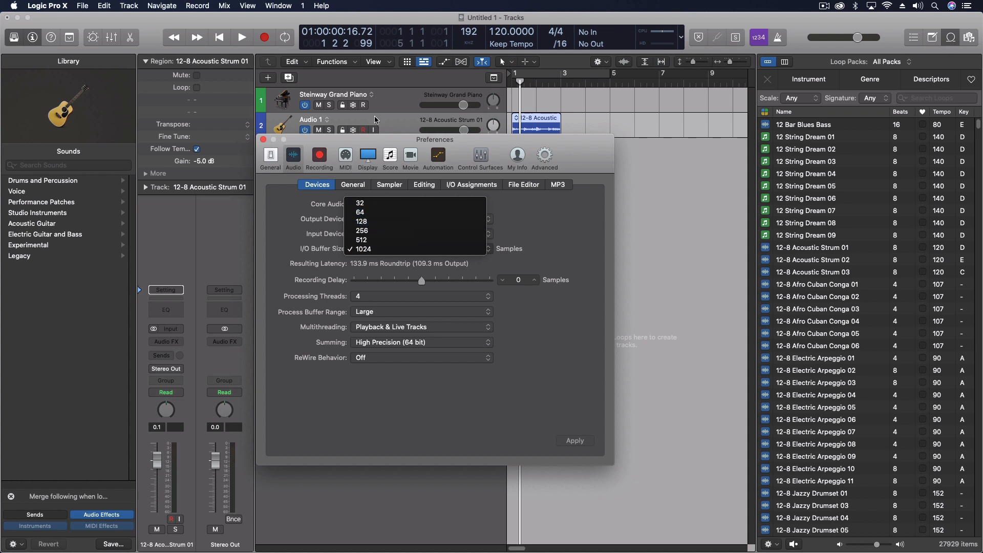
mouse_move(382, 143)
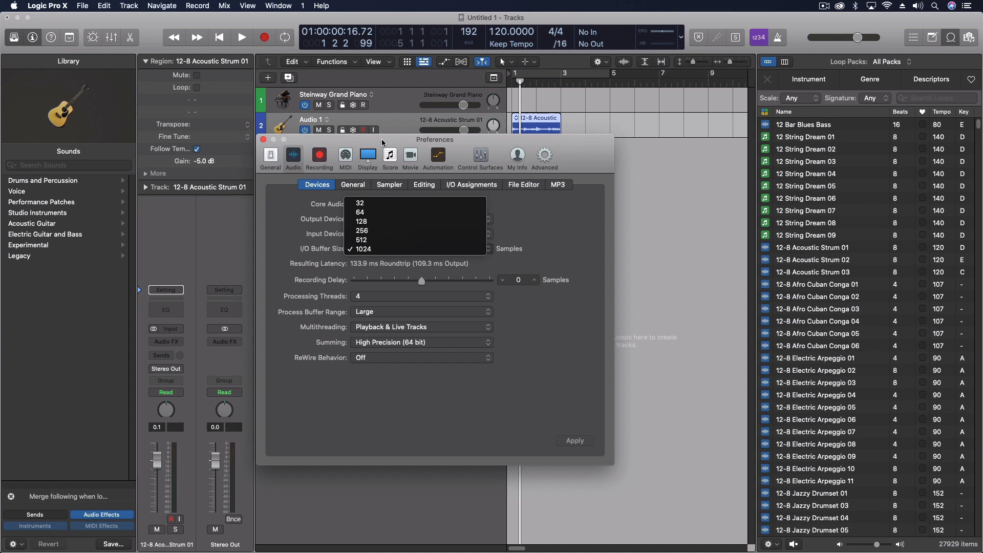
left_click(364, 249)
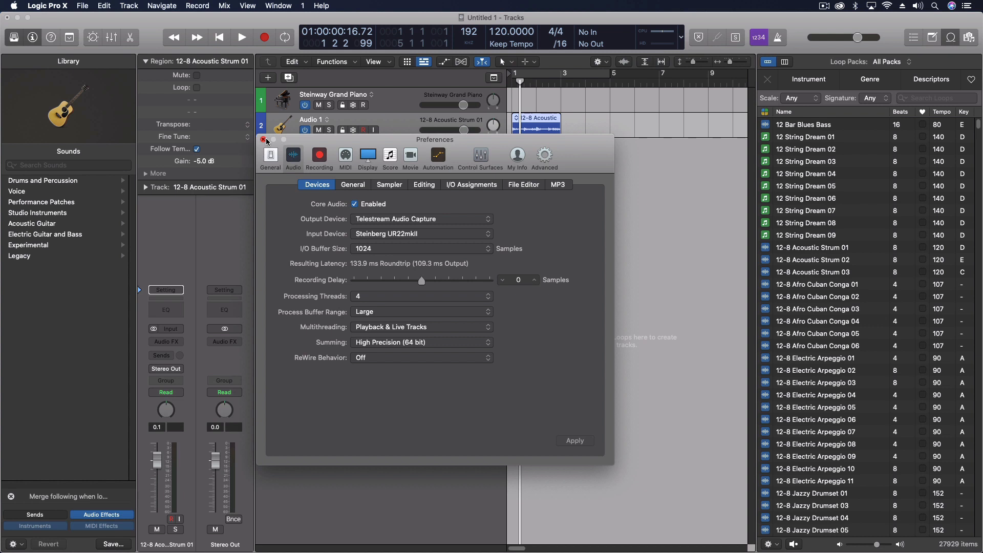
mouse_move(436, 151)
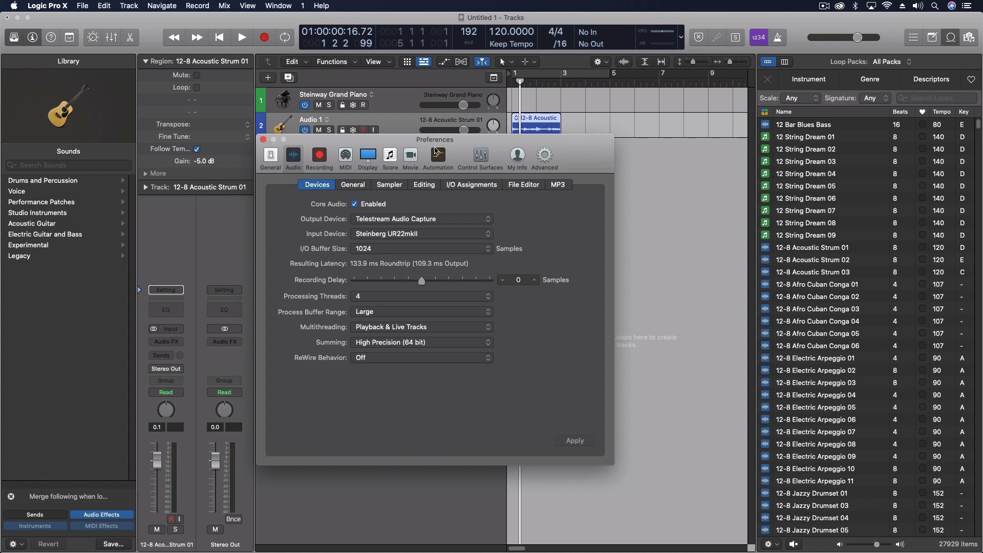
mouse_move(369, 254)
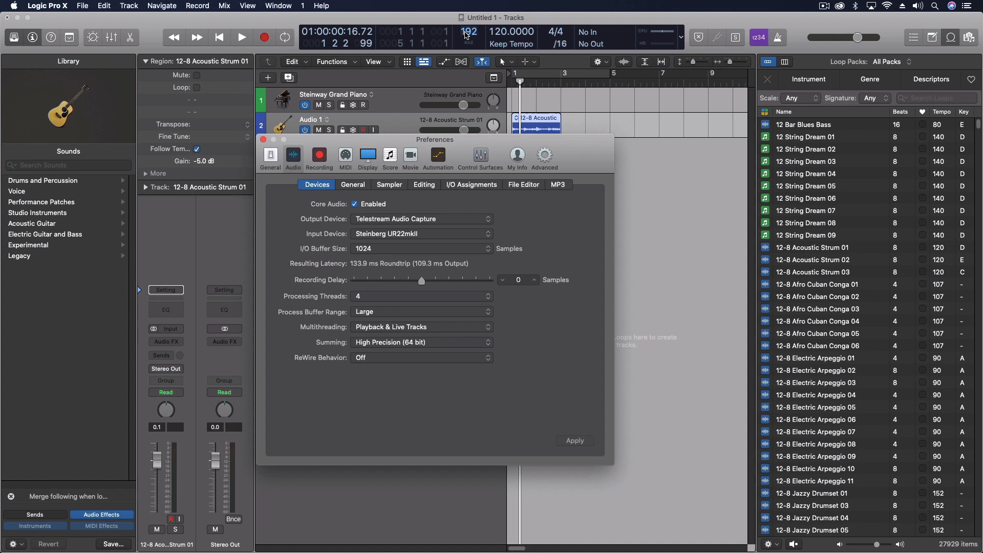
Change the project sample rate from 192 to 96 kHz in the control bar display.
left_click(469, 32)
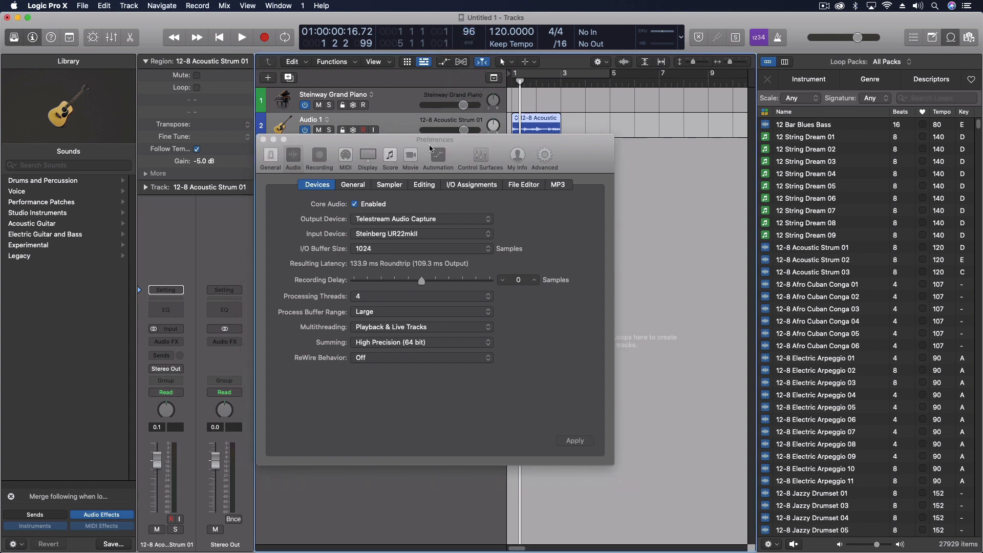
mouse_move(419, 83)
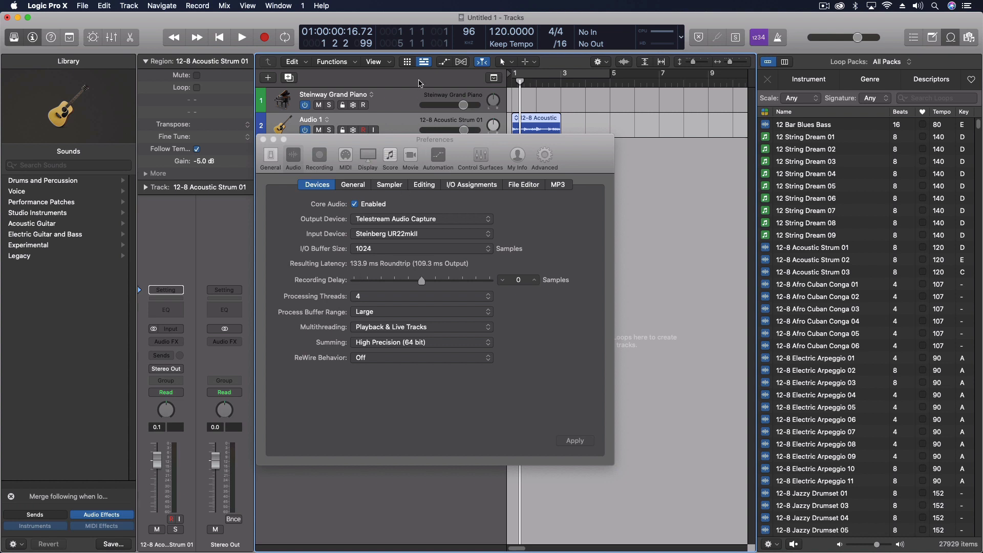
mouse_move(266, 150)
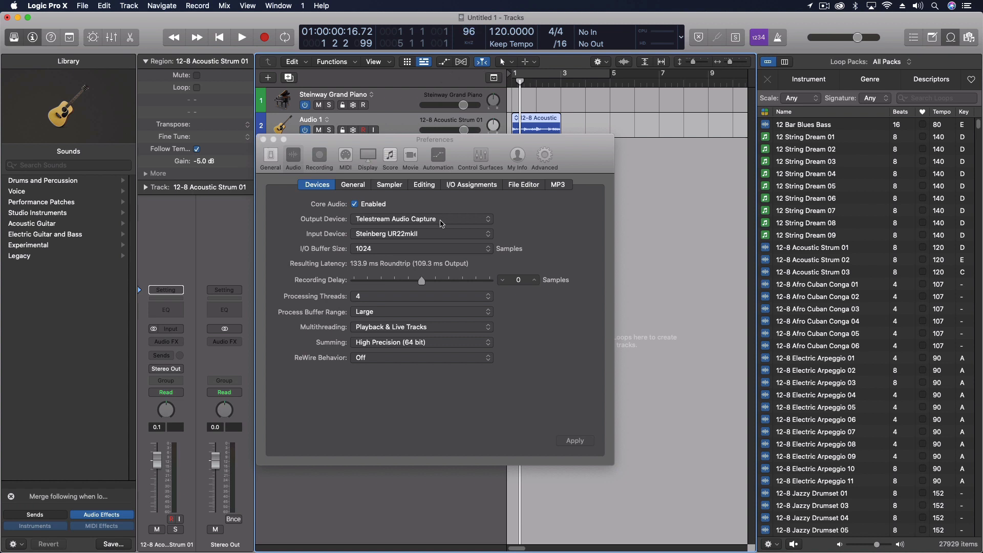
mouse_move(453, 156)
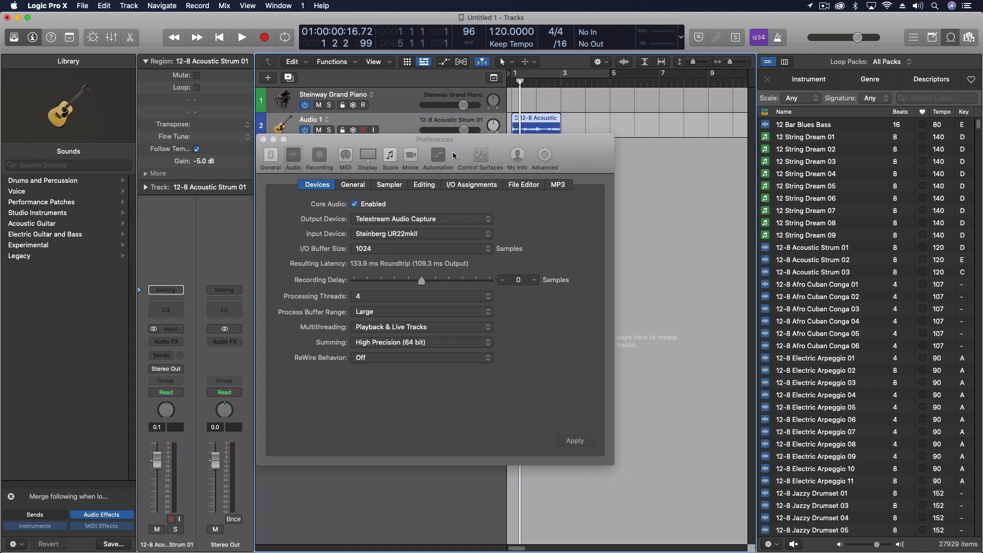
mouse_move(437, 156)
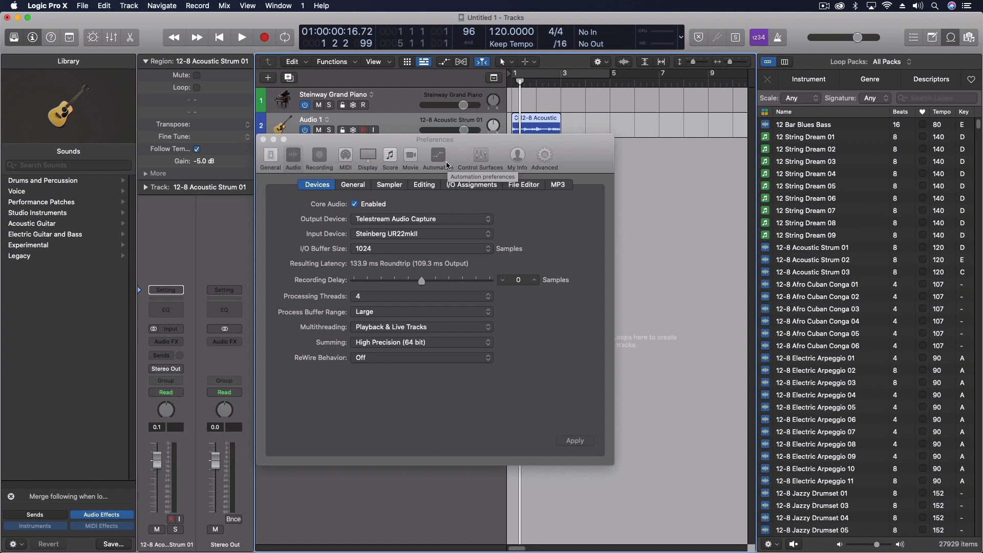
mouse_move(427, 181)
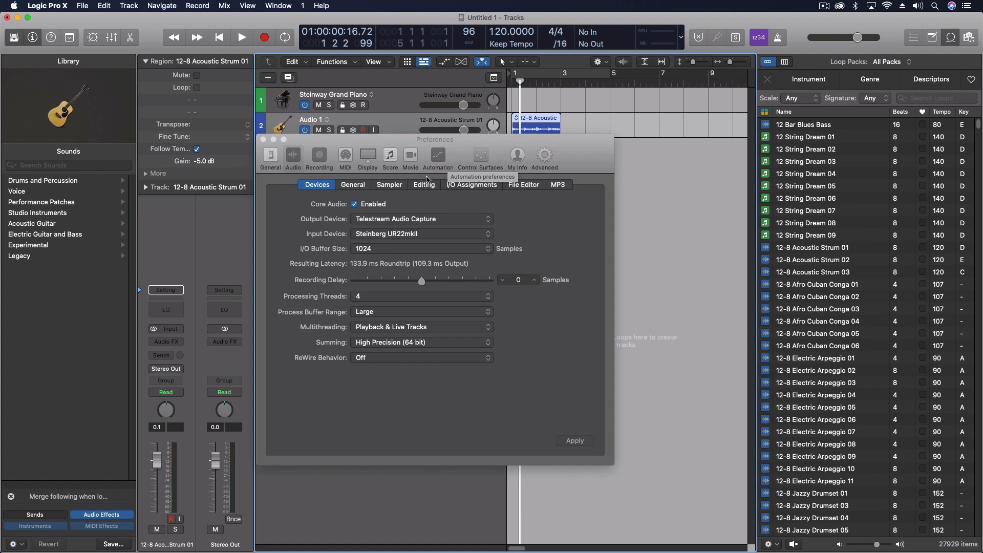
mouse_move(338, 216)
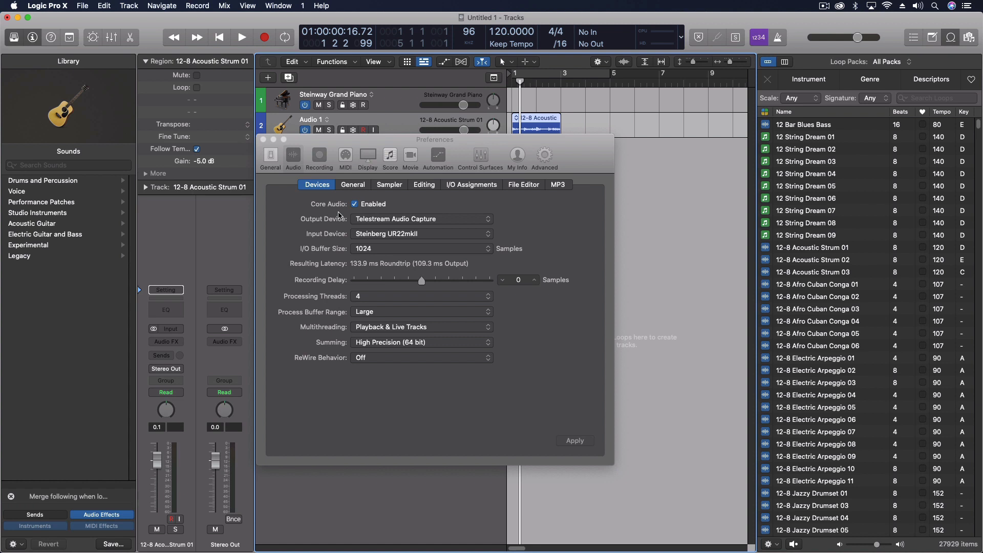
mouse_move(428, 155)
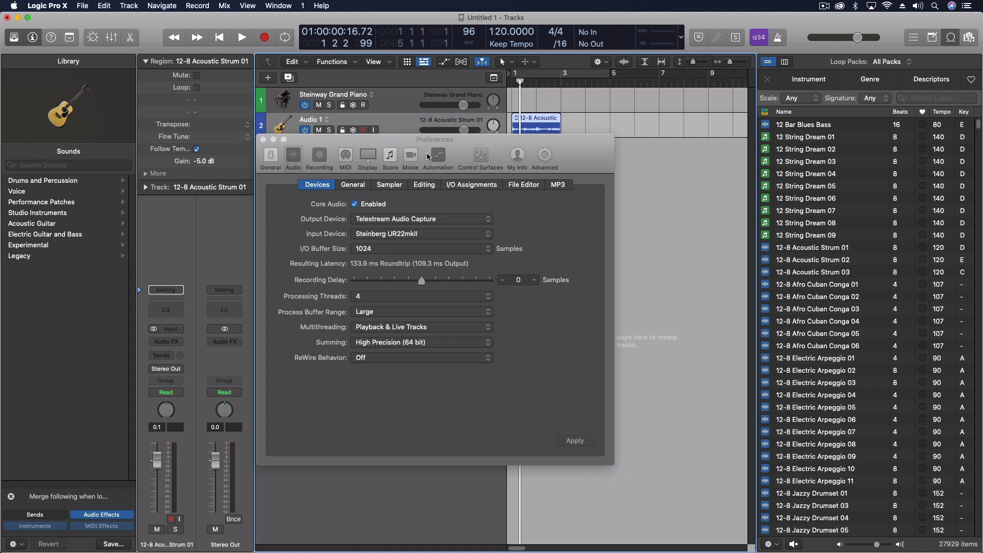
mouse_move(349, 179)
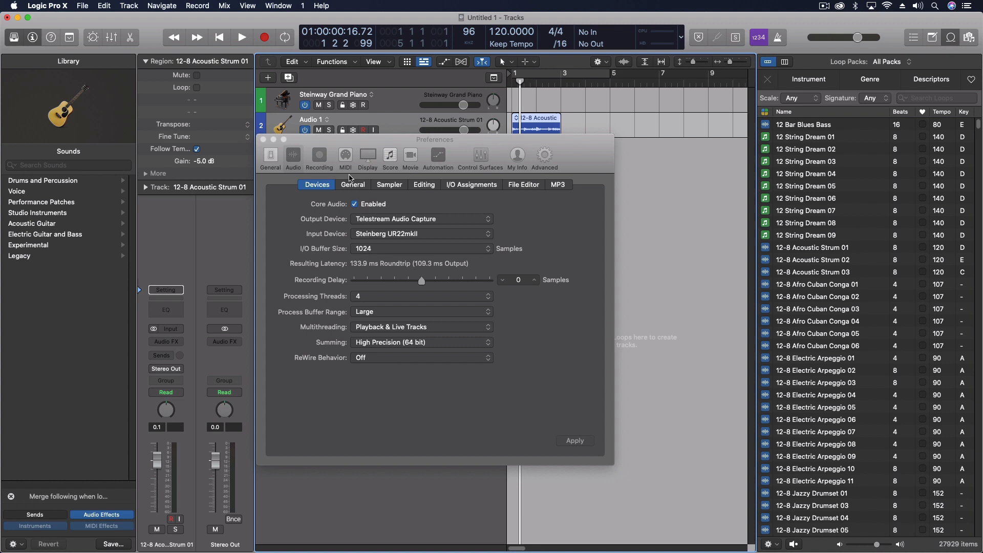
mouse_move(349, 207)
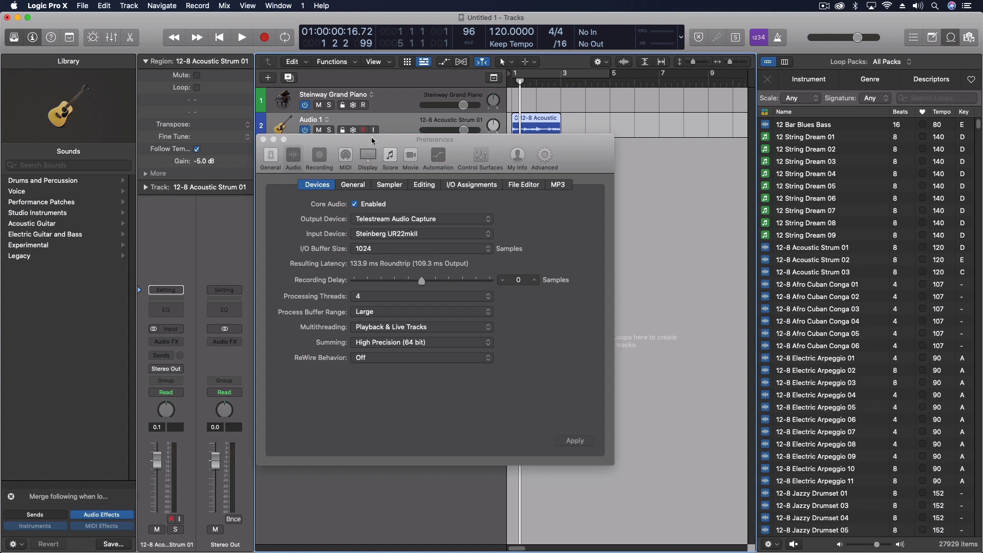
mouse_move(373, 255)
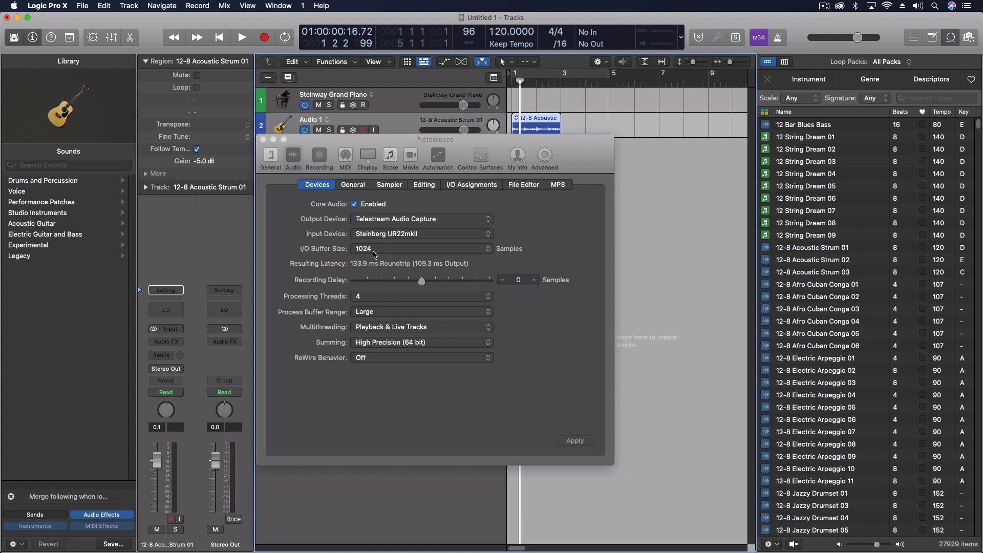
mouse_move(372, 251)
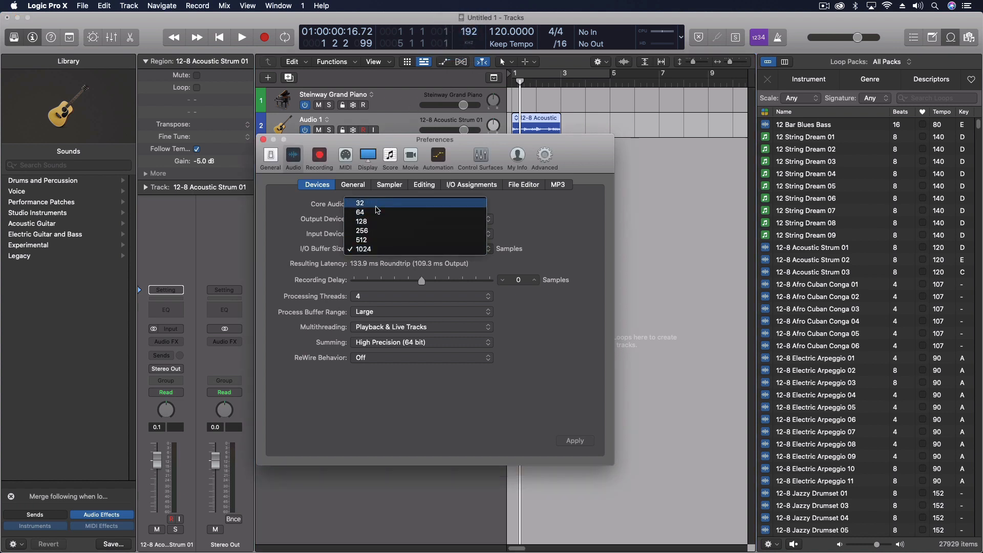
Choose a 32-sample I/O buffer, giving 92.6 ms roundtrip latency at 192 kHz.
left_click(361, 203)
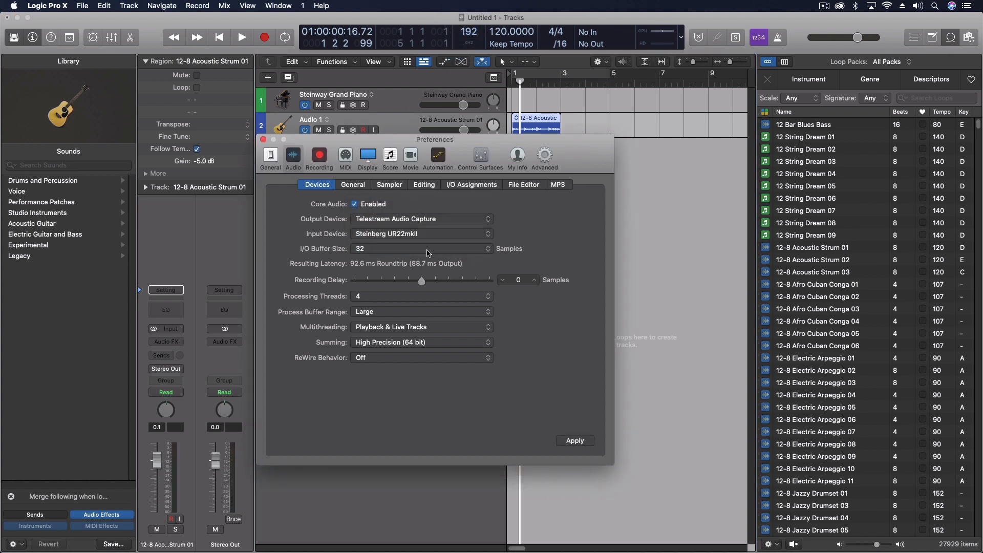
mouse_move(373, 255)
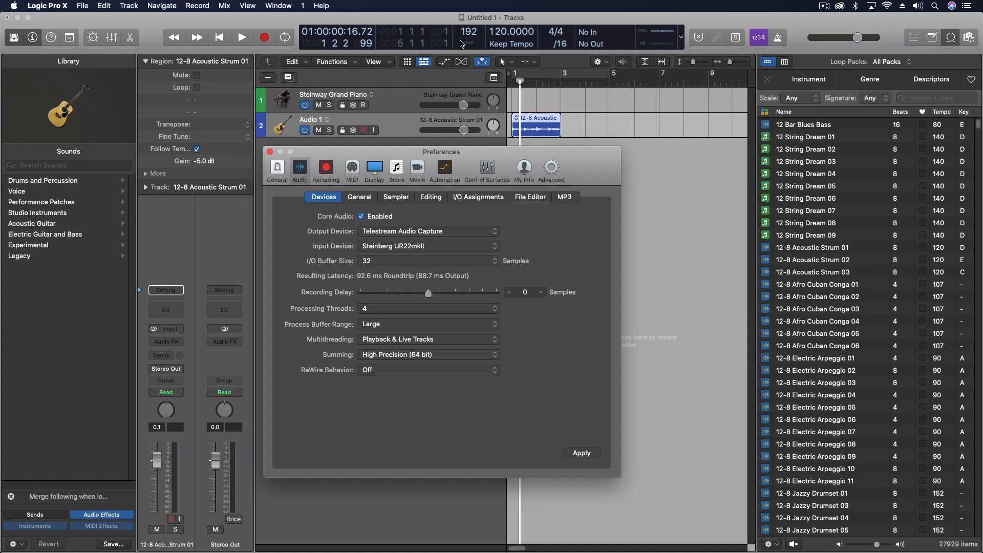
mouse_move(403, 263)
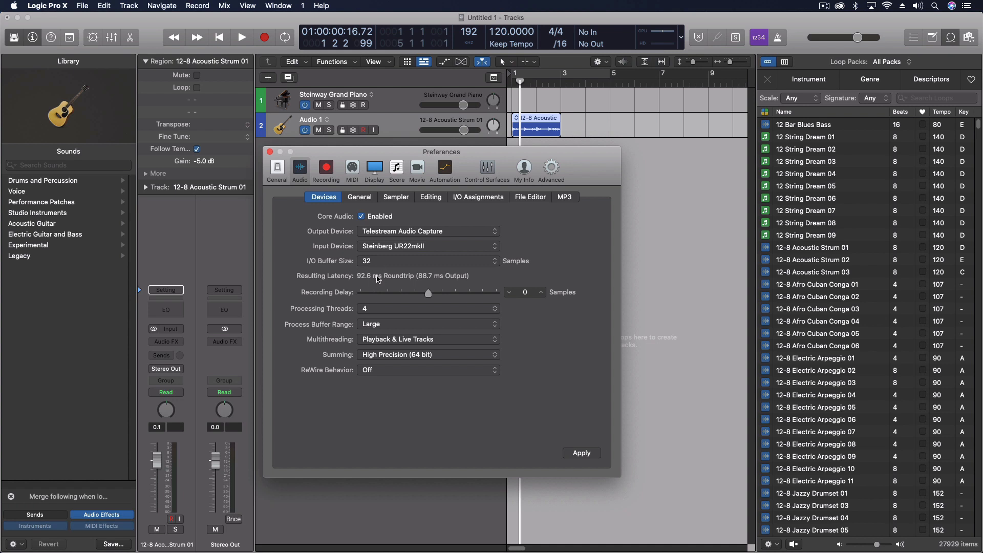
mouse_move(386, 278)
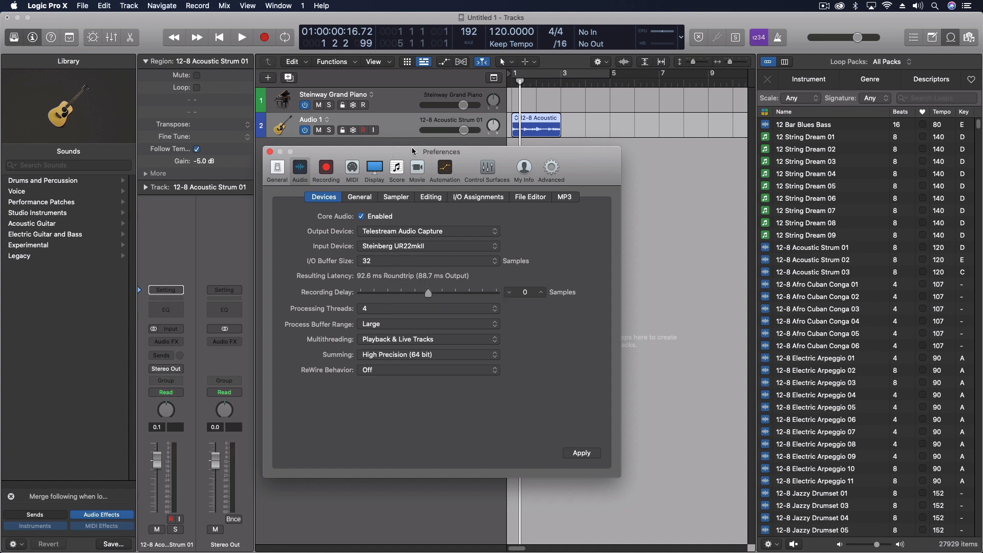
mouse_move(406, 183)
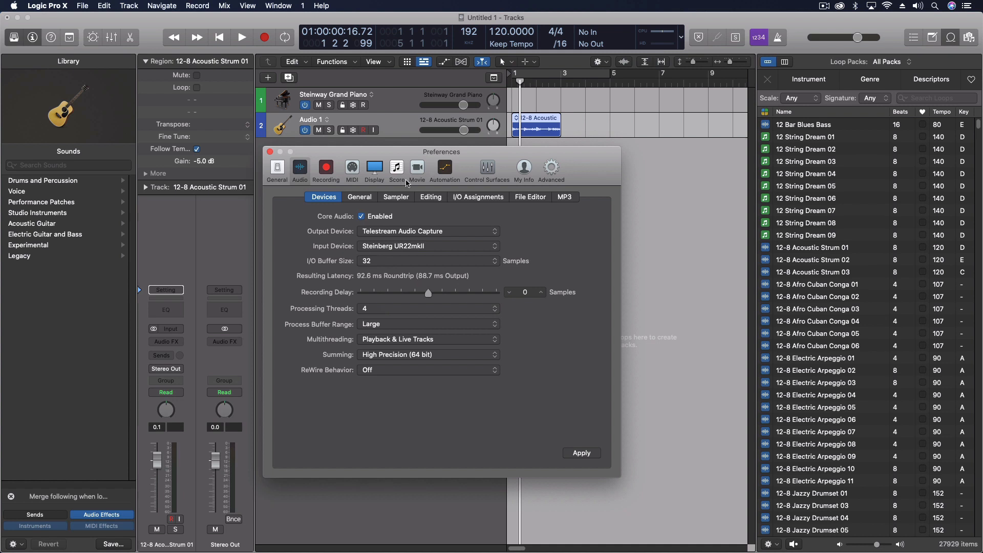
mouse_move(366, 175)
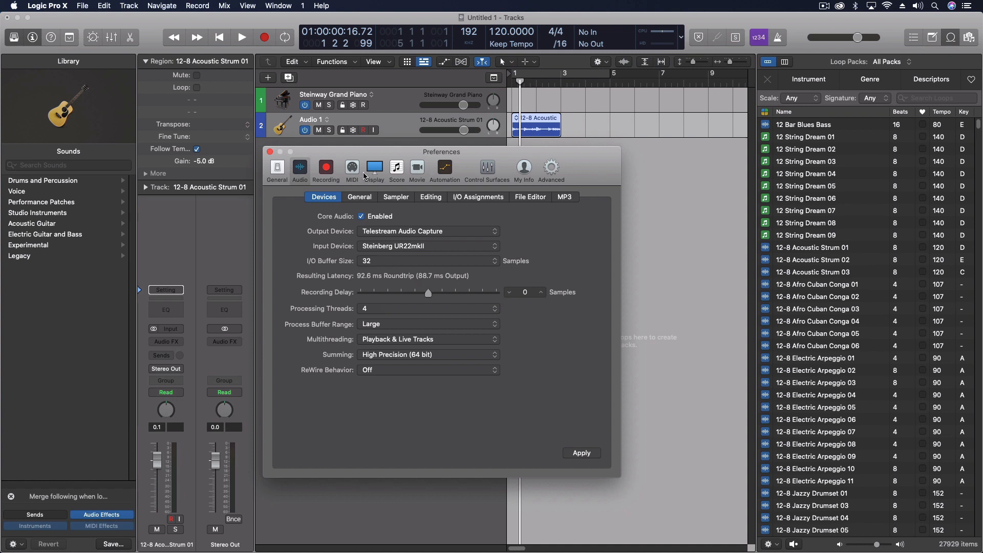
mouse_move(411, 152)
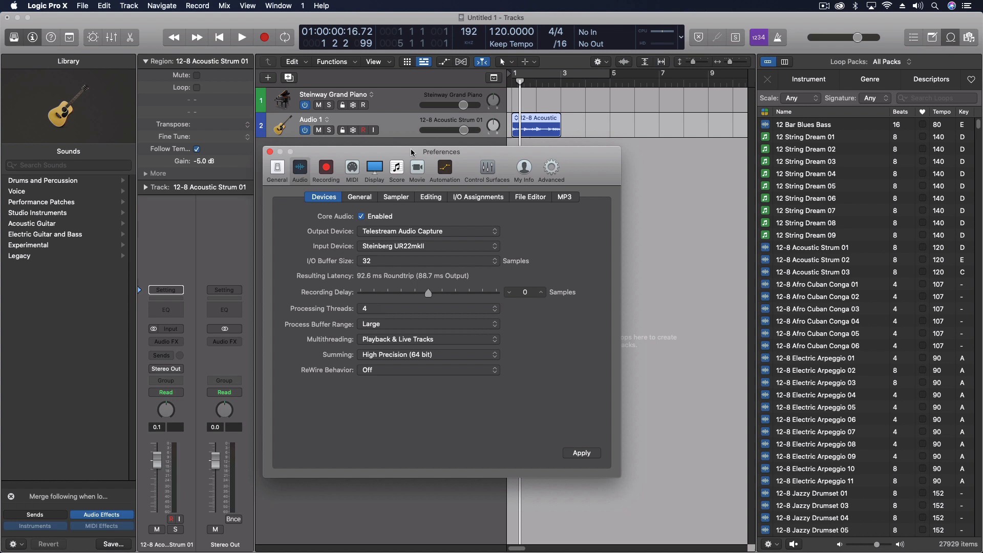
mouse_move(710, 45)
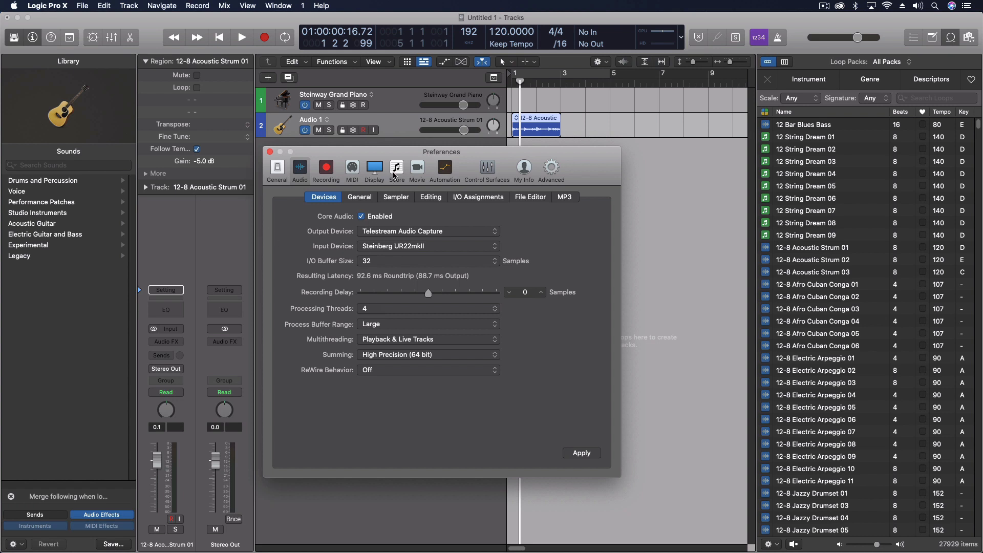
mouse_move(440, 161)
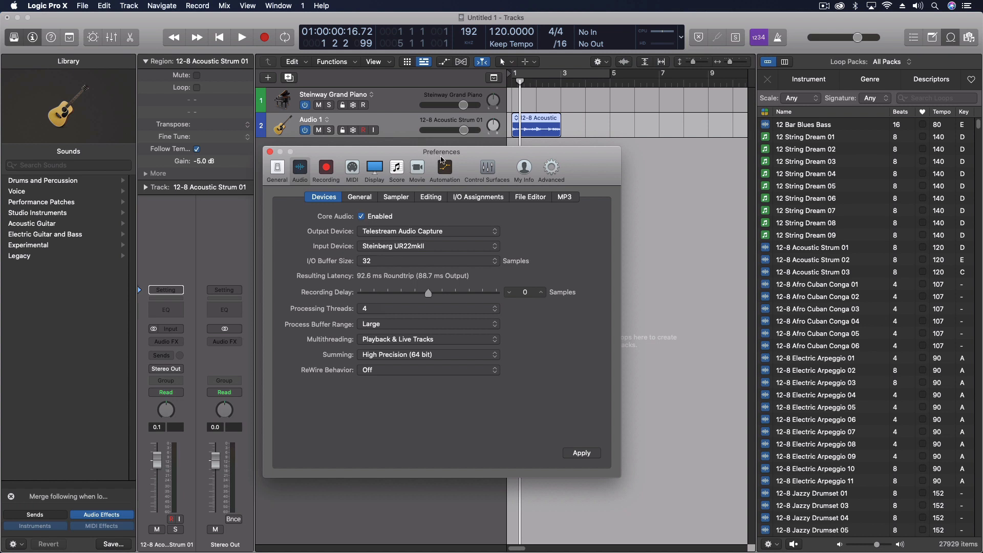
mouse_move(321, 227)
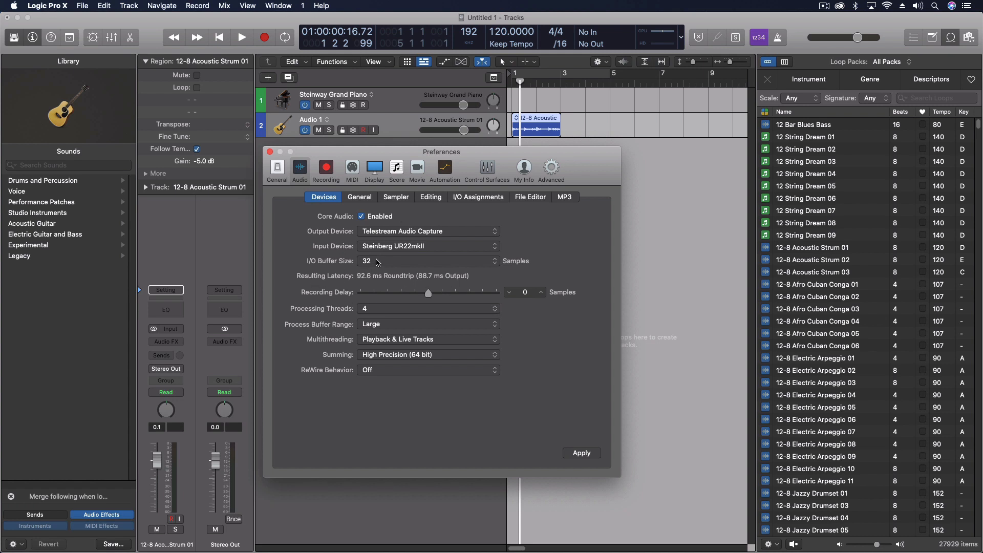
mouse_move(374, 264)
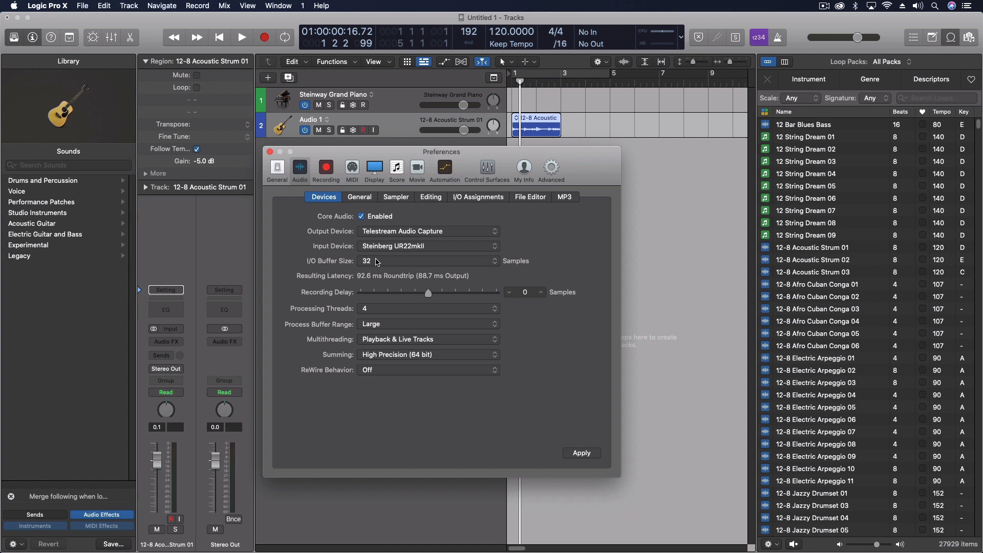
mouse_move(219, 264)
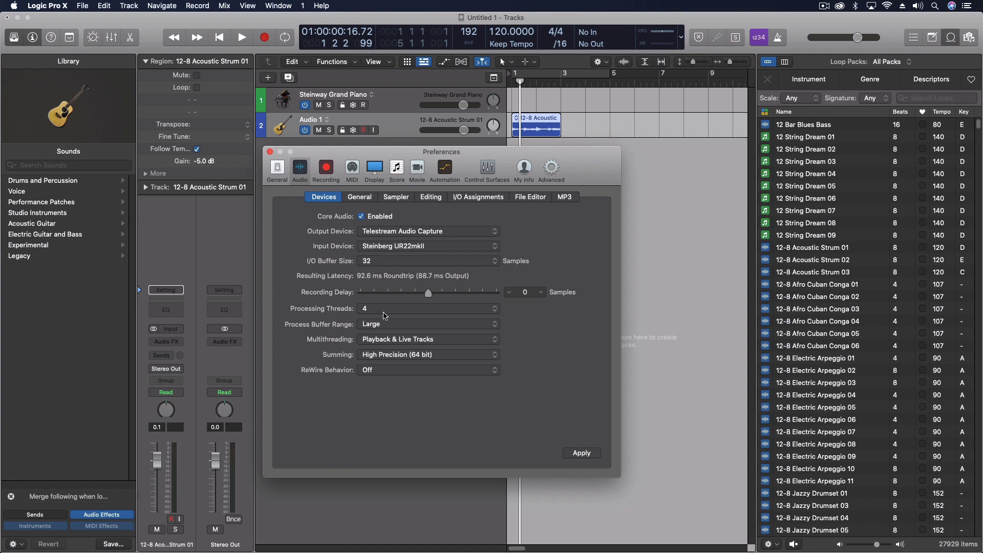
mouse_move(385, 264)
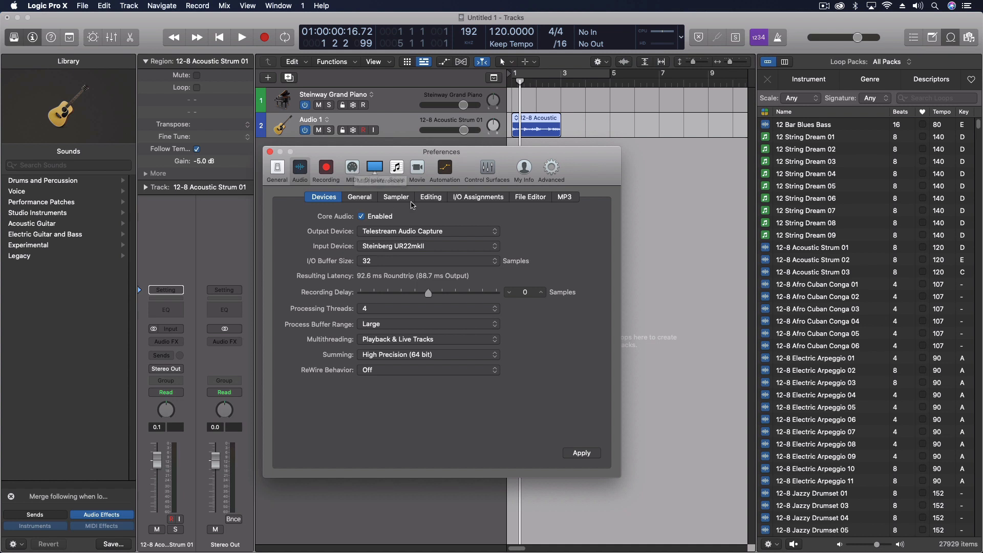
mouse_move(443, 168)
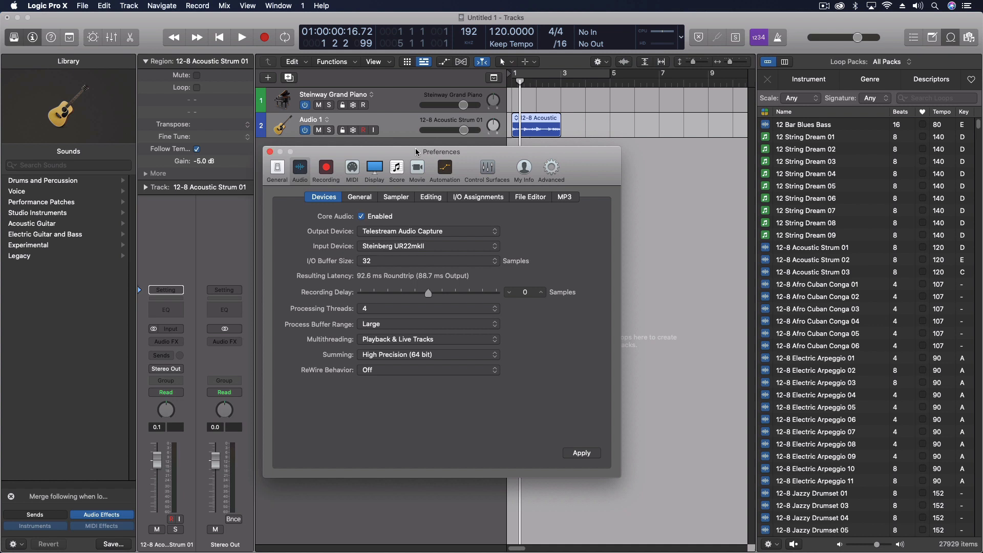
mouse_move(380, 366)
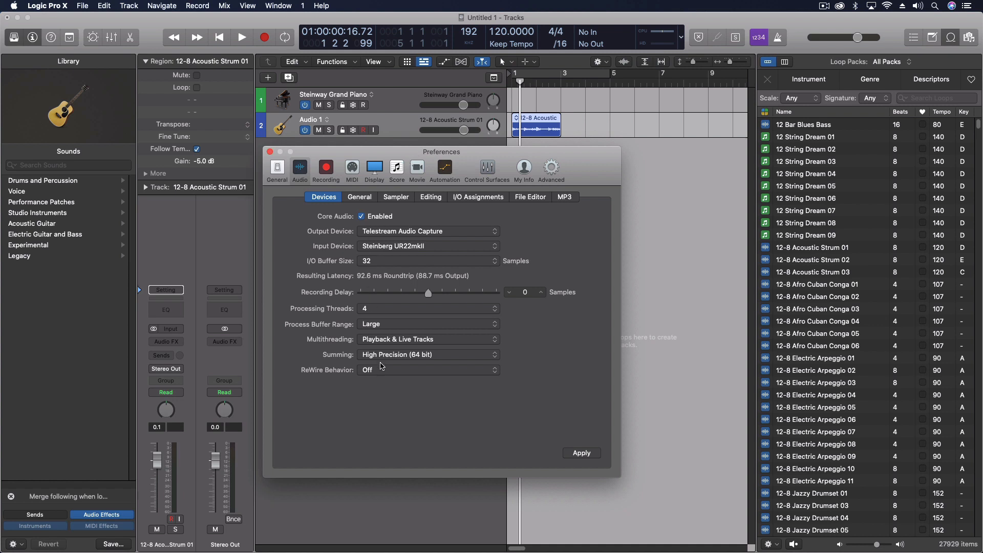
mouse_move(798, 34)
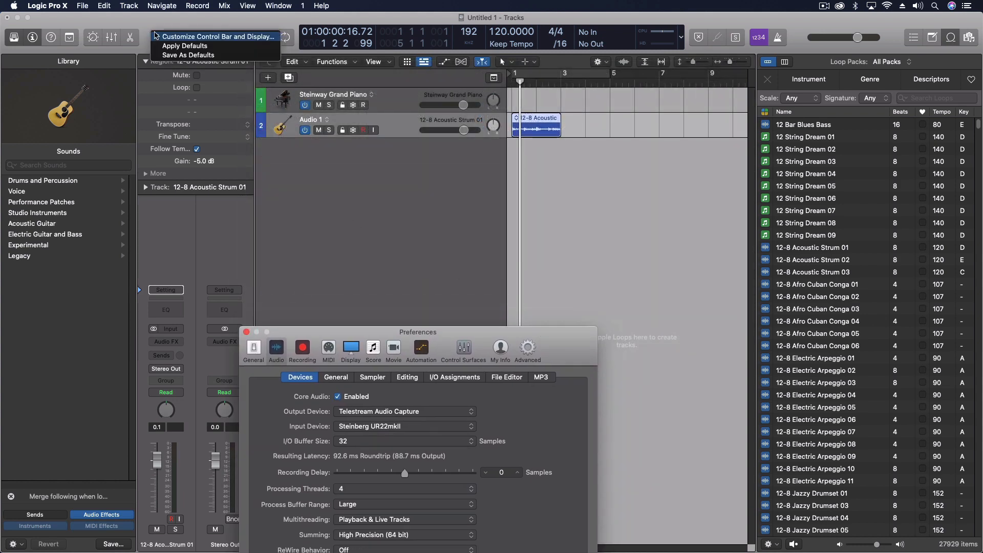
Add the Low Latency Mode button to the control bar via Customize Control Bar and Display.
left_click(218, 36)
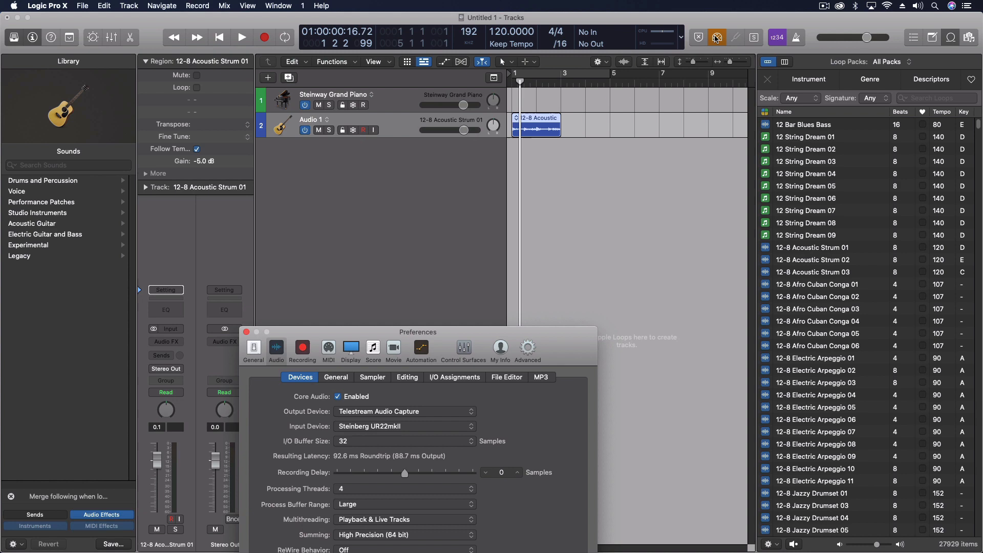
mouse_move(616, 283)
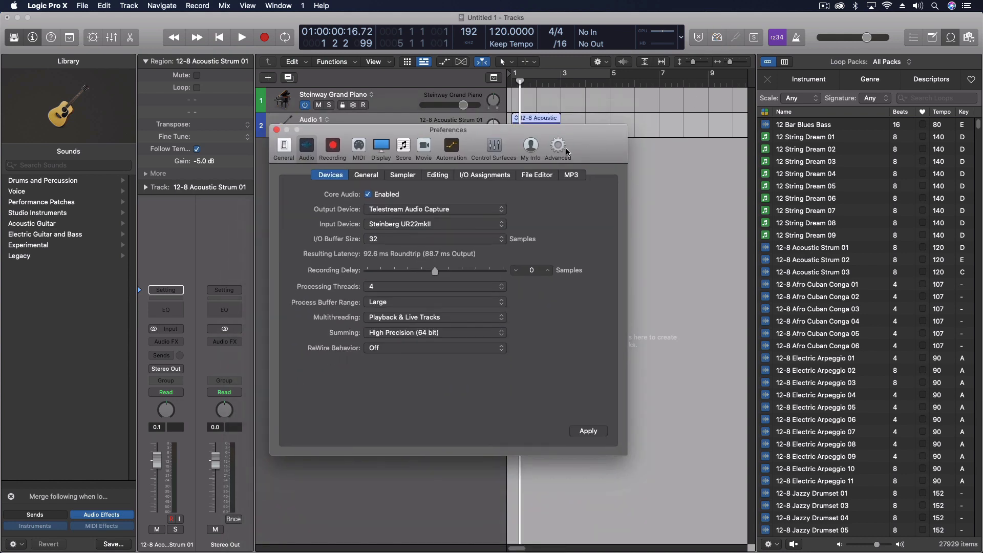
mouse_move(423, 145)
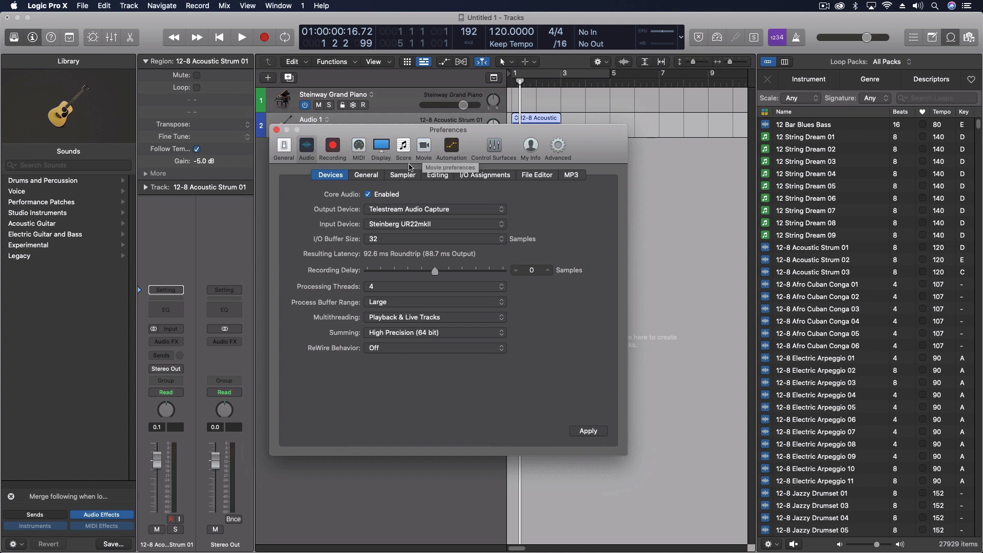
mouse_move(351, 283)
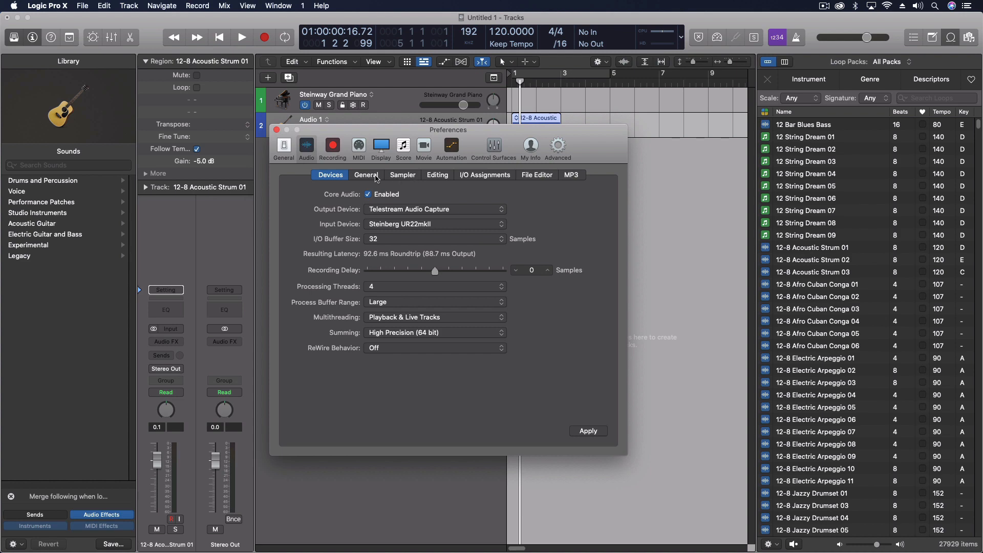
mouse_move(376, 179)
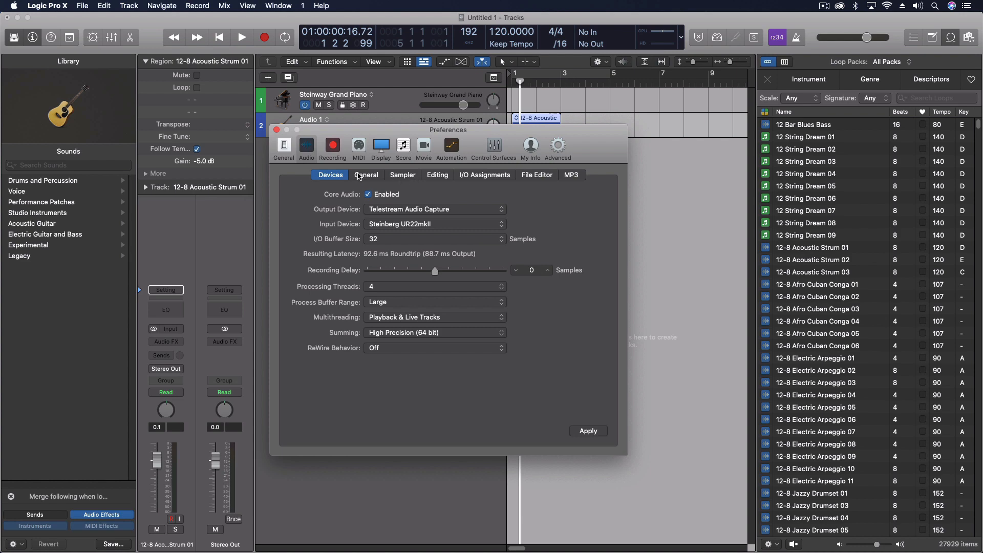
In General audio preferences, enable Low Latency Mode and set its plug-in limit to about 17 ms.
left_click(366, 174)
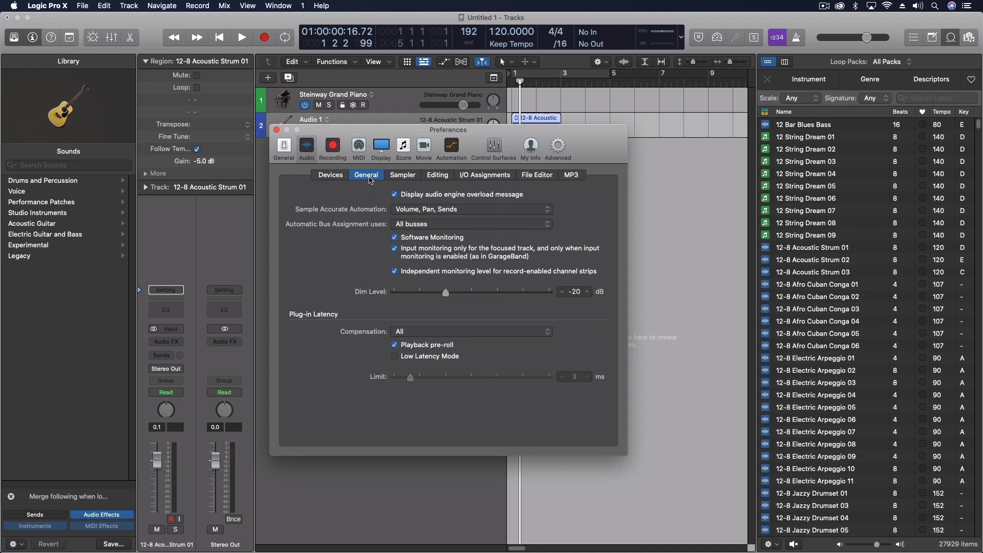
mouse_move(295, 307)
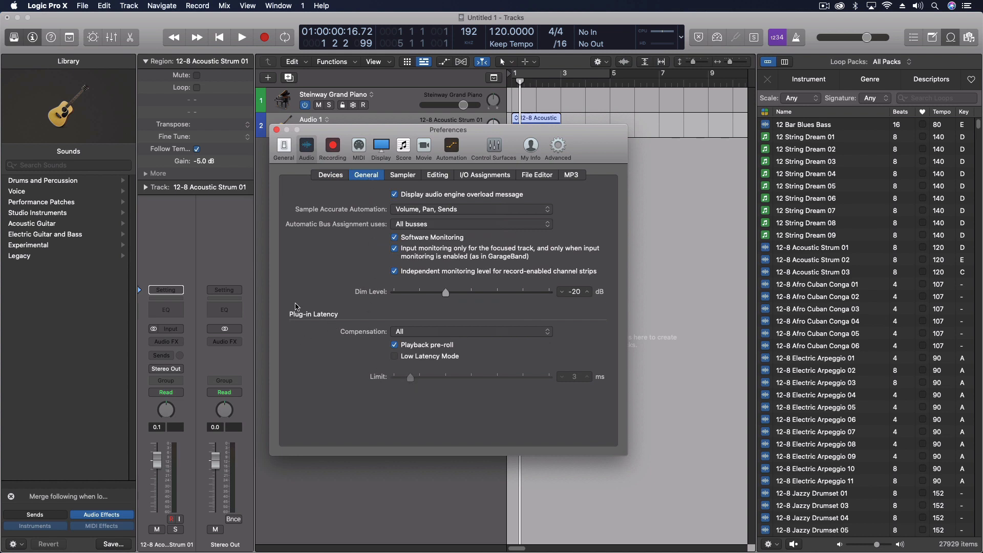
mouse_move(479, 316)
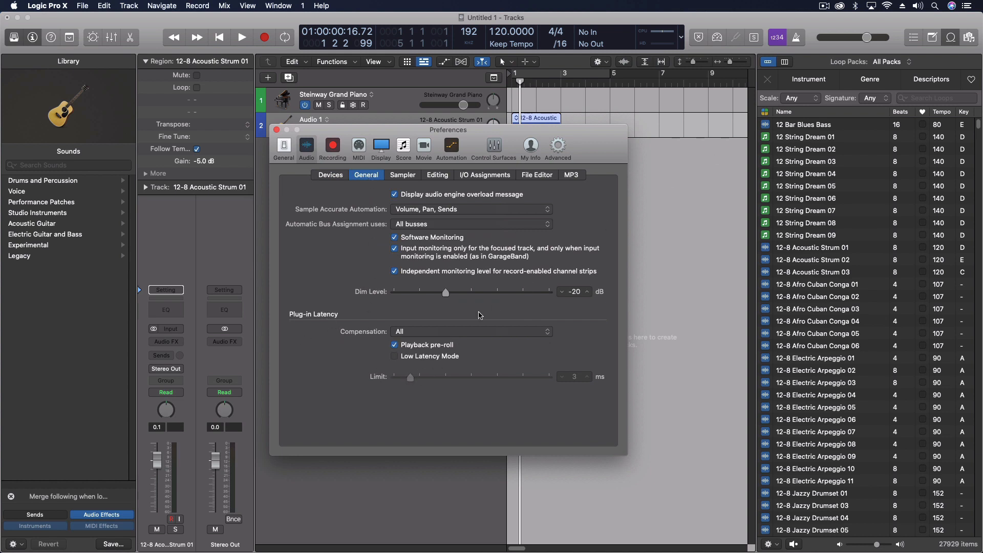
left_click(394, 356)
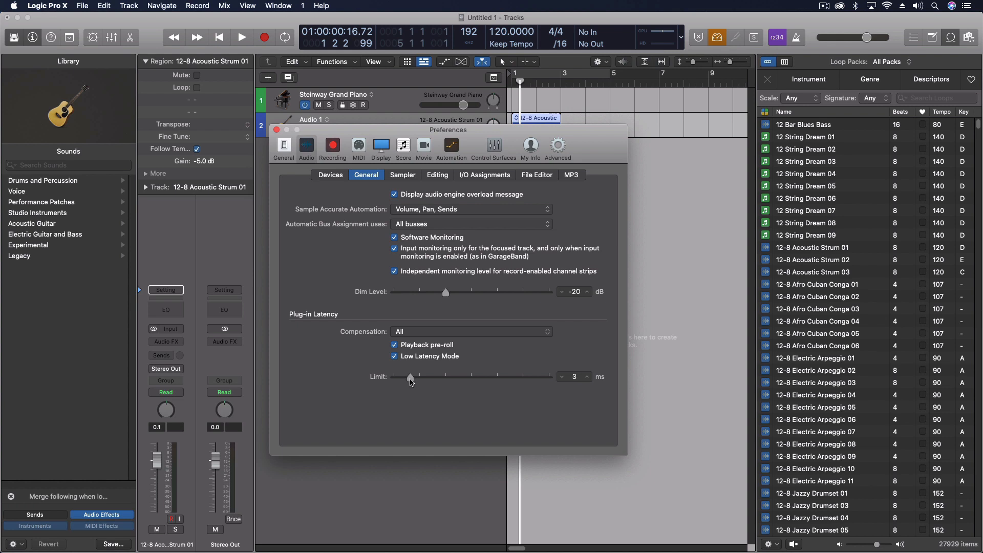
left_click_drag(410, 376, 482, 376)
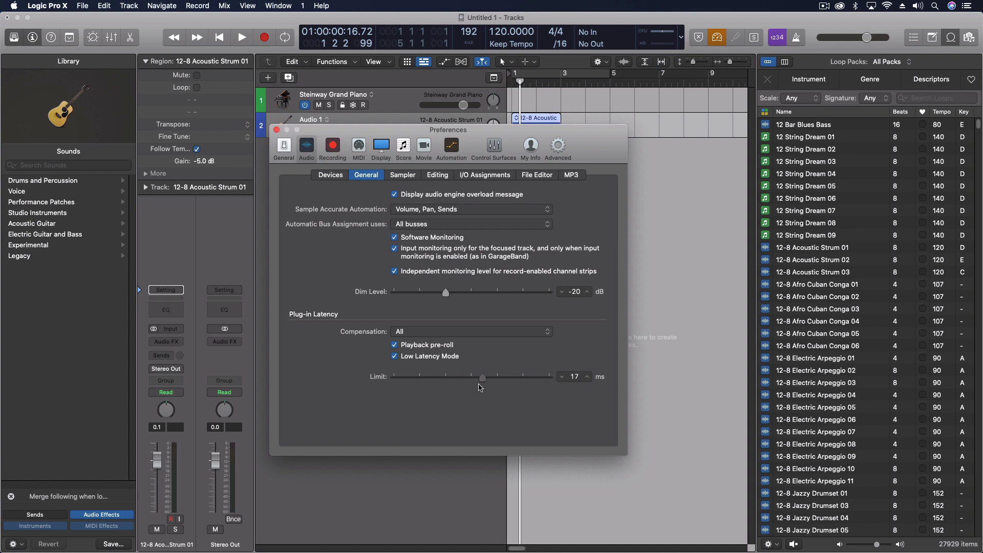
left_click_drag(482, 377, 410, 377)
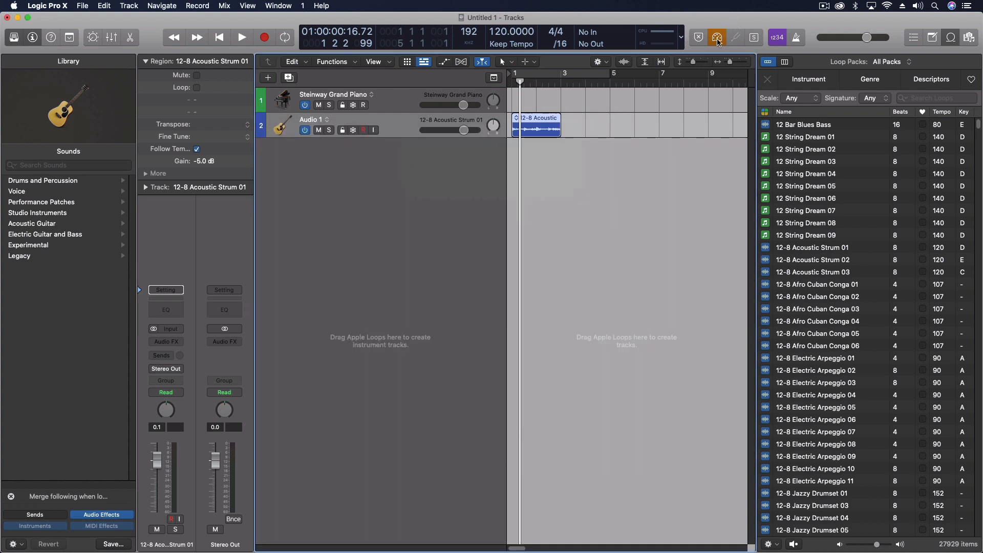
mouse_move(716, 37)
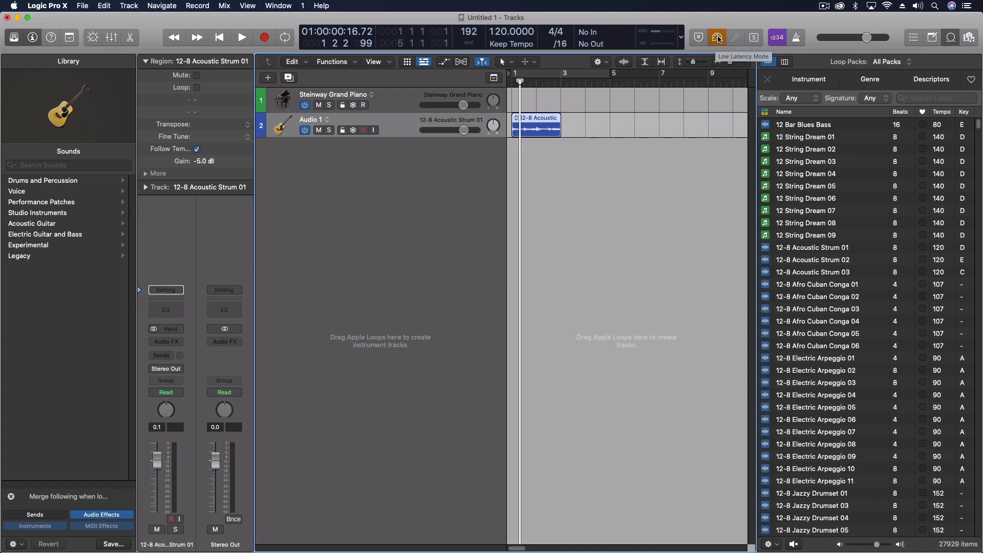
Toggle Low Latency Mode off with the control bar button in the main window.
left_click(716, 37)
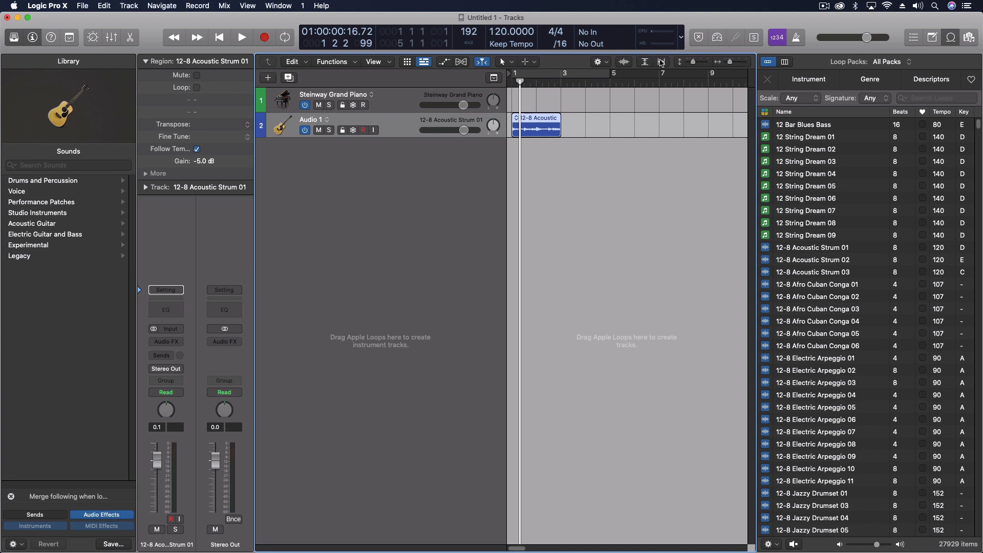
mouse_move(176, 232)
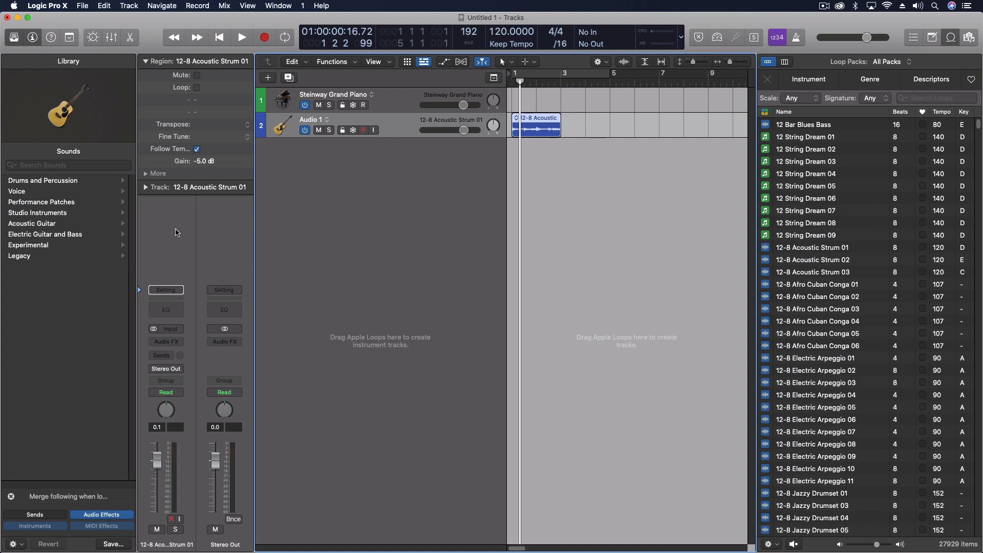
mouse_move(291, 193)
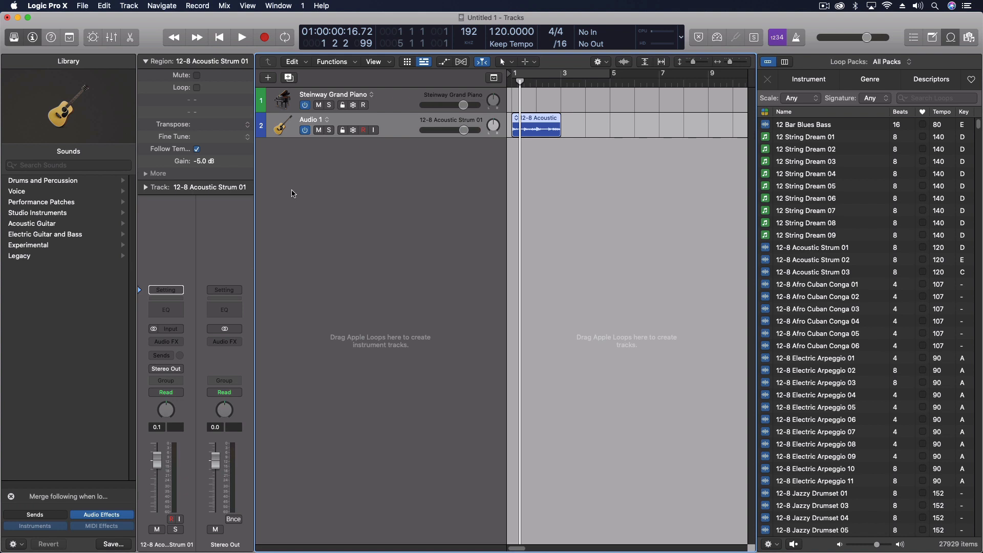
mouse_move(279, 196)
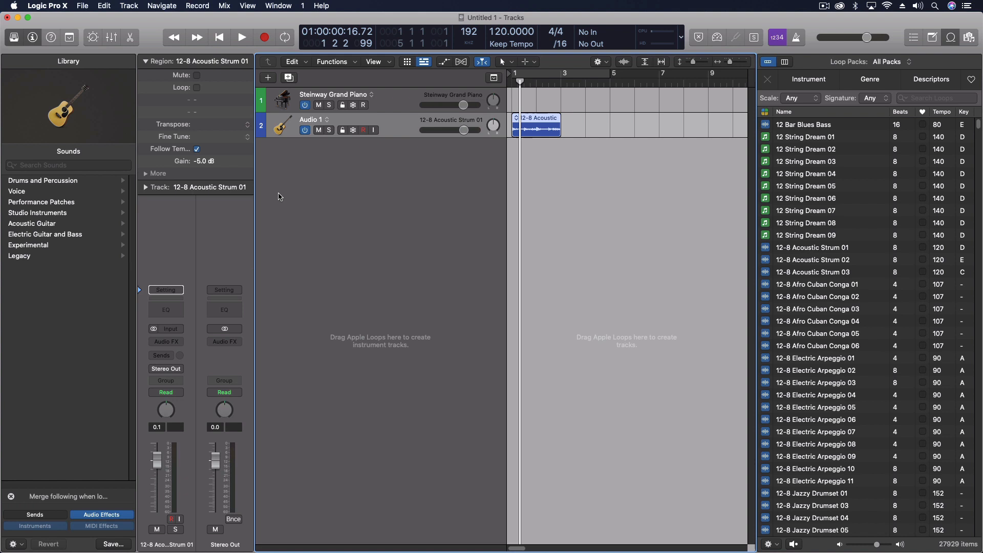